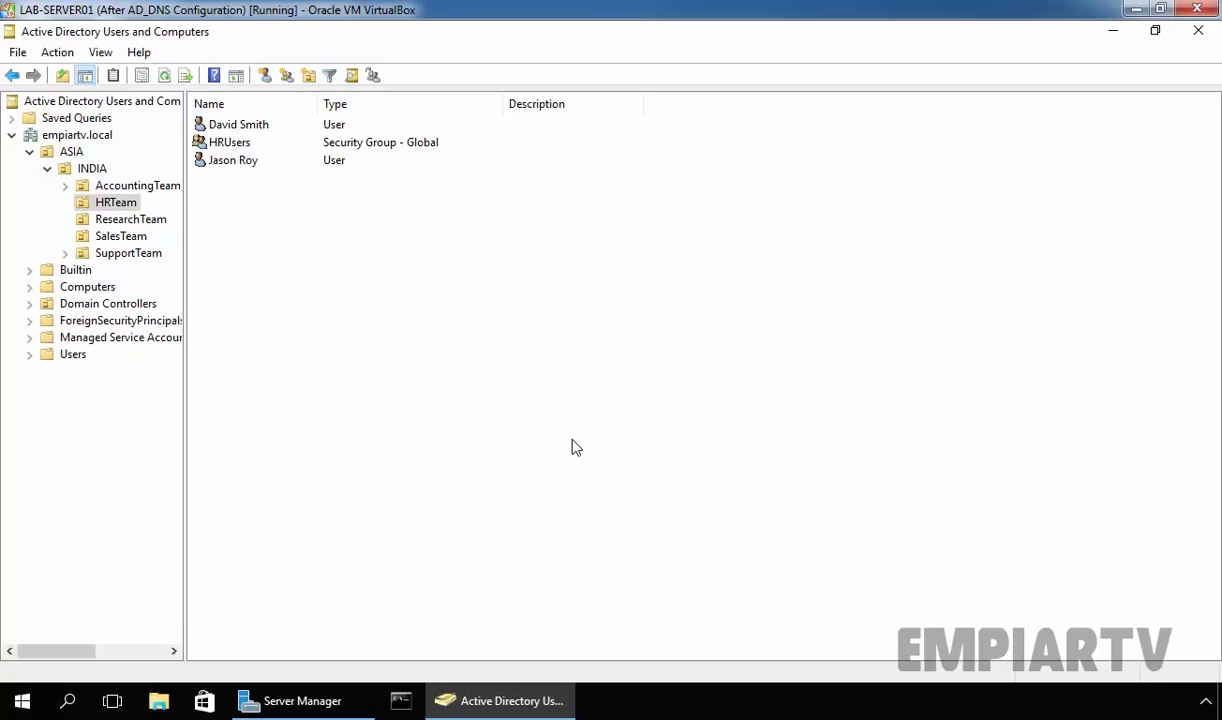
mouse_move(456, 418)
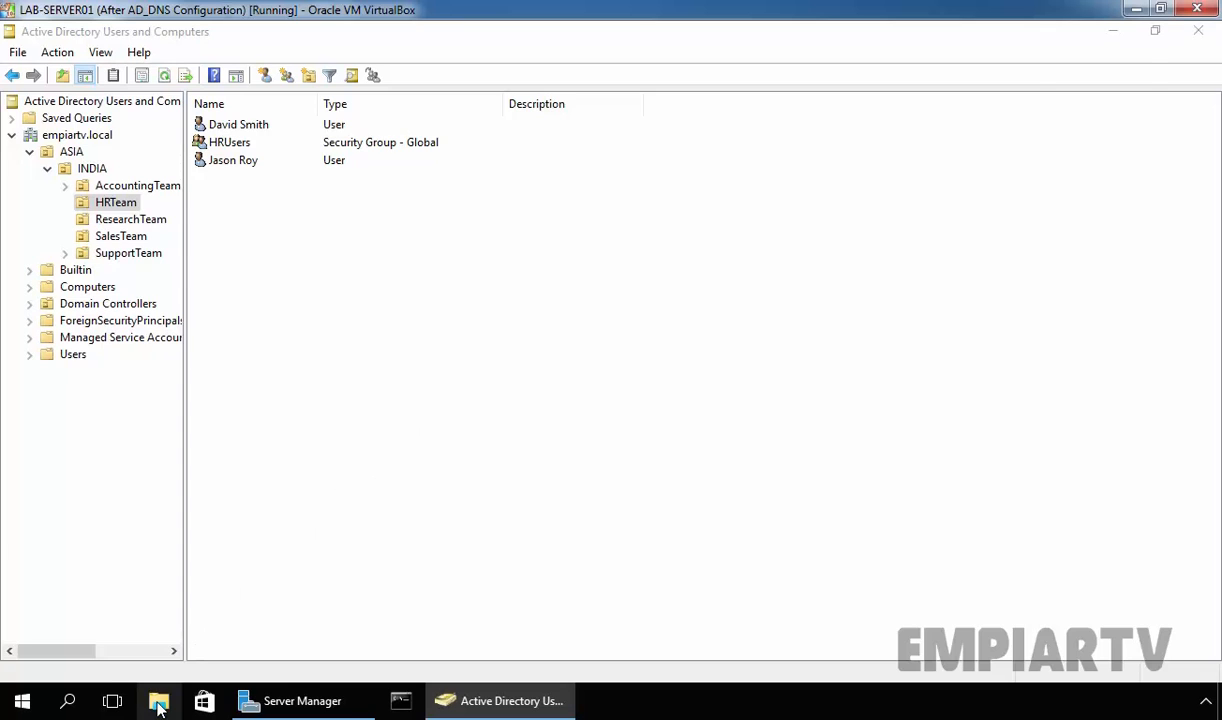
Create a new folder on Local Disk E: alongside the profiles folder.
click(160, 700)
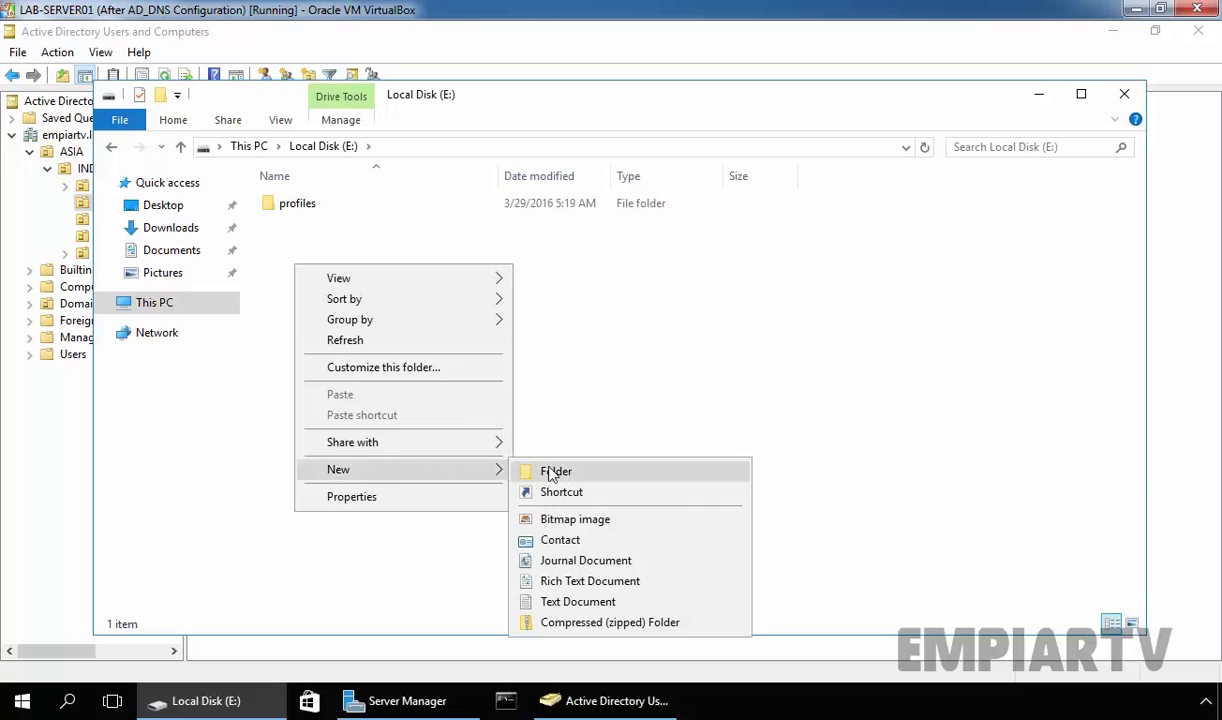
click(556, 472)
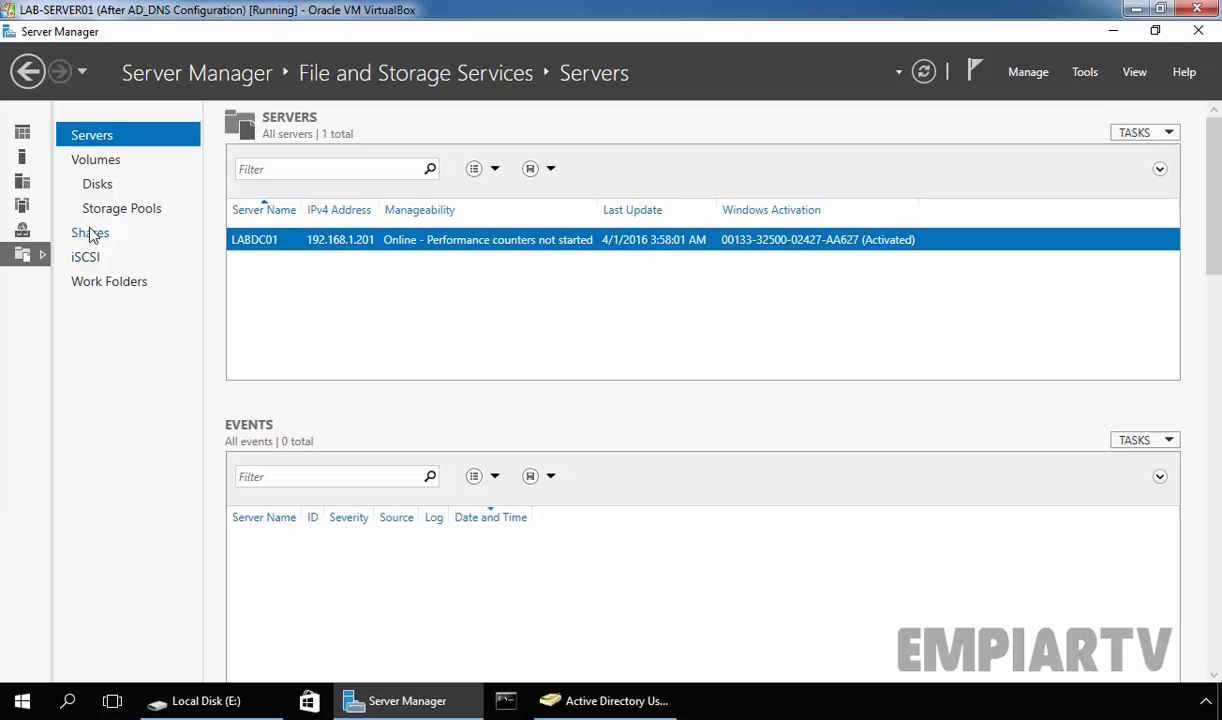
Start an SMB Share - Quick wizard with custom path E:\homedir as the folder to share.
click(90, 232)
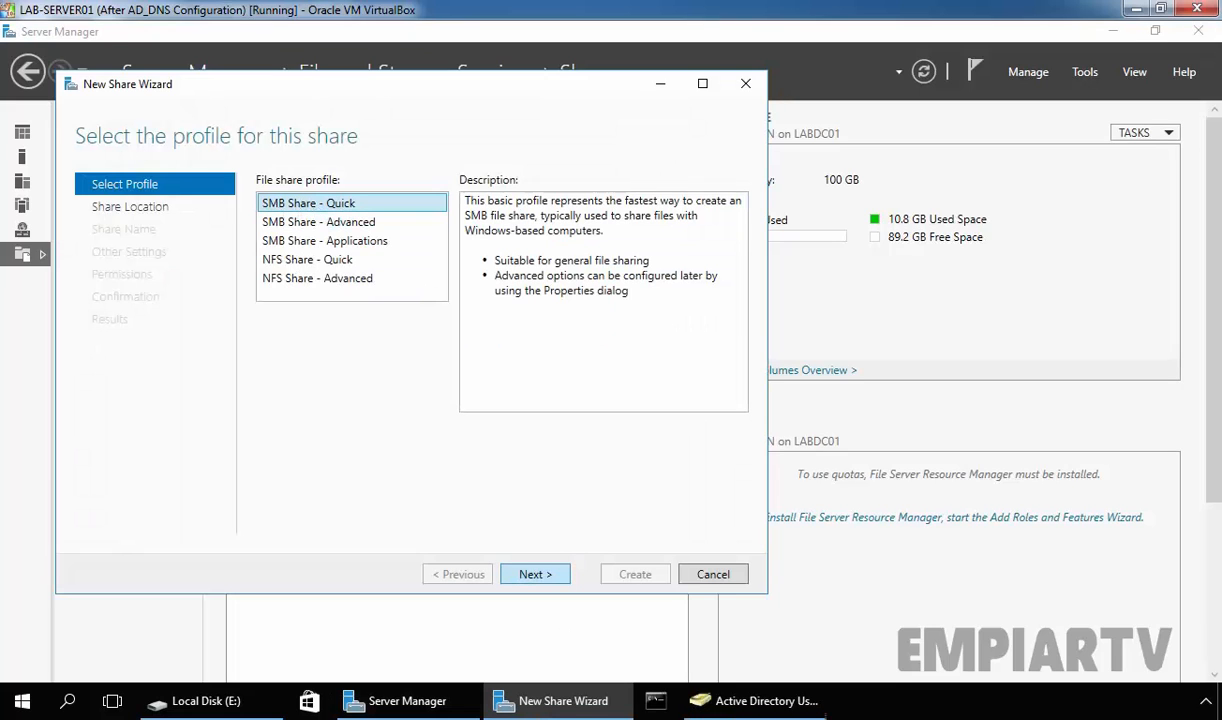
click(534, 572)
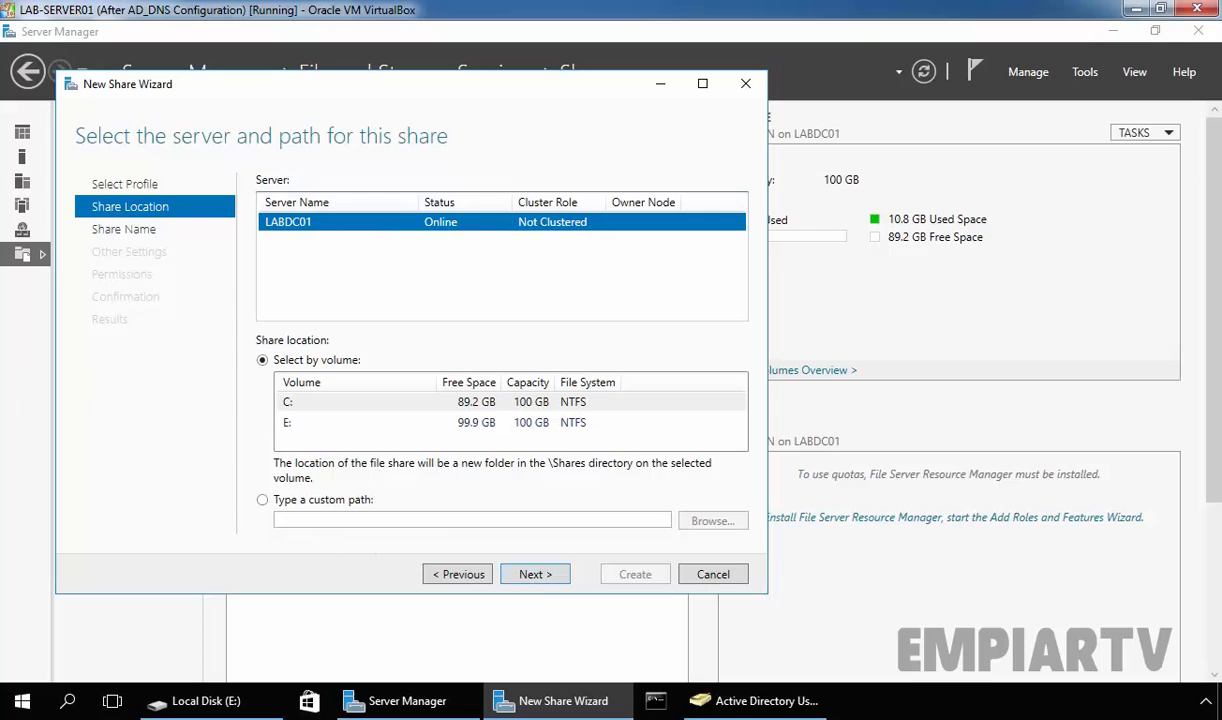
click(262, 500)
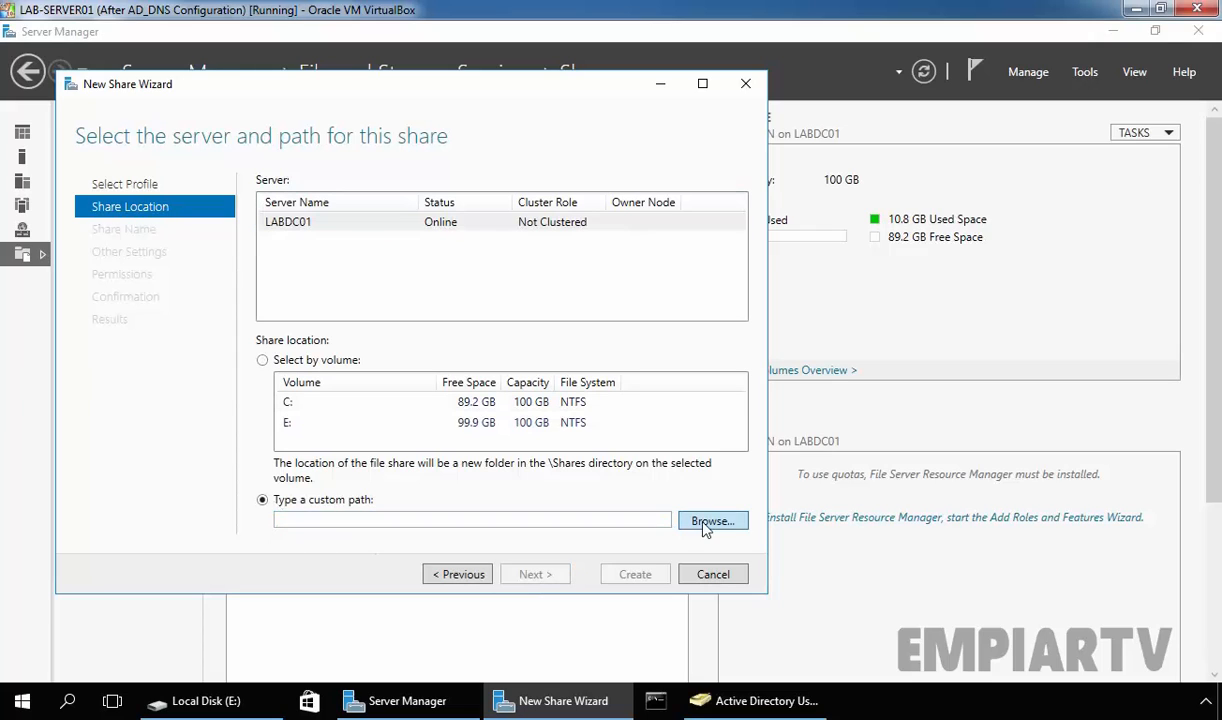
click(712, 520)
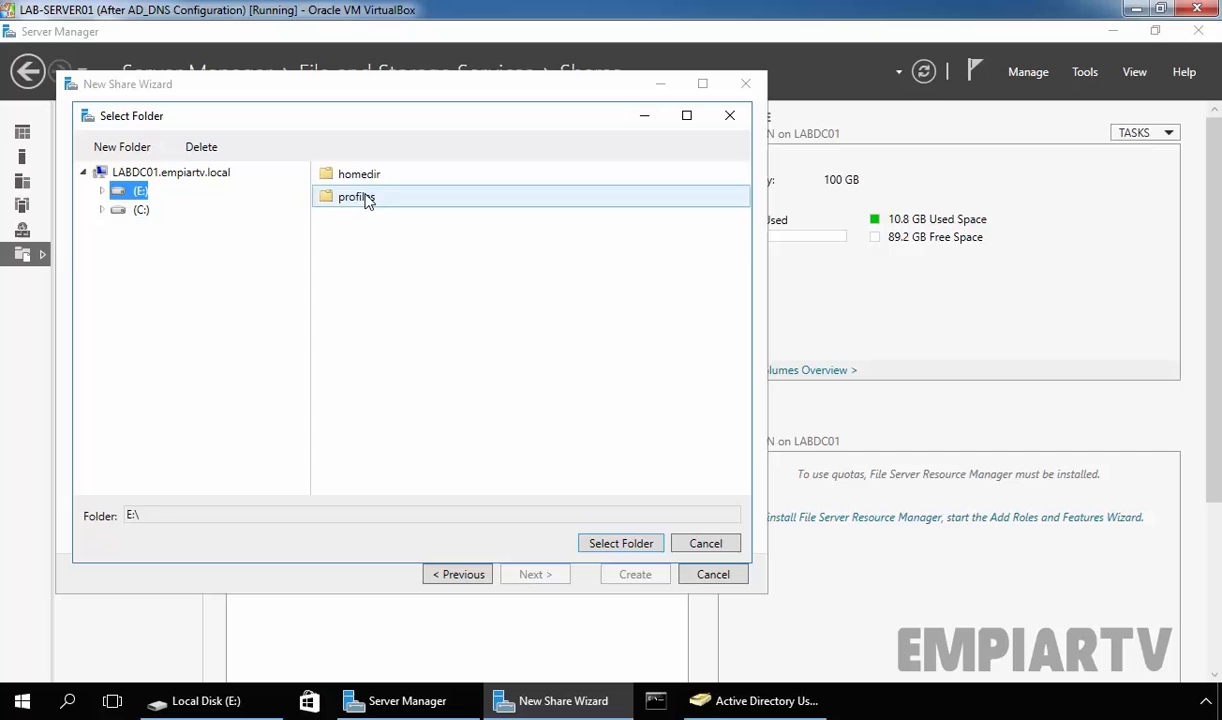
click(360, 172)
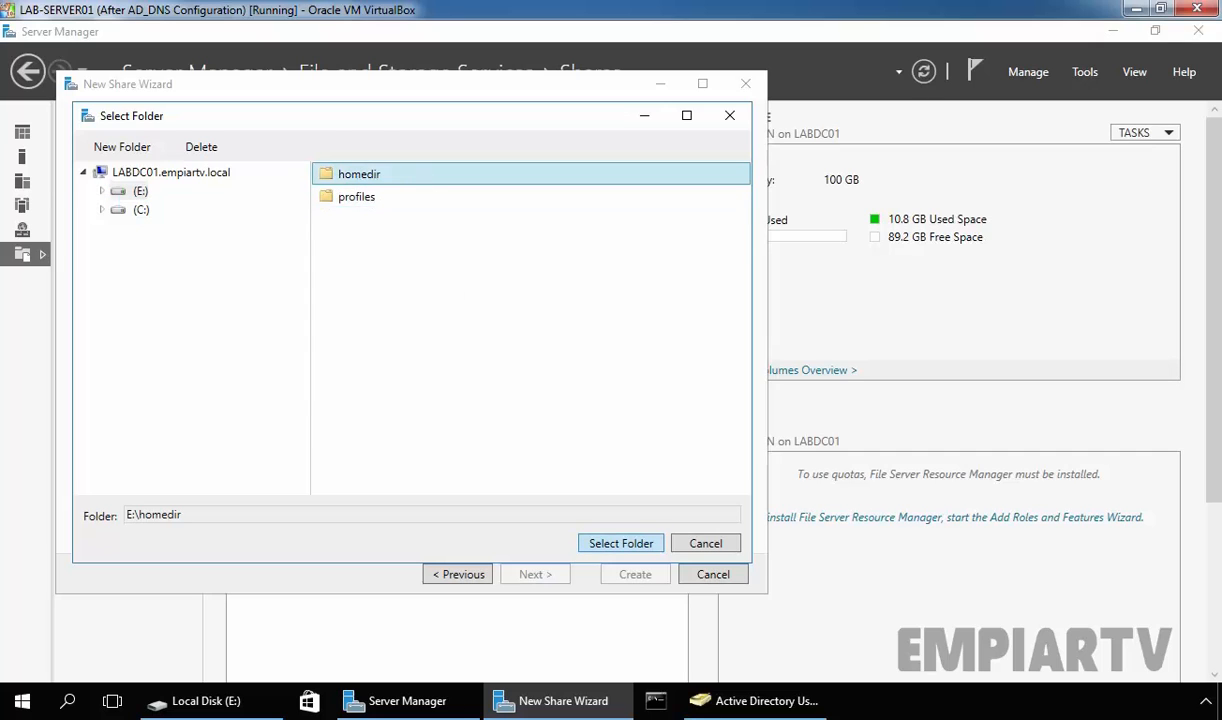
click(620, 544)
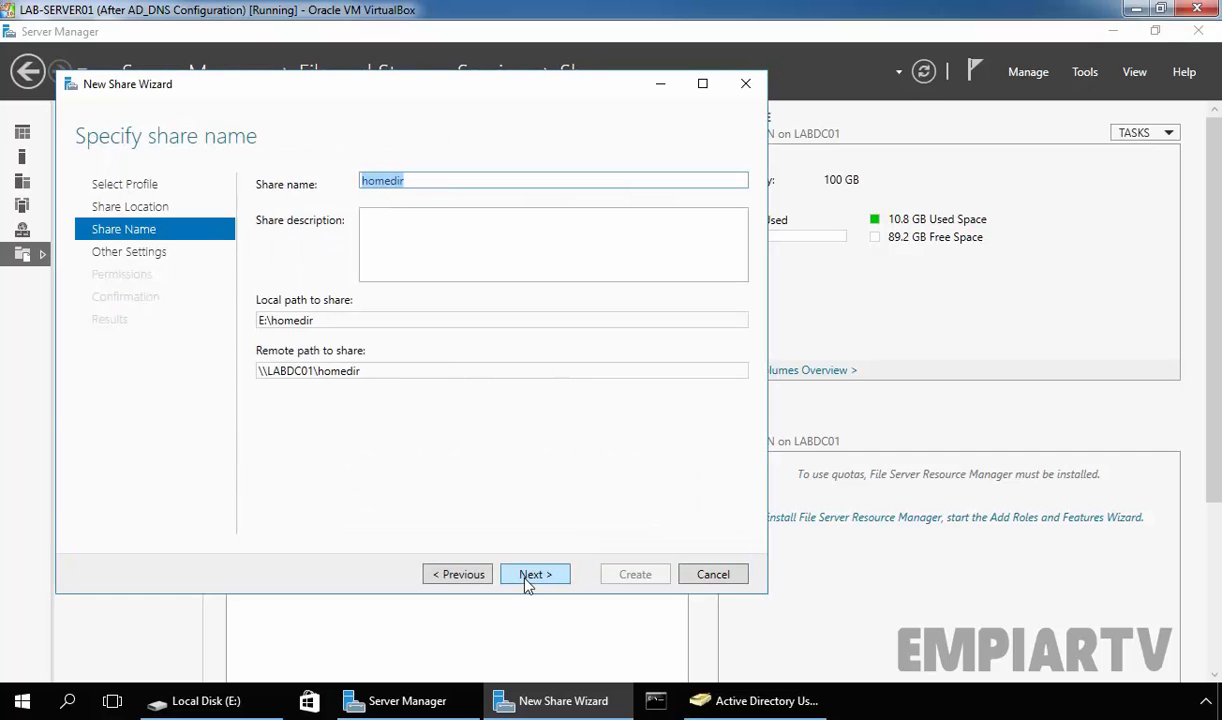
Name the share homedir$ (hidden), enable access-based enumeration, and continue to permissions.
click(450, 180)
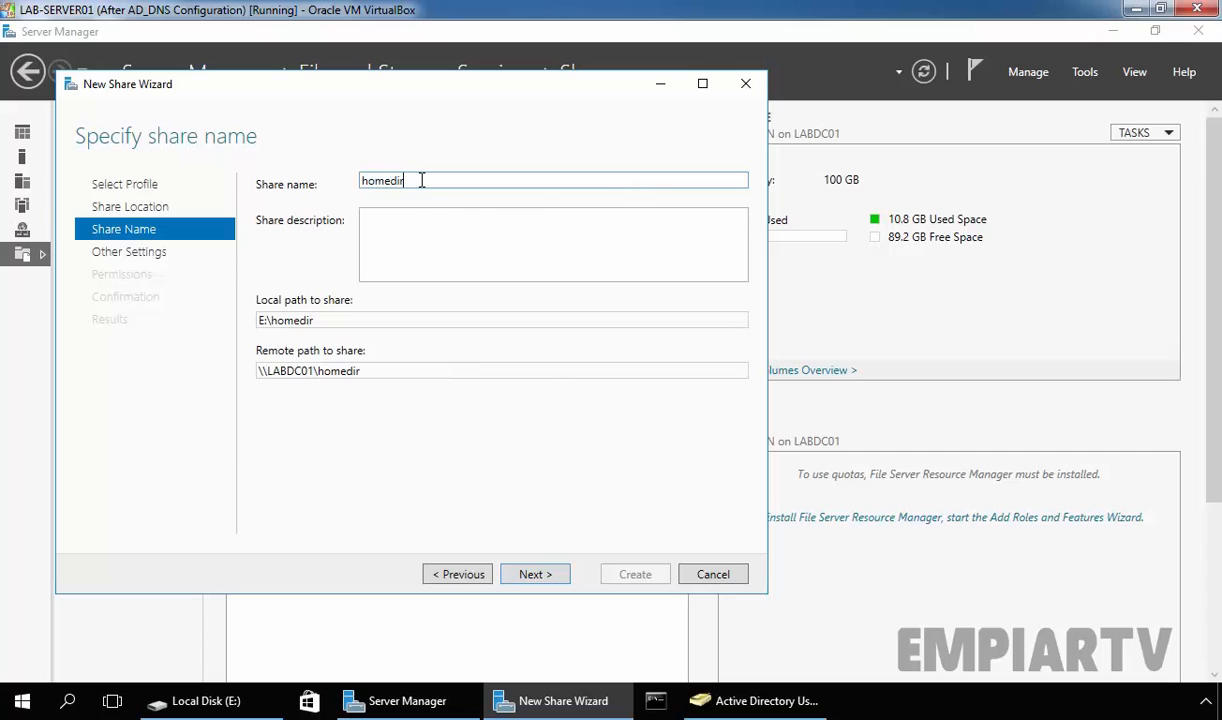
text($)
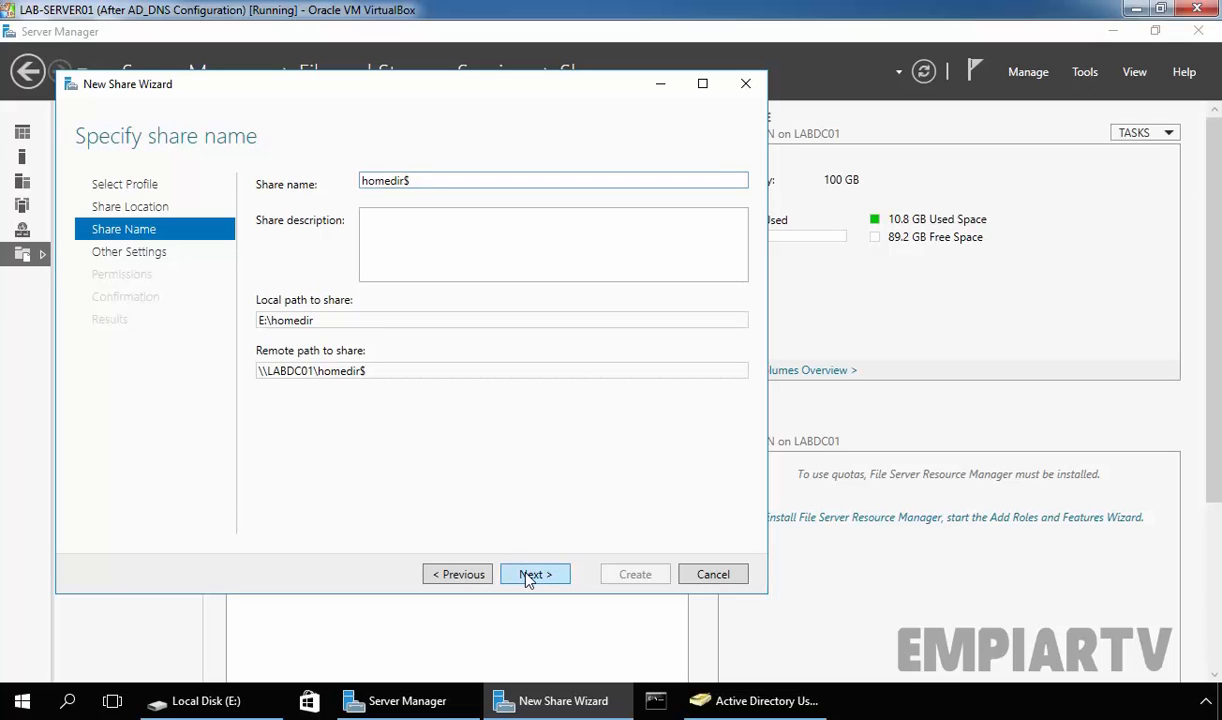
click(536, 574)
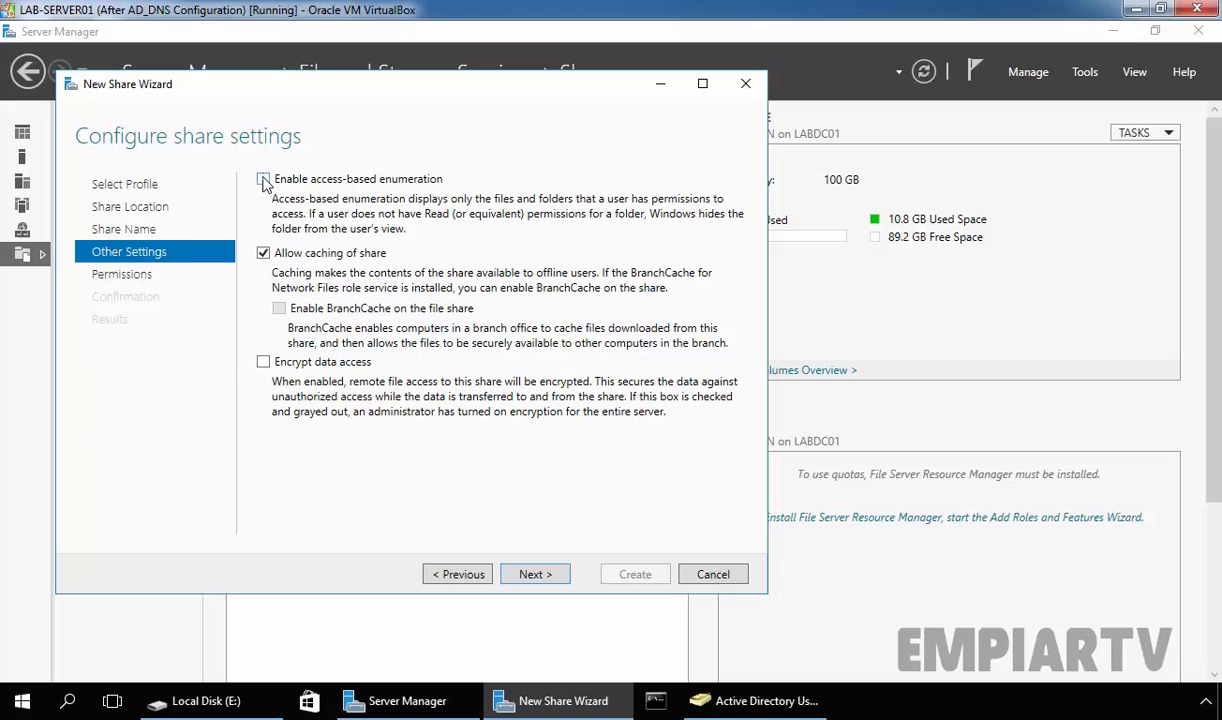
click(264, 180)
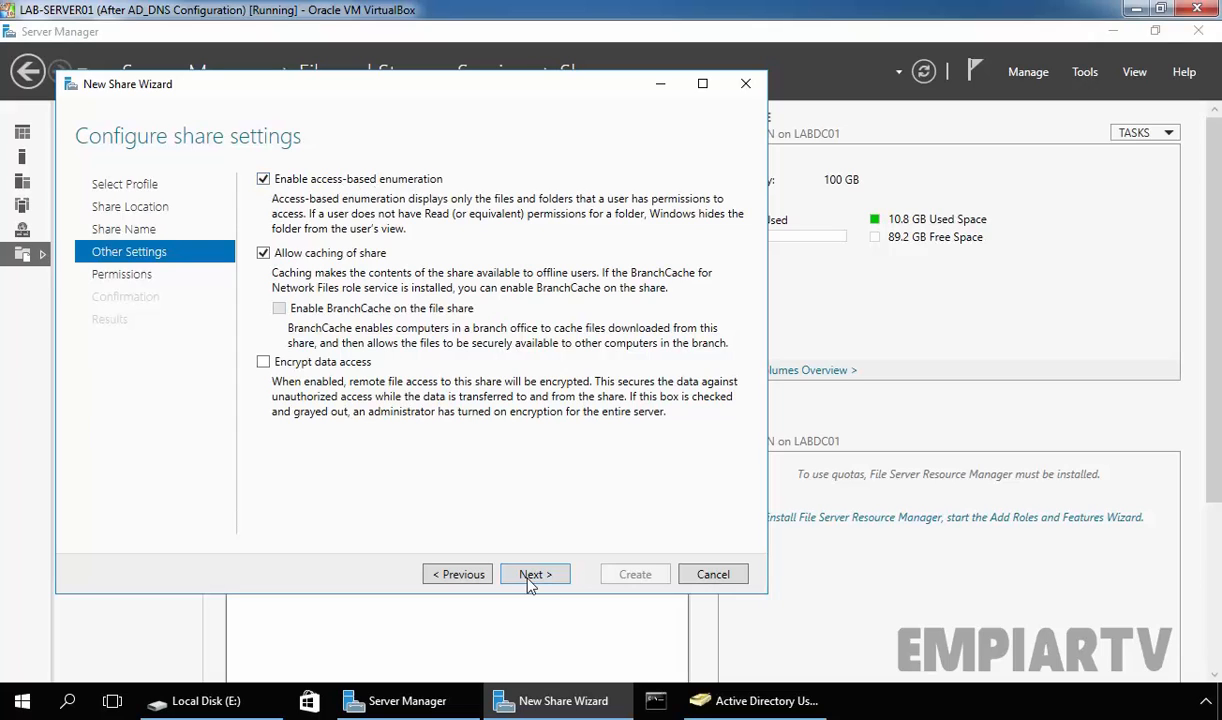
click(536, 574)
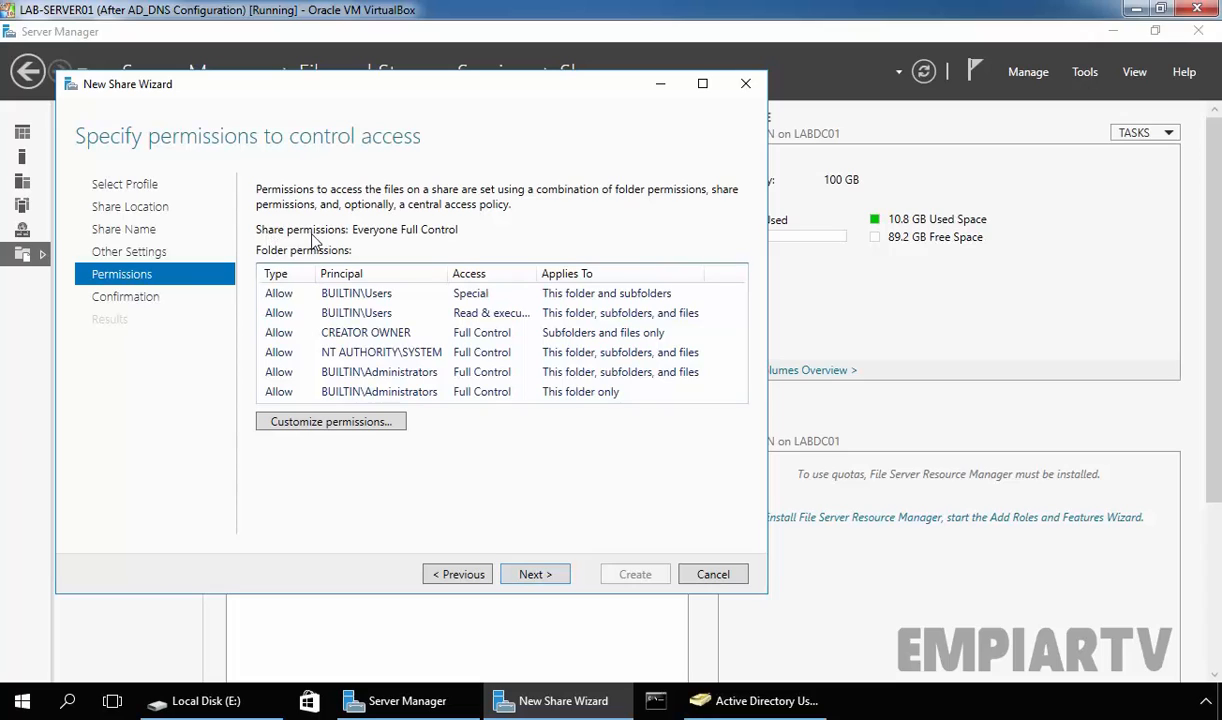
mouse_move(424, 238)
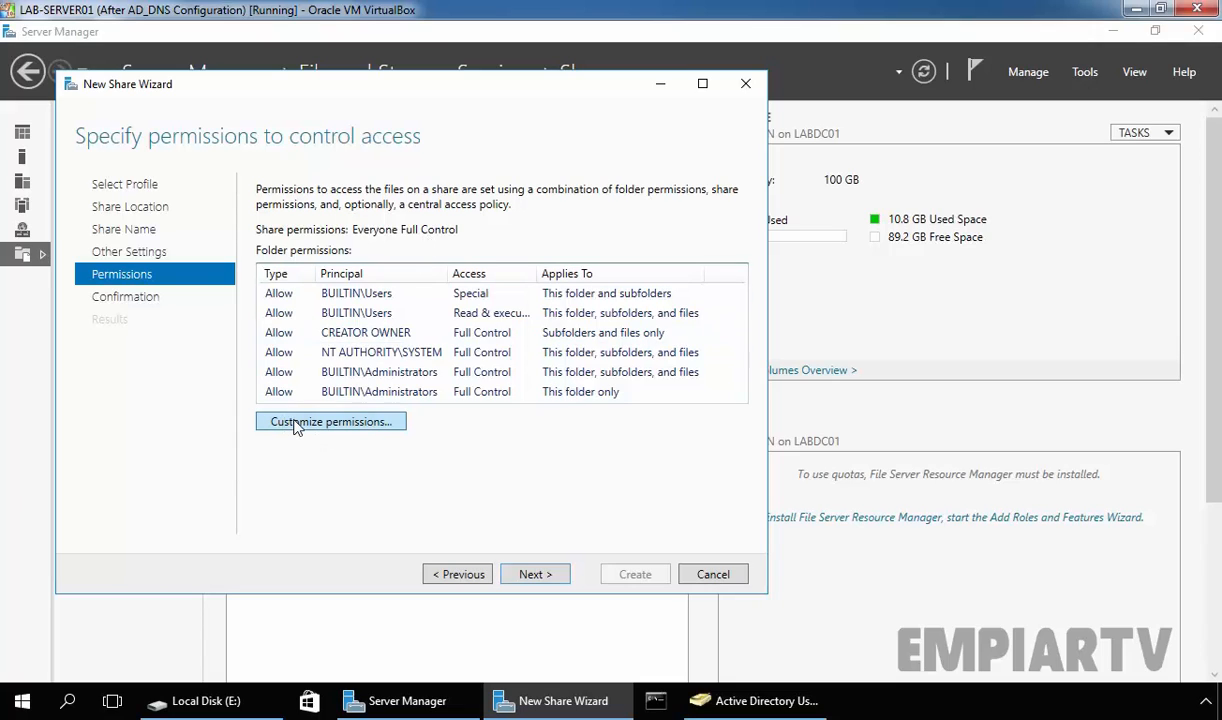
Disable inheritance on E:\homedir converting to explicit entries, and remove the Users entries.
click(330, 420)
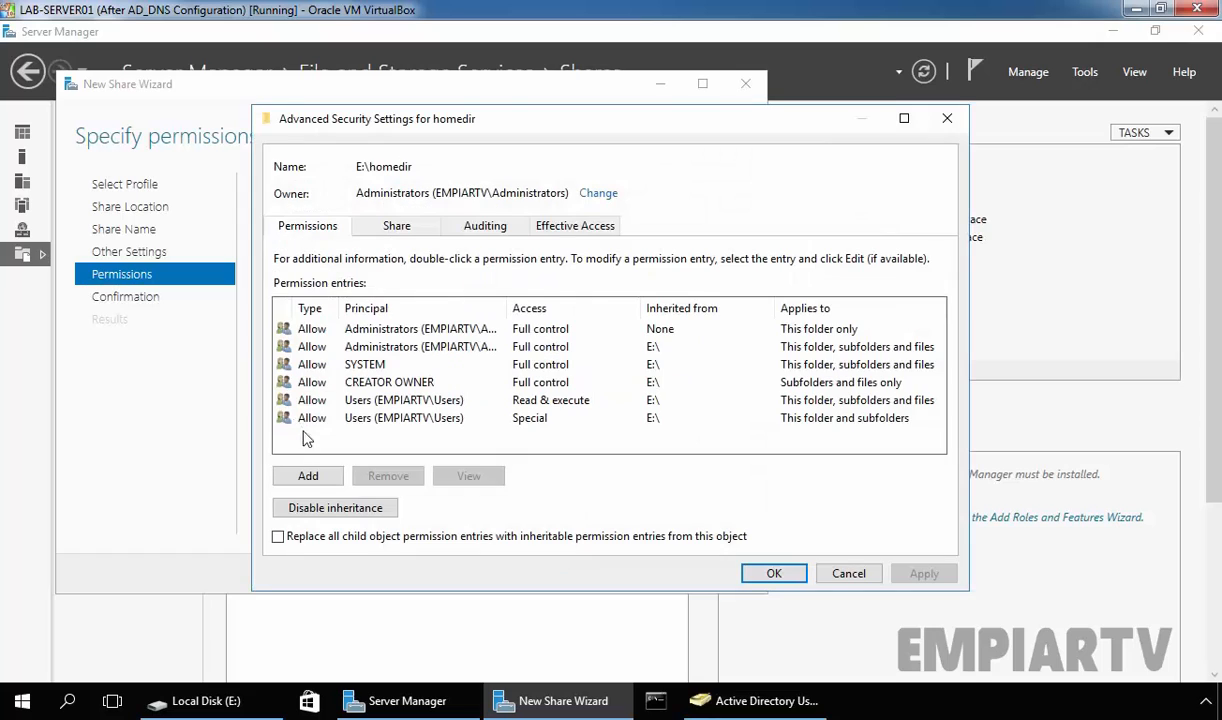
click(336, 508)
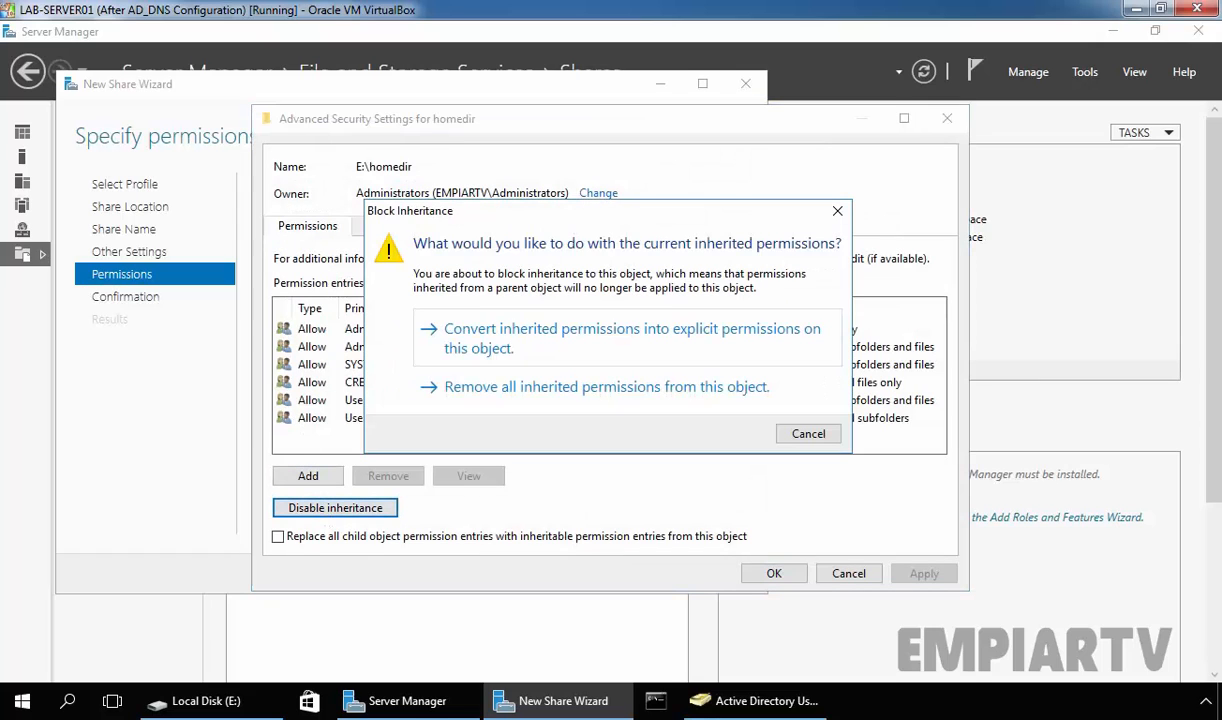
mouse_move(480, 348)
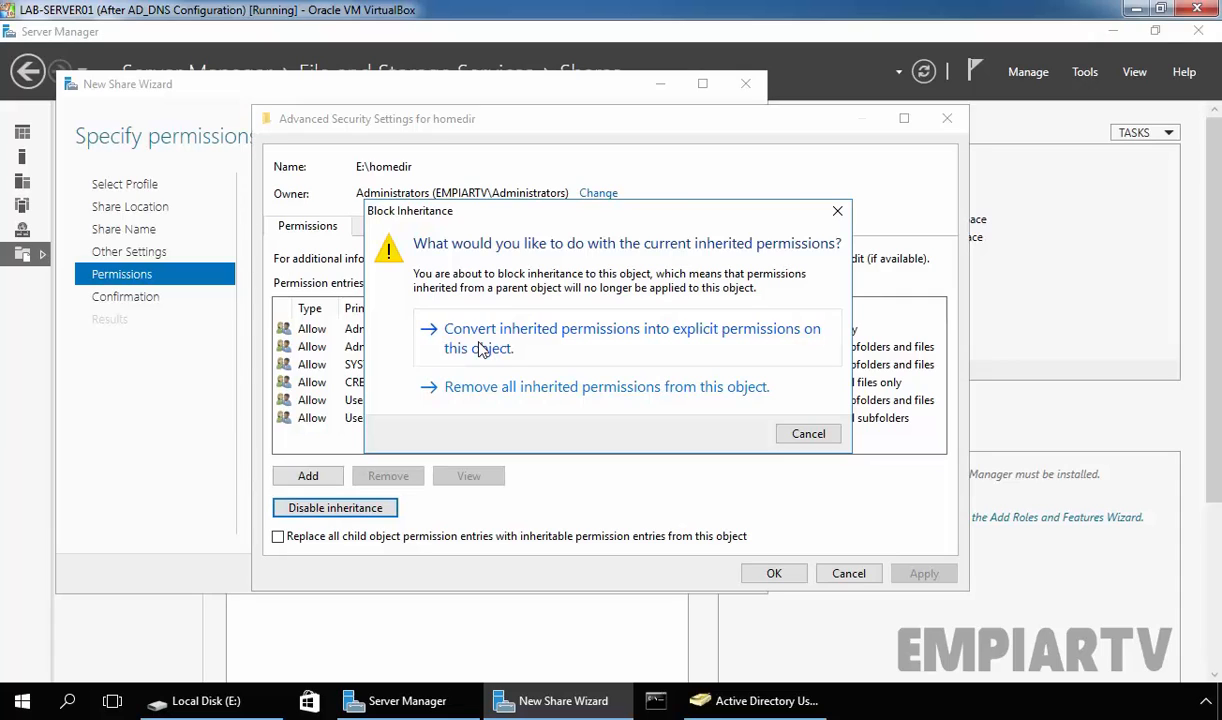
click(632, 338)
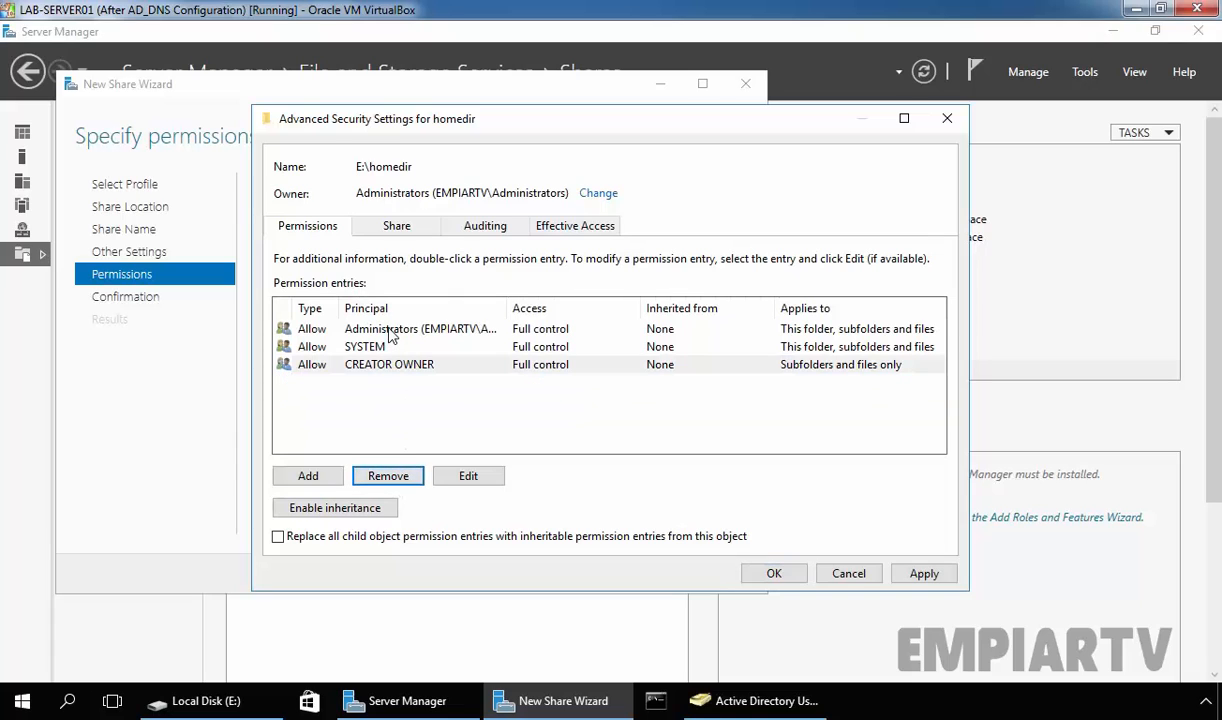
click(366, 346)
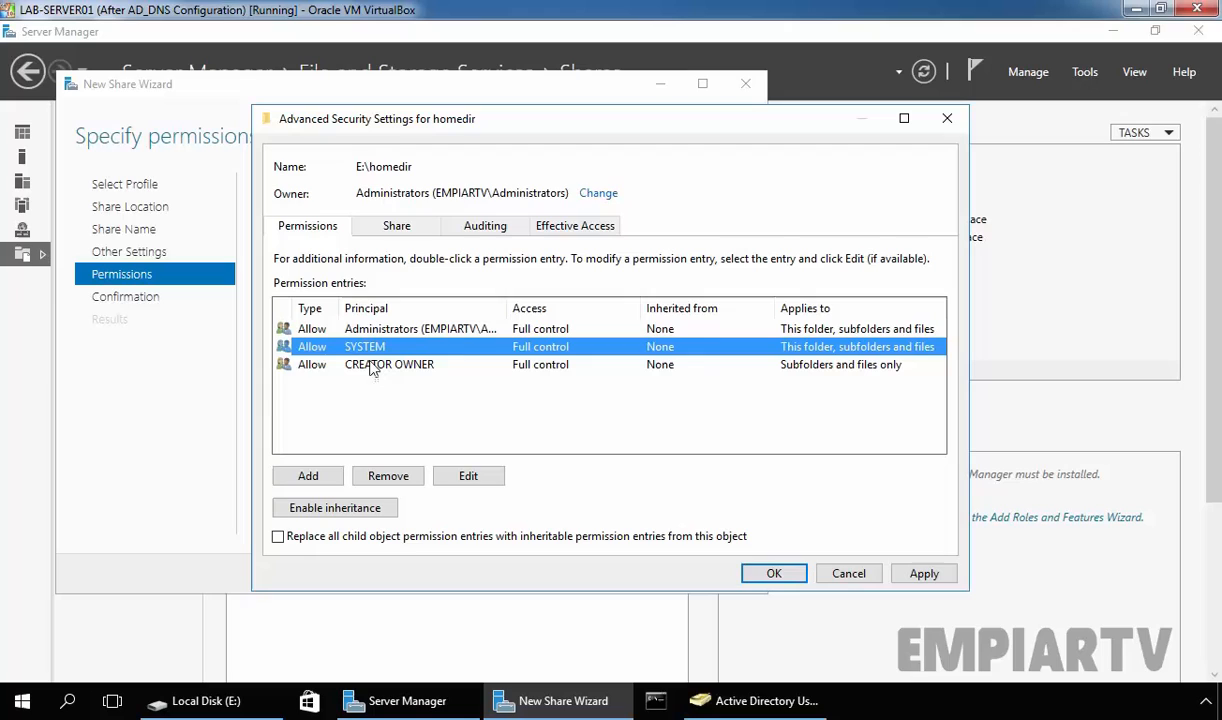
click(388, 364)
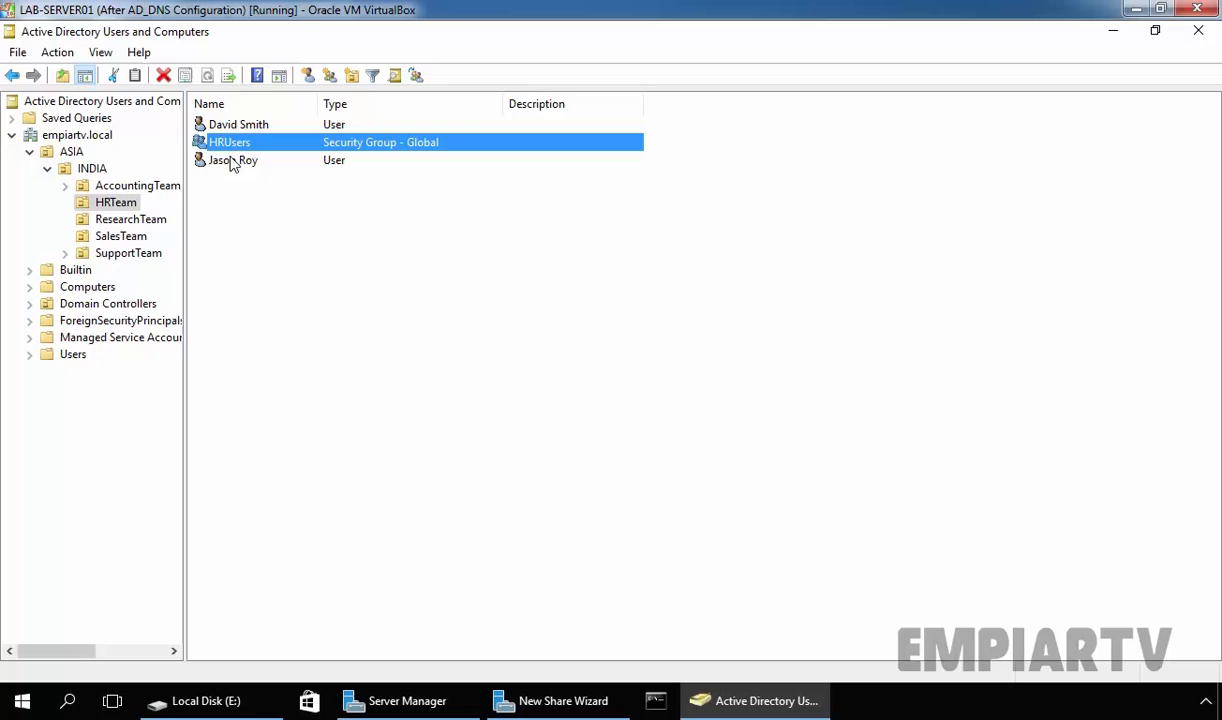
Add HRUsers as a new principal on the homedir folder permissions.
click(234, 160)
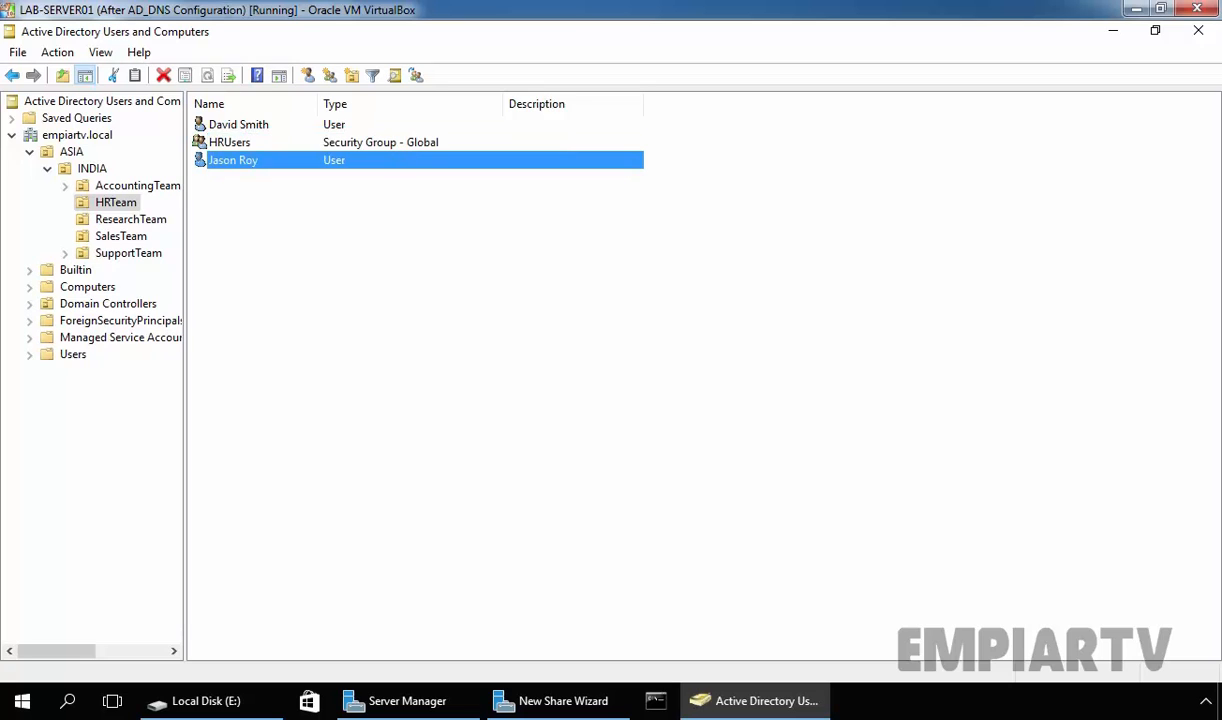
click(228, 142)
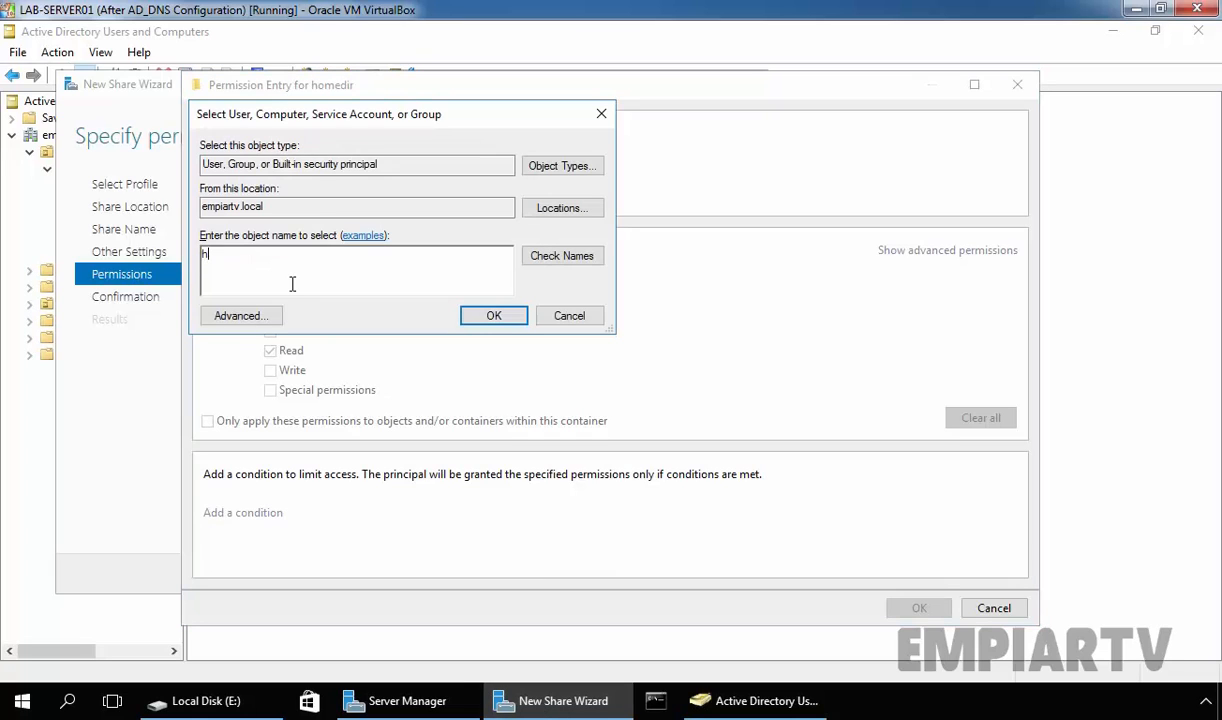
text(rusers,)
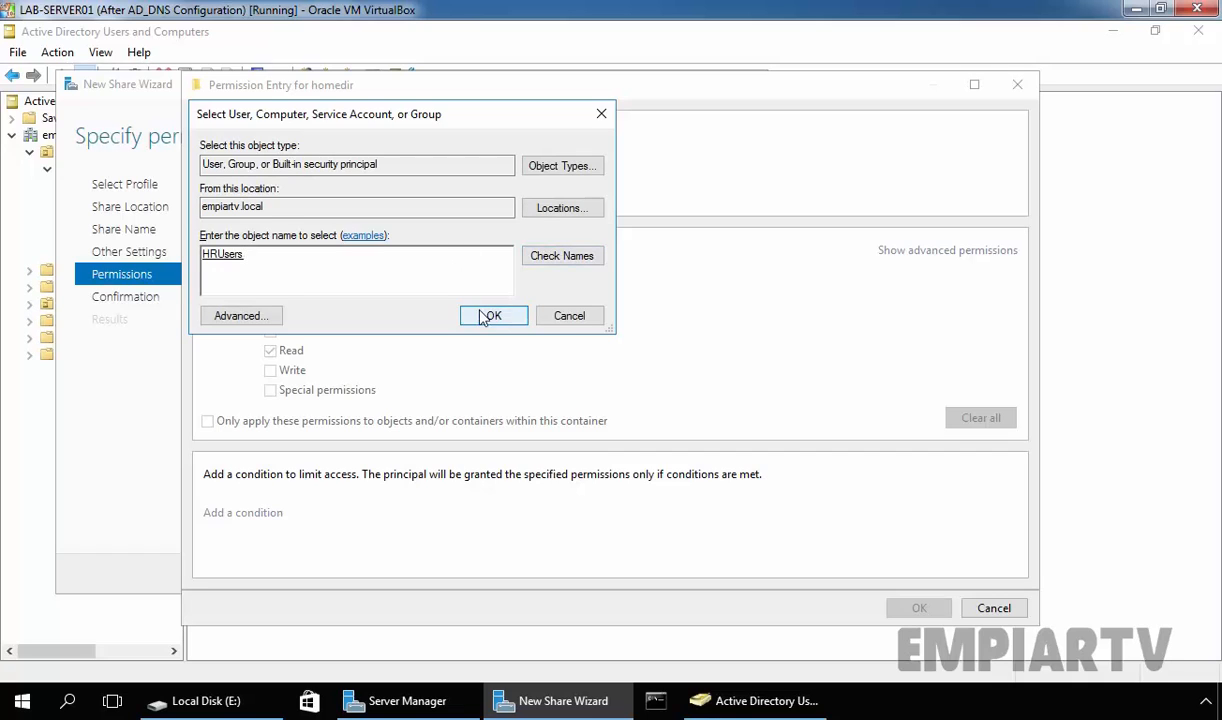
click(492, 316)
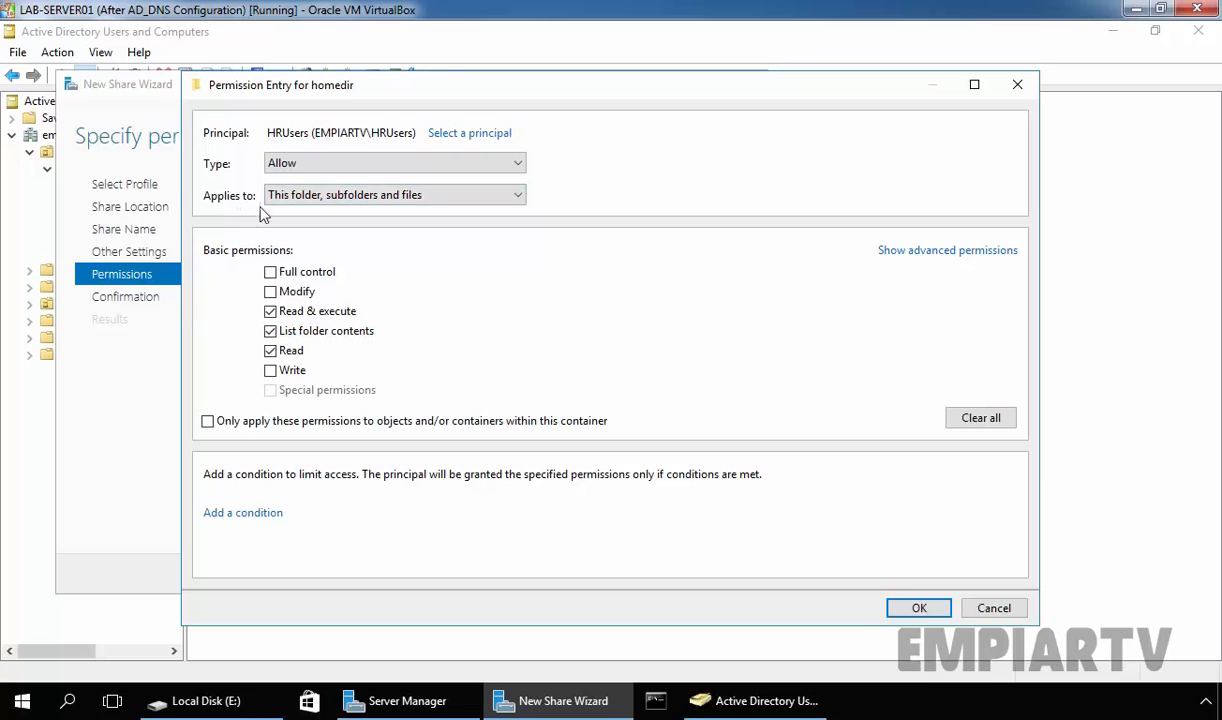
Apply the HRUsers read & execute entry to this folder only and save it.
click(396, 196)
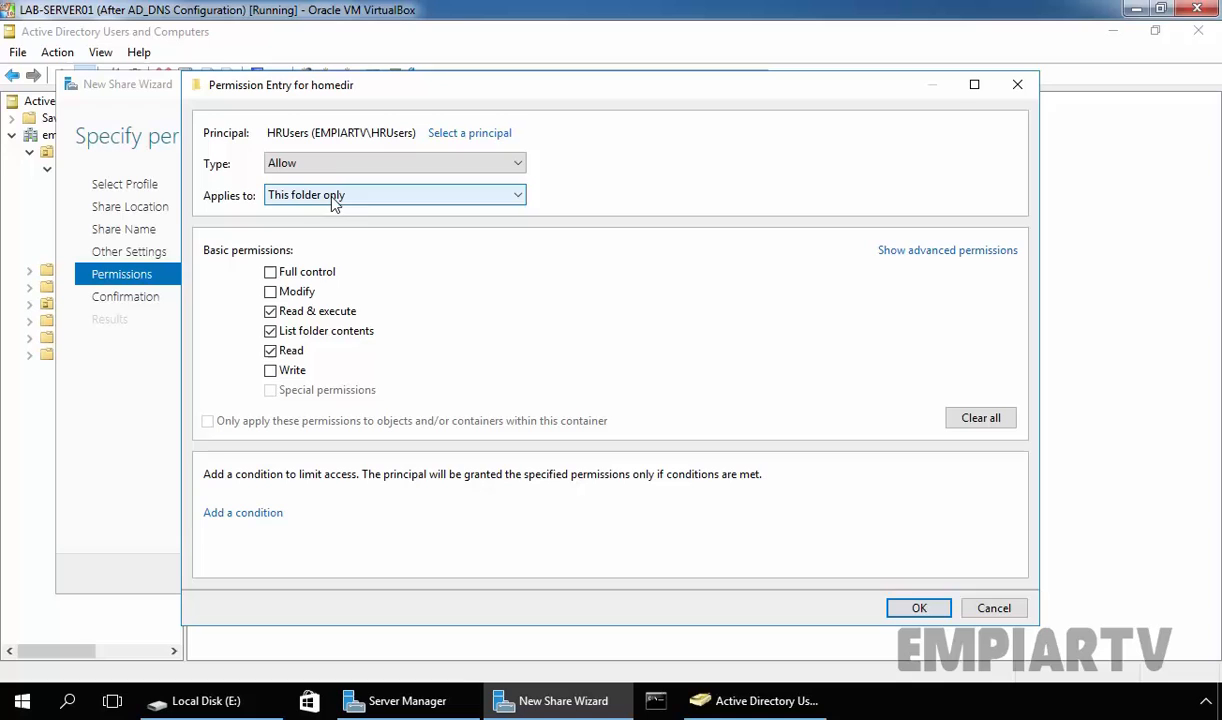
click(948, 250)
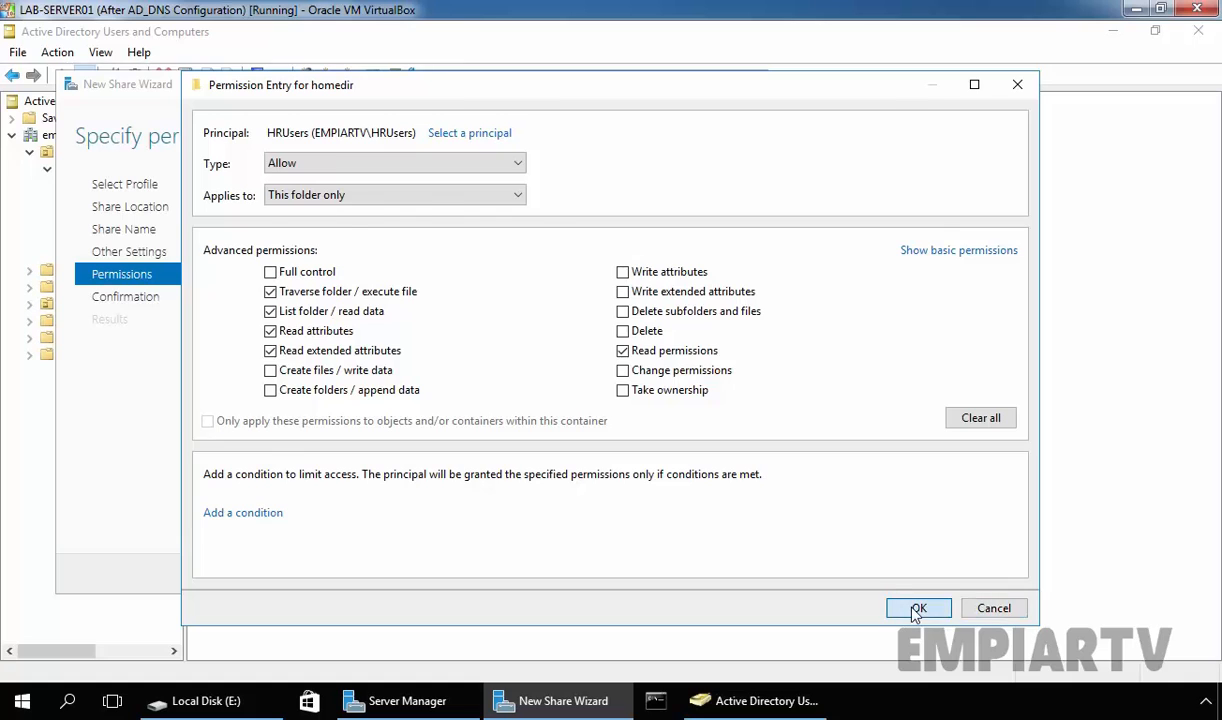
click(918, 608)
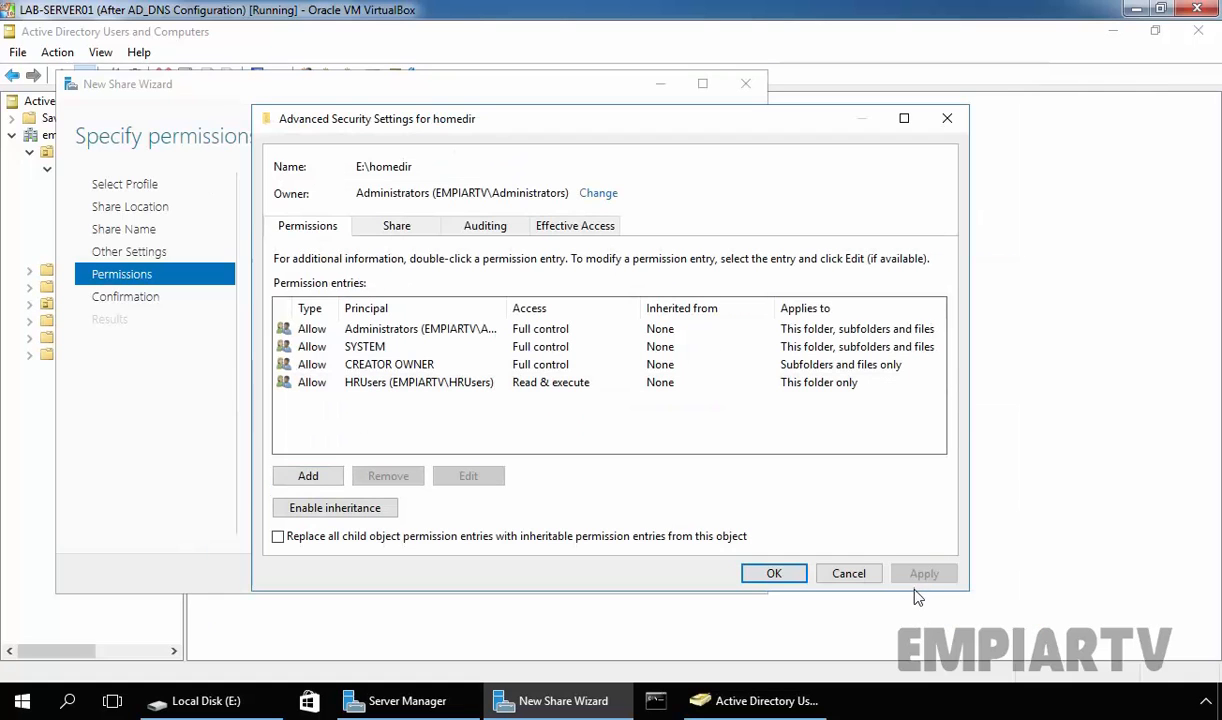
Apply the permissions, create the homedir$ share and close the completed wizard.
click(772, 572)
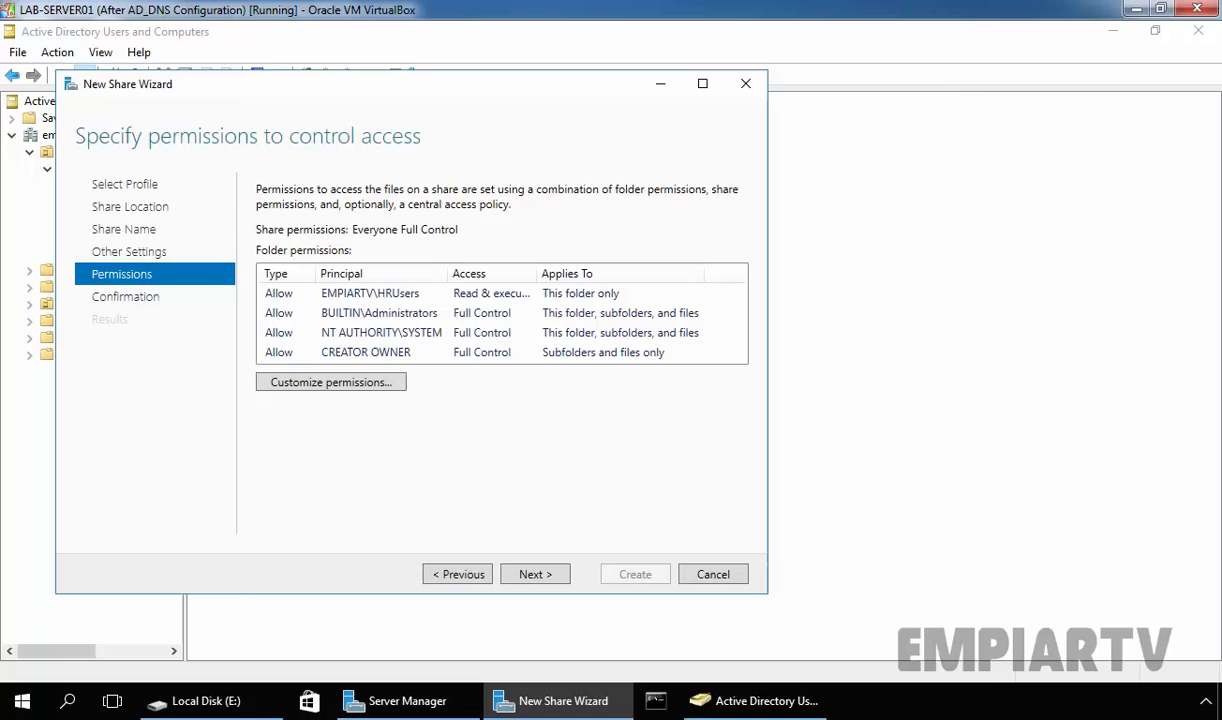
click(534, 574)
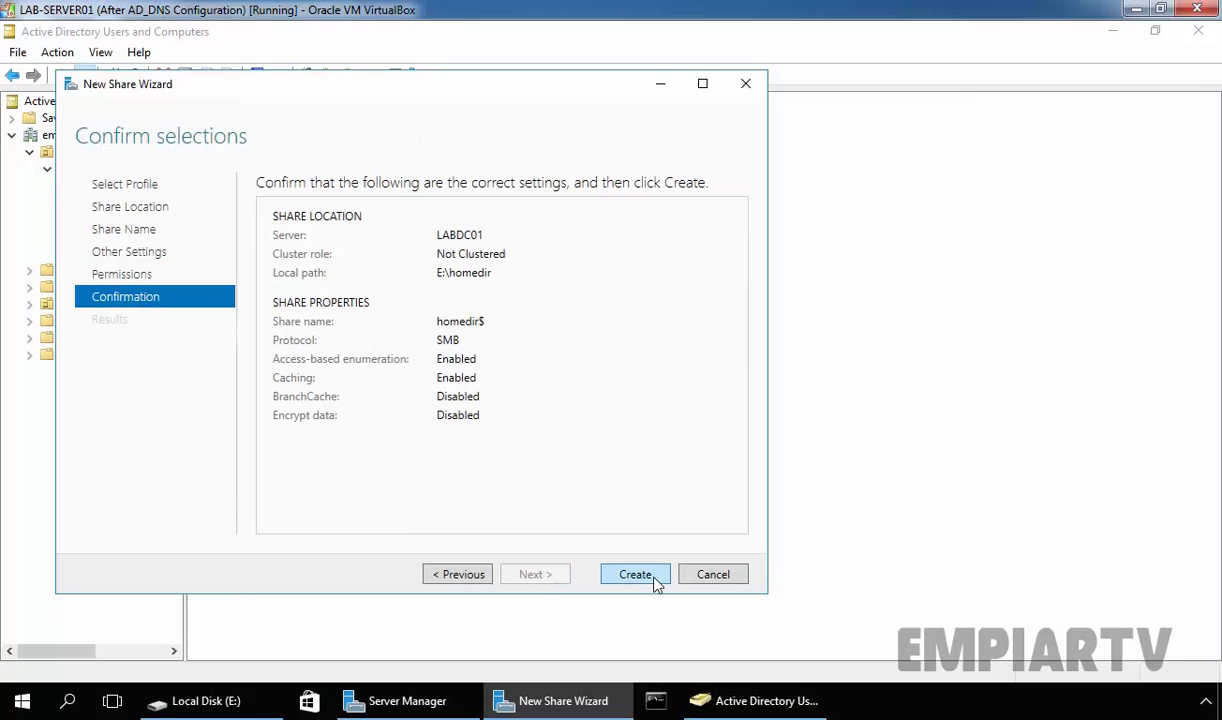
click(634, 574)
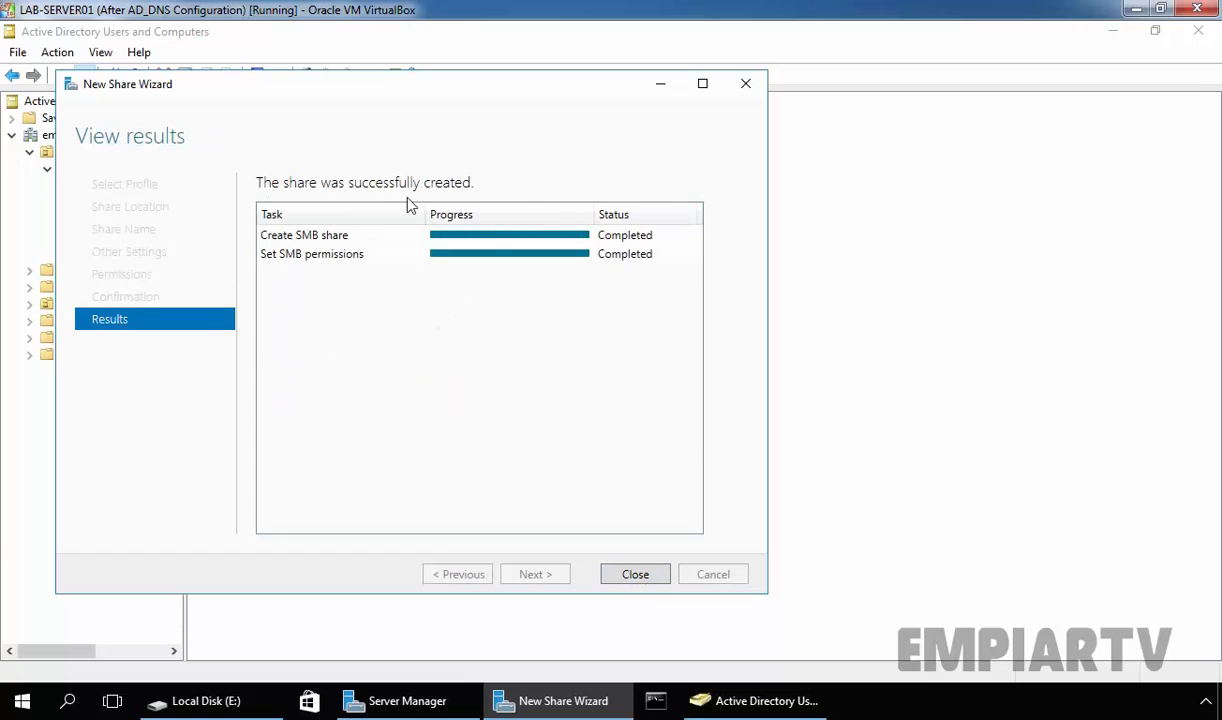
click(634, 572)
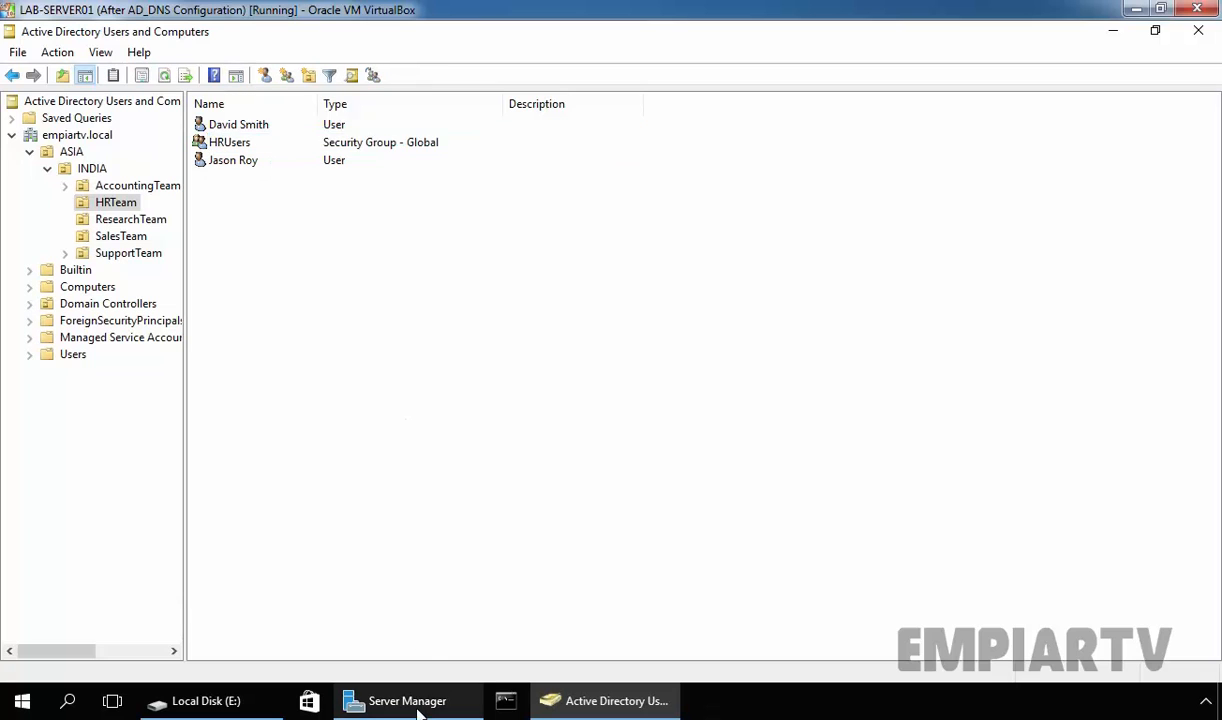
Open \\labdc01\homedir$ over the network from the Run box to verify the hidden share.
click(406, 700)
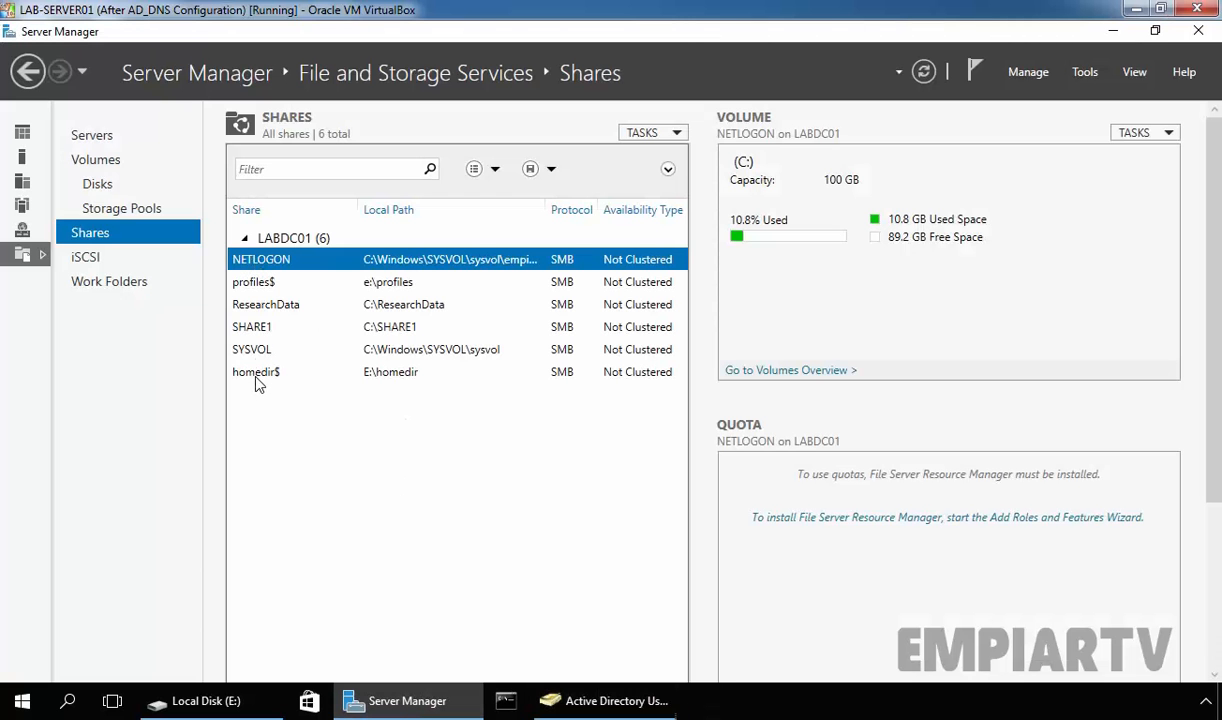
click(256, 370)
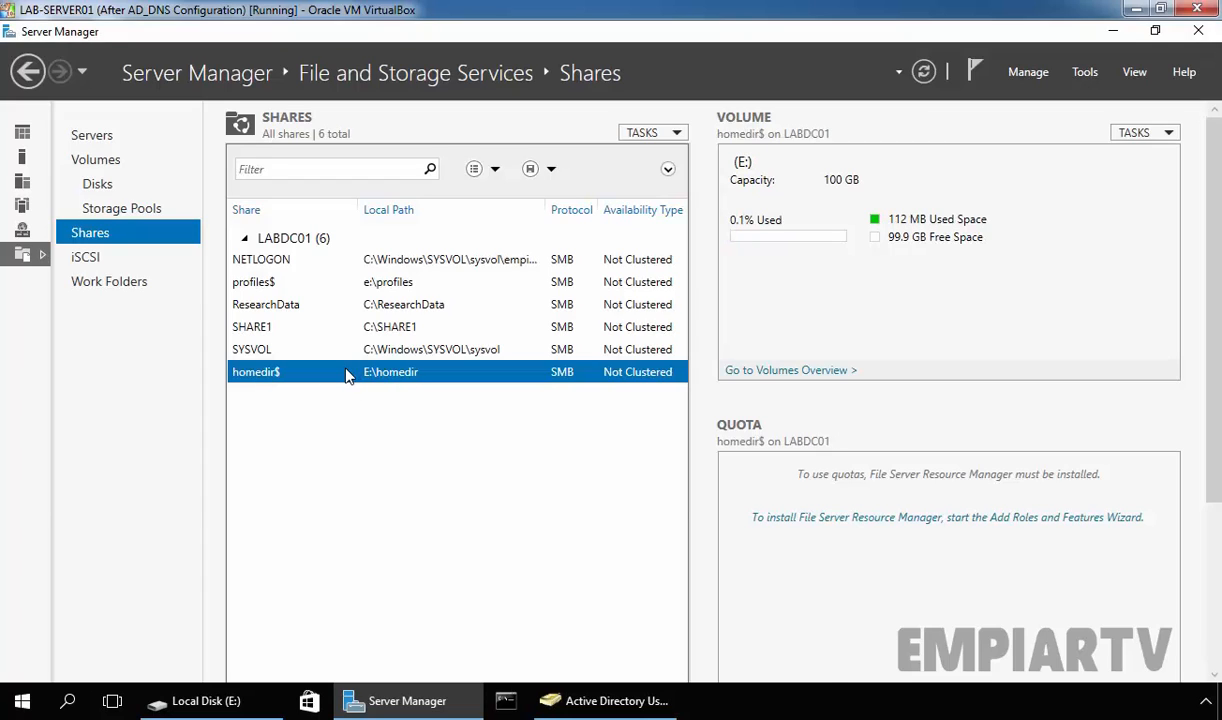
text(\\labdc)
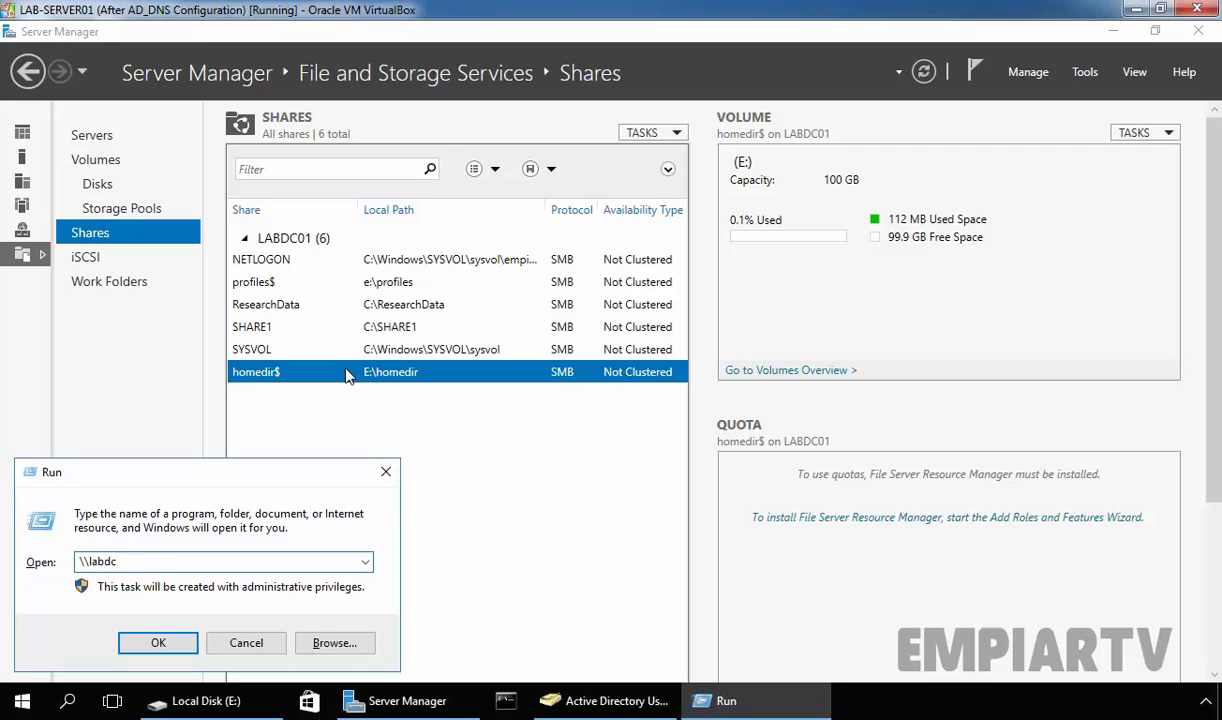
text(01\)
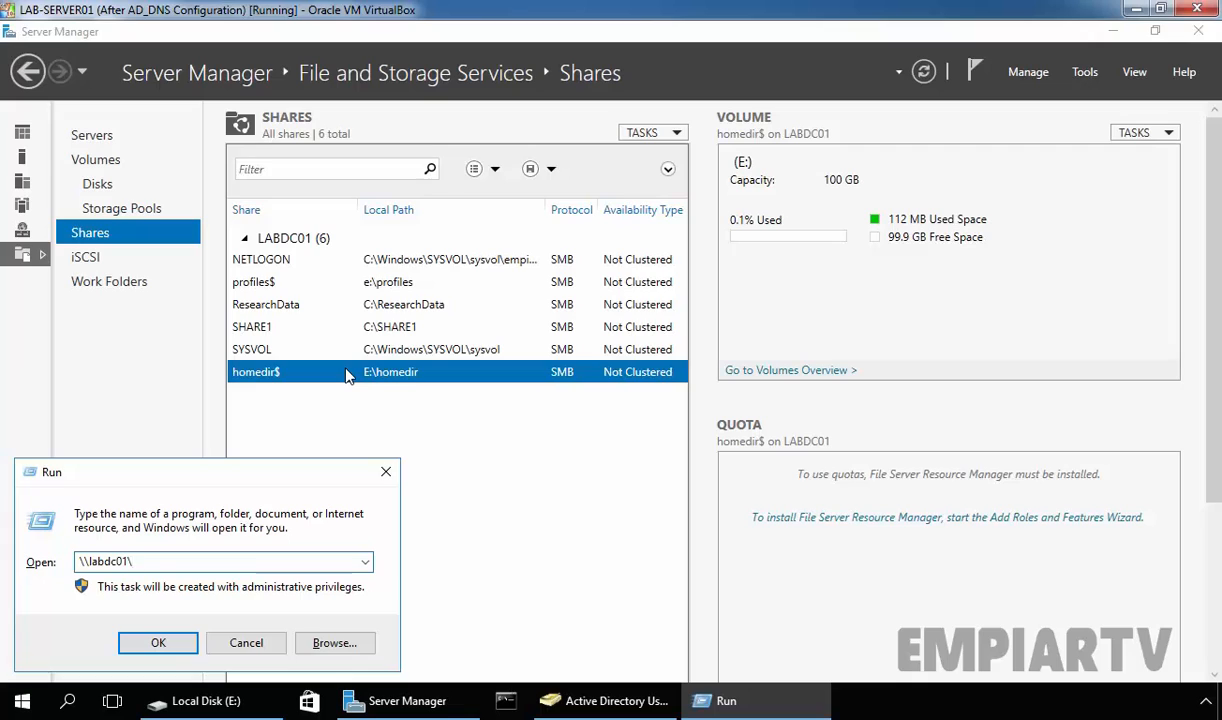
text(homedir$)
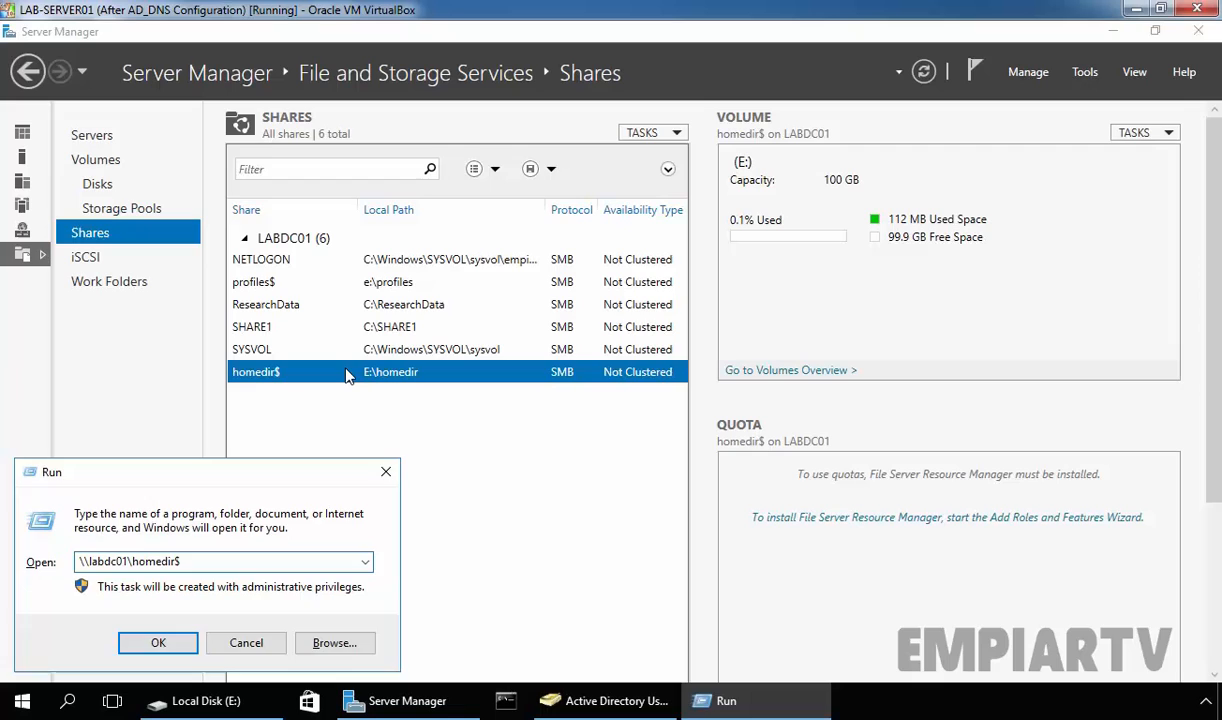
click(156, 642)
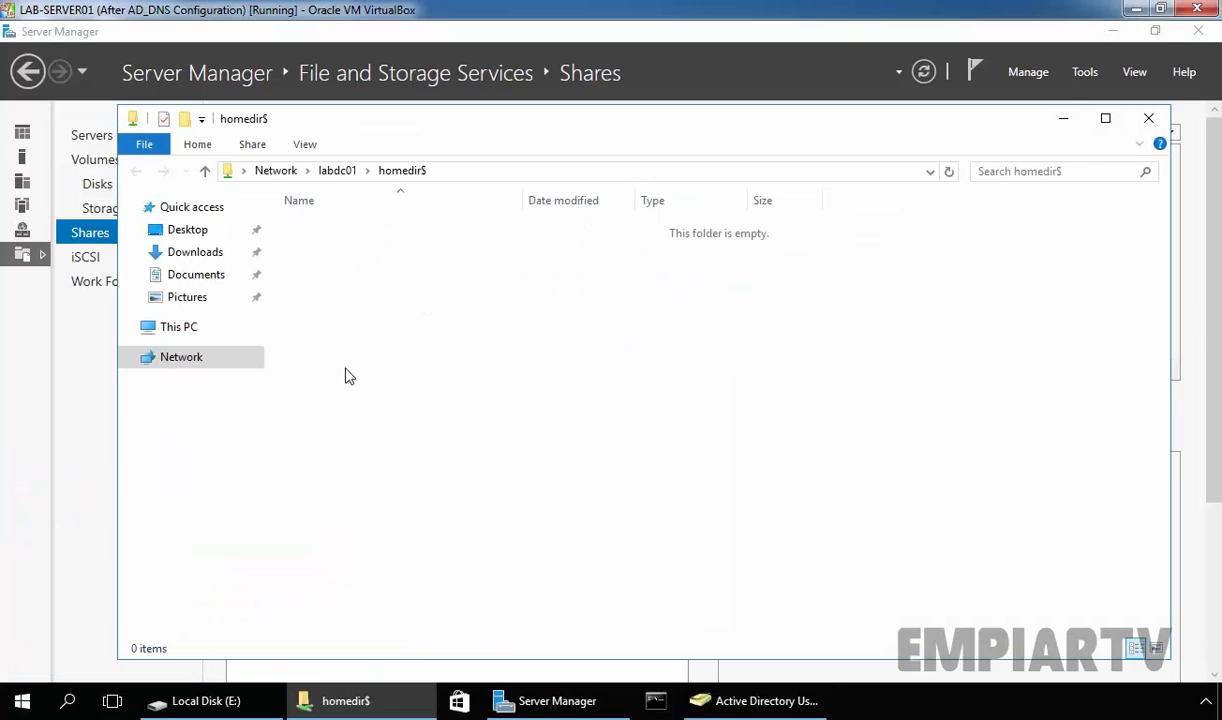
mouse_move(490, 326)
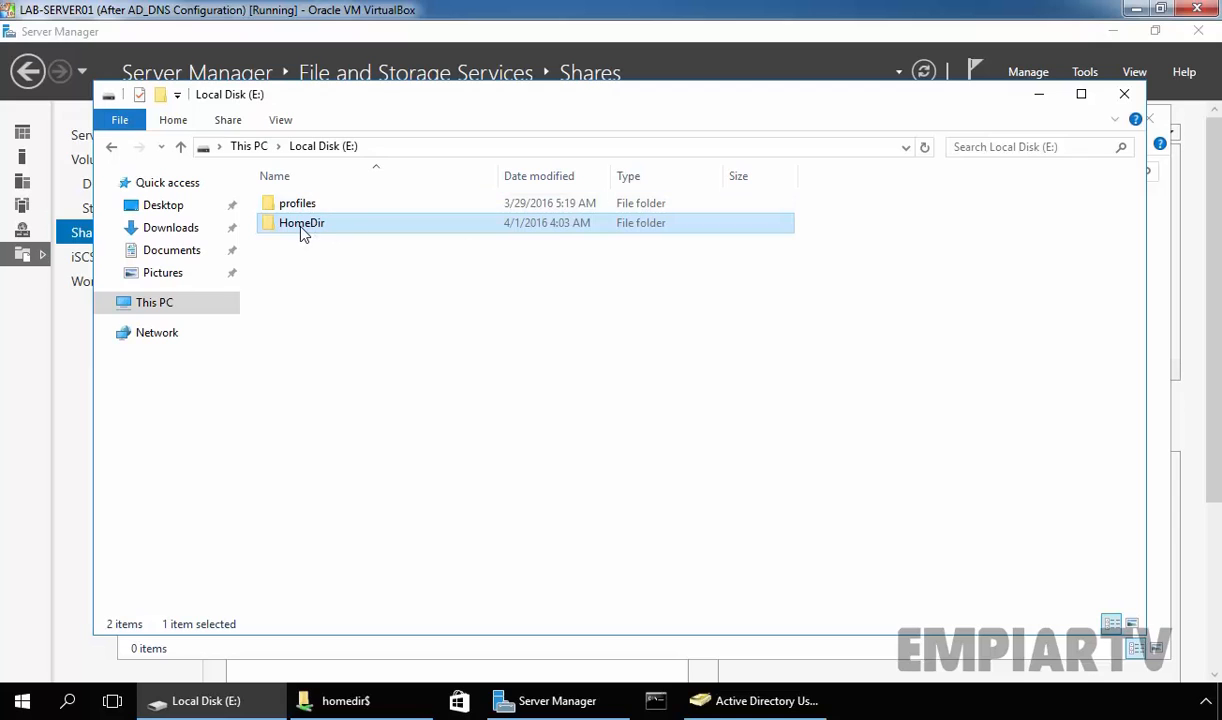
Browse the empty E:\HomeDir folder and return to the Server Manager share list.
double_click(300, 222)
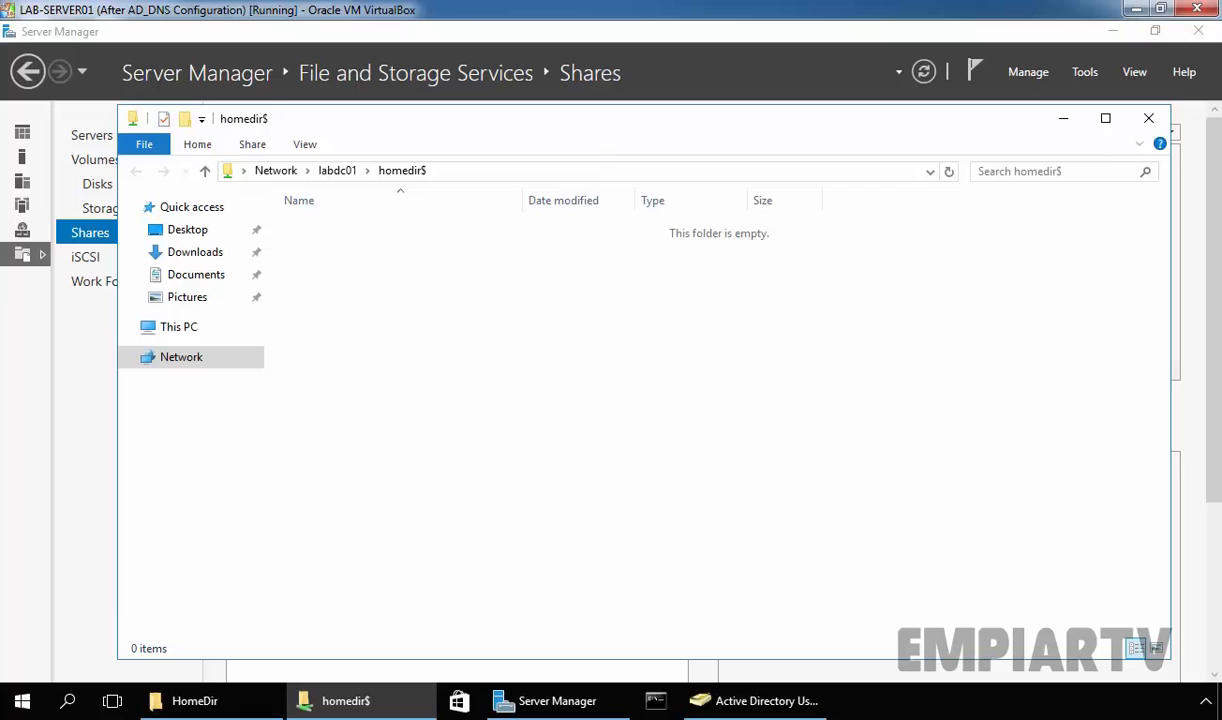
right_click(290, 172)
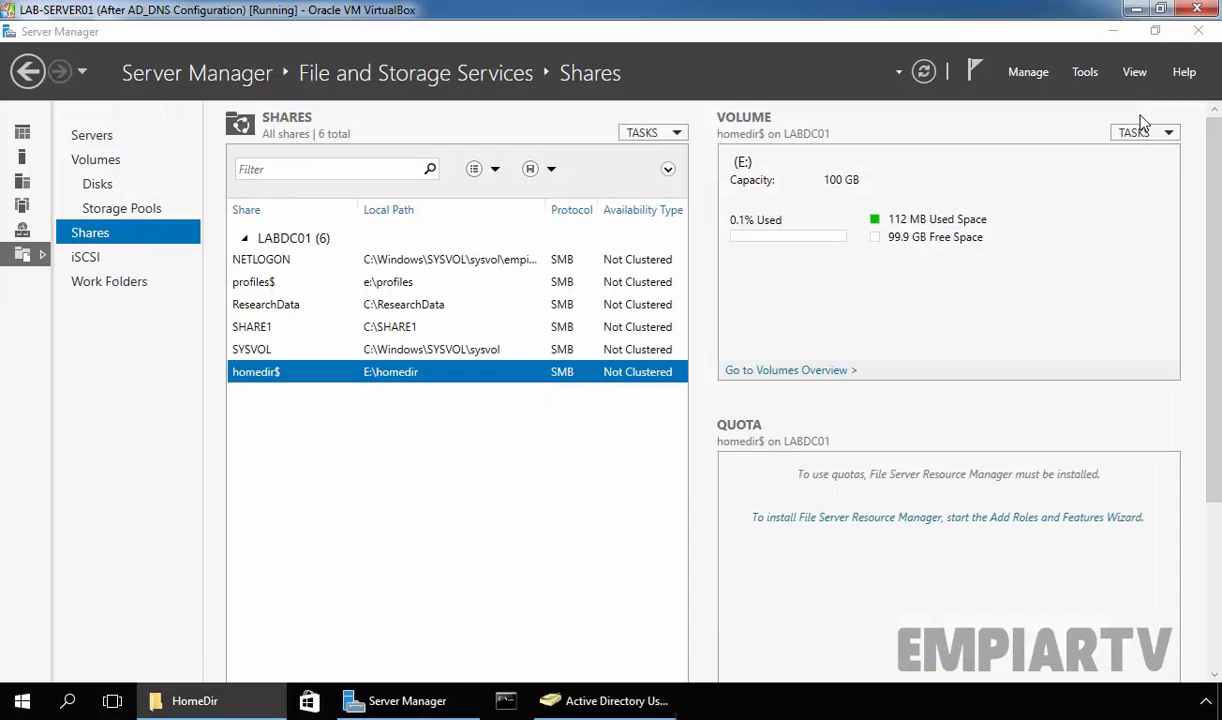
click(604, 700)
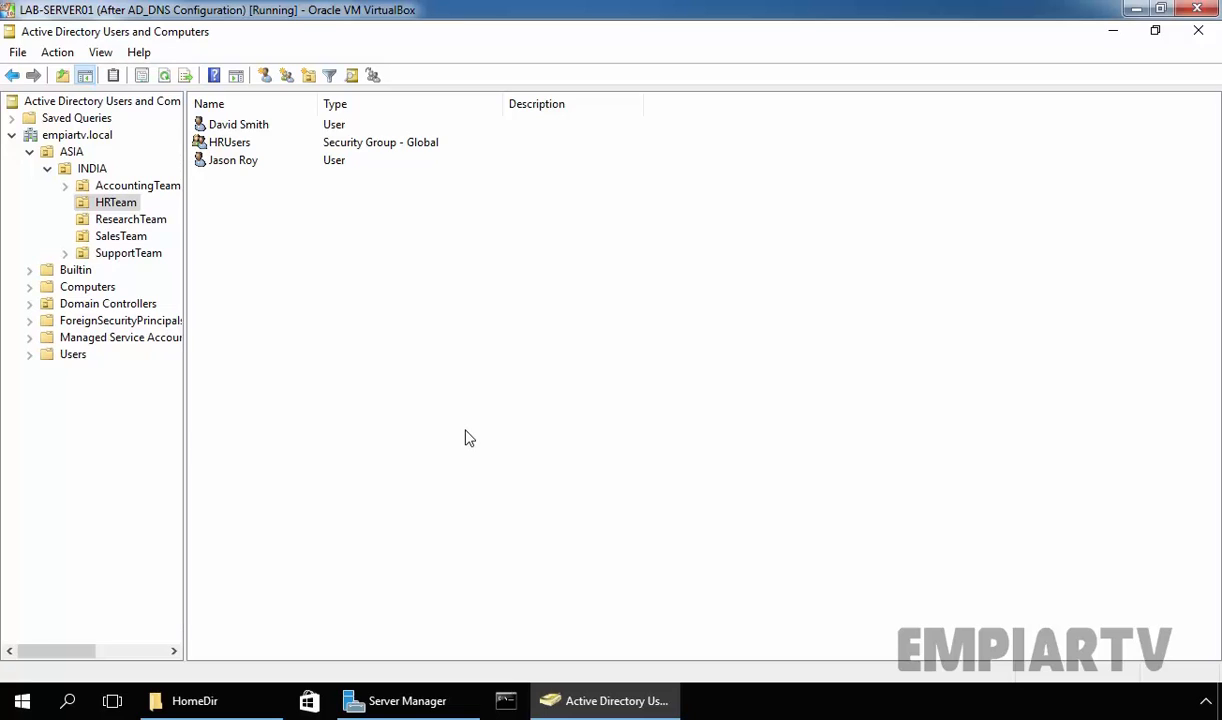
mouse_move(264, 148)
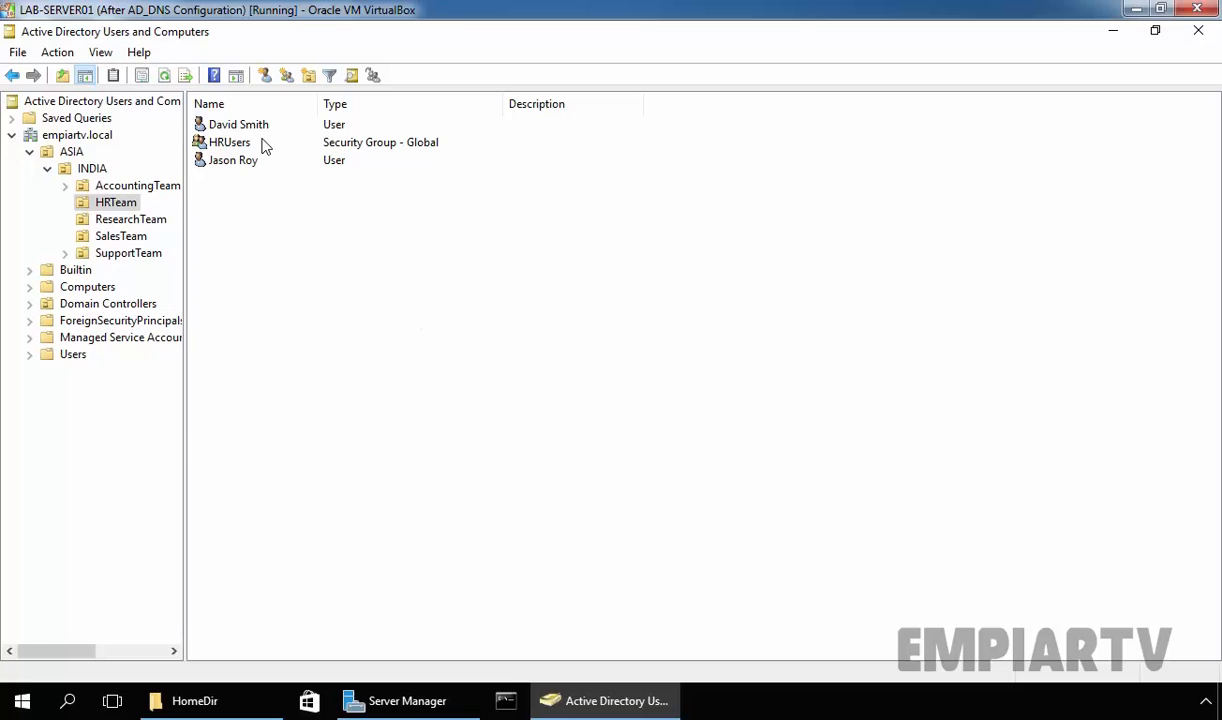
click(238, 124)
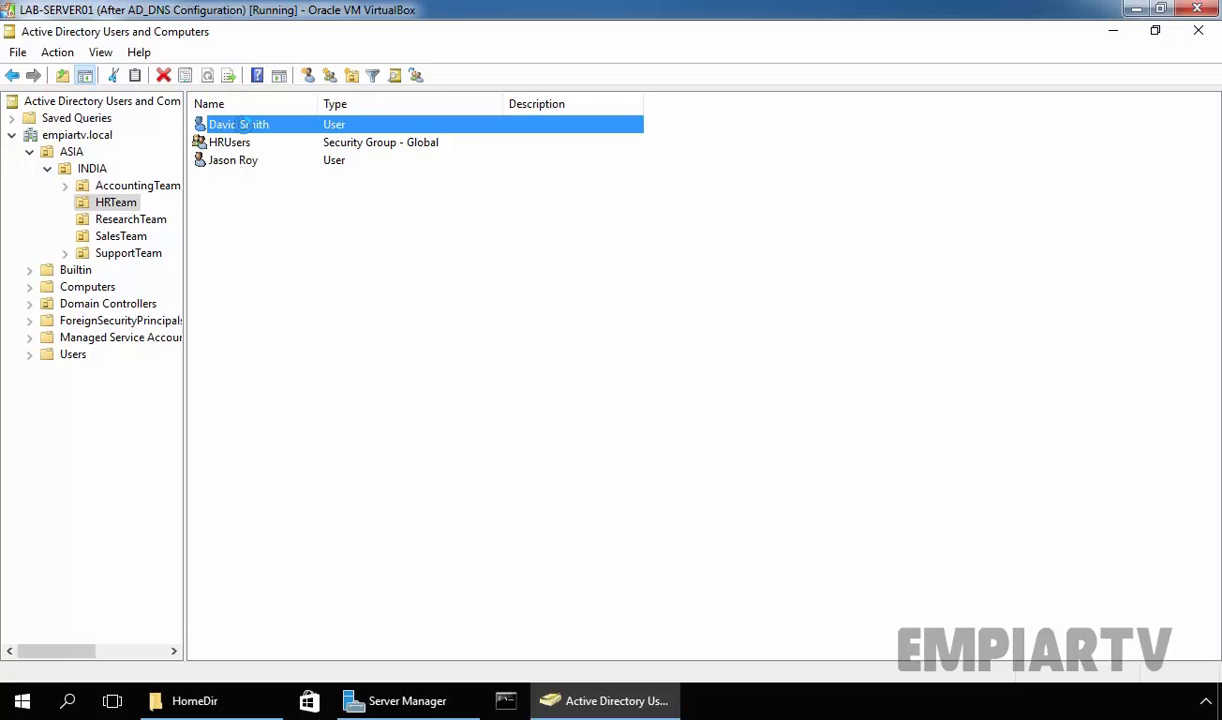
right_click(238, 124)
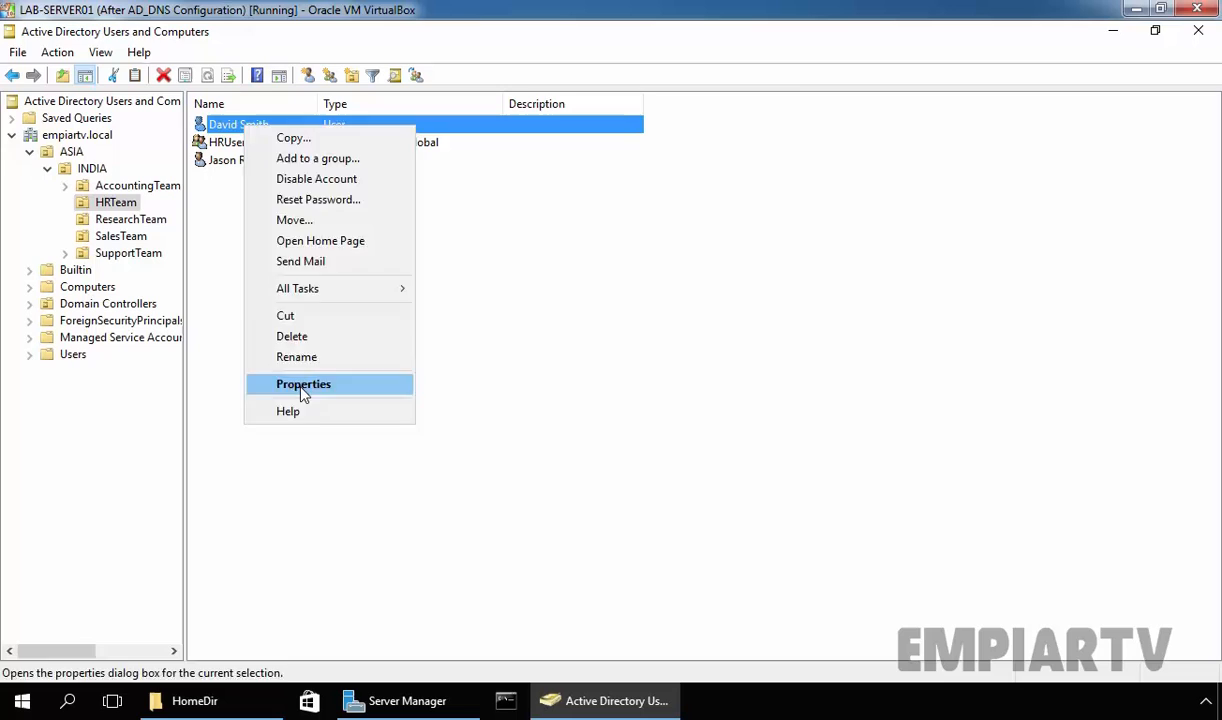
click(304, 384)
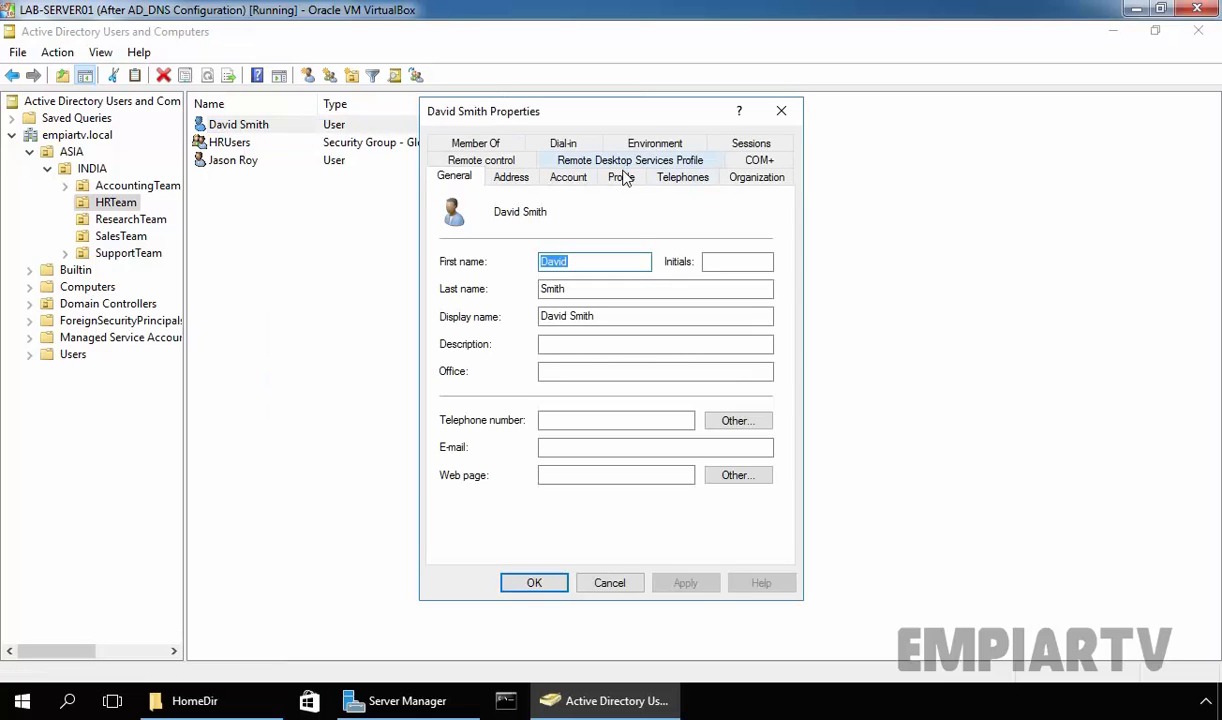
click(620, 176)
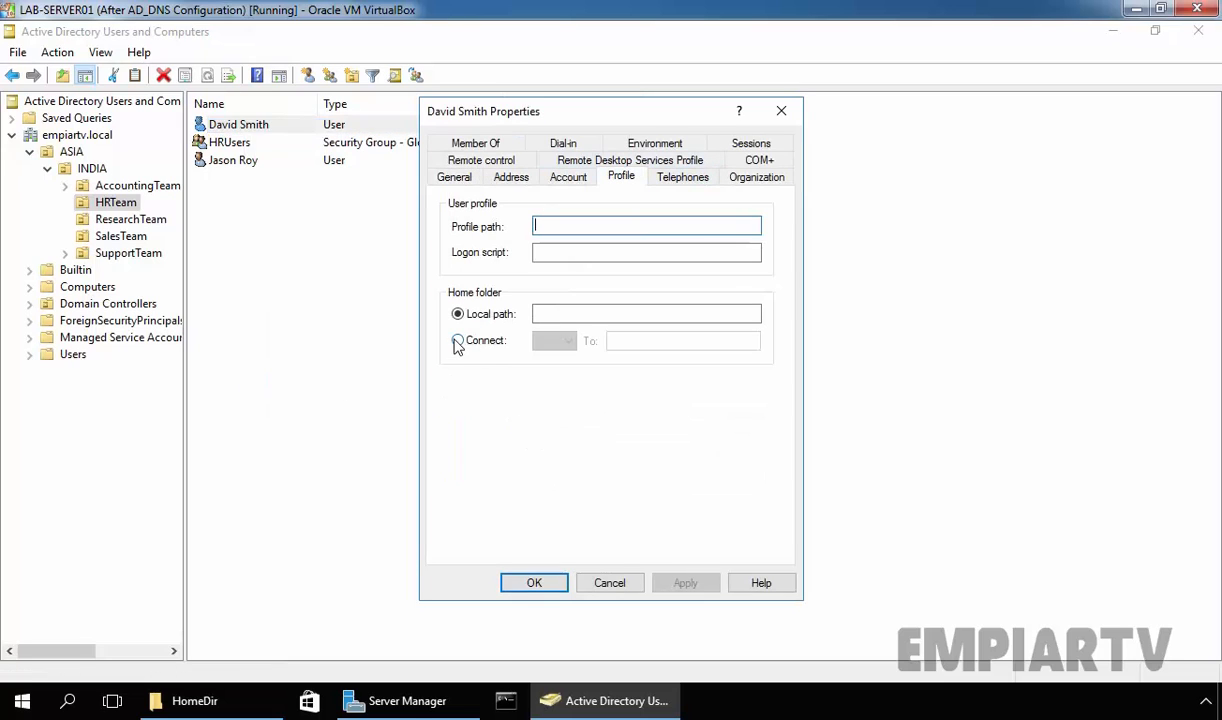
click(458, 340)
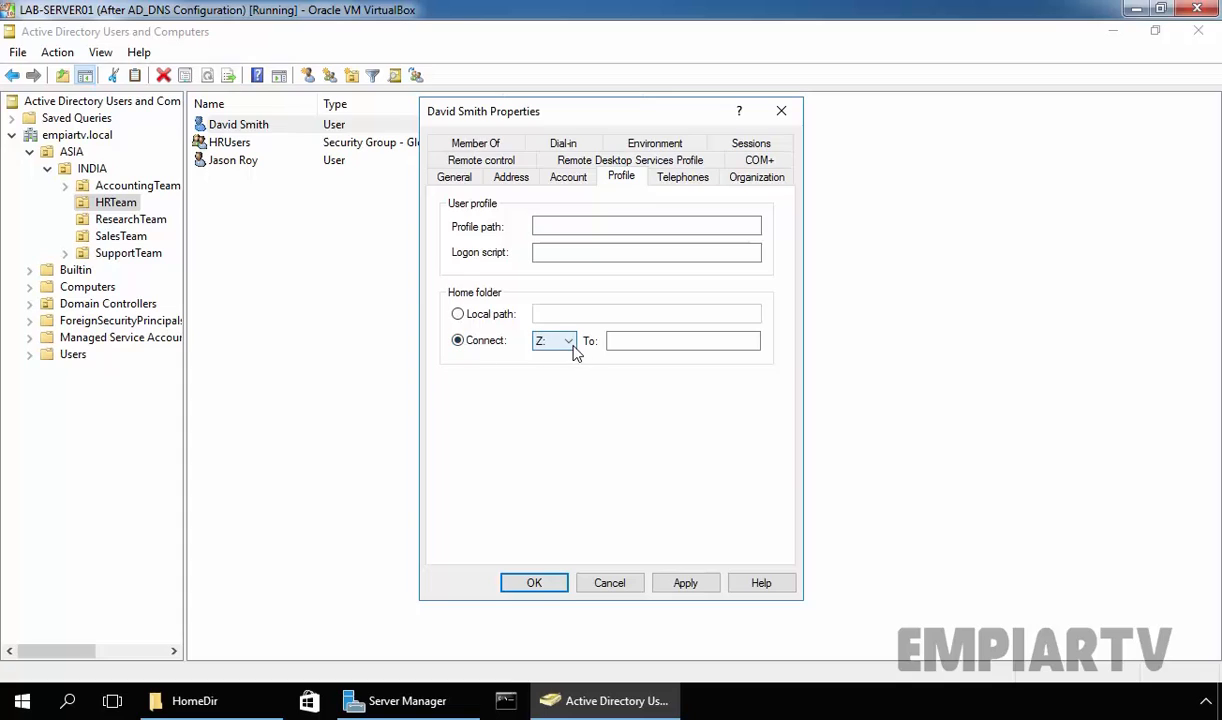
click(552, 340)
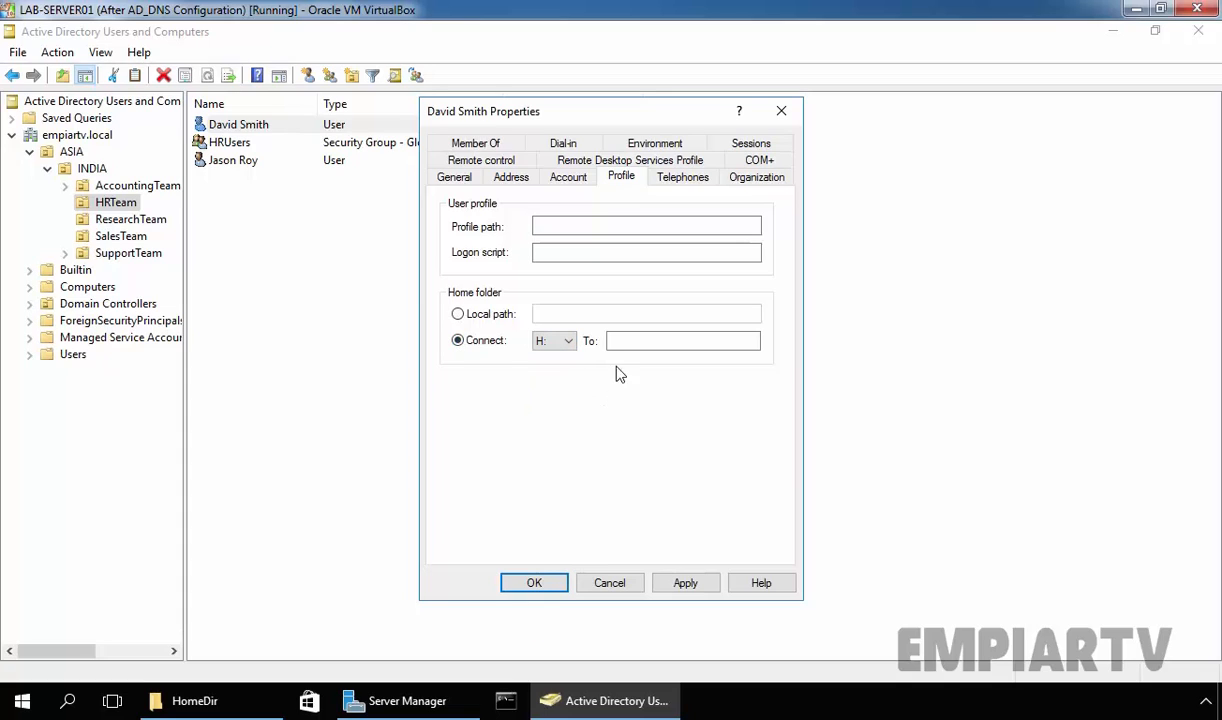
text(\\abdc01\homedir$)
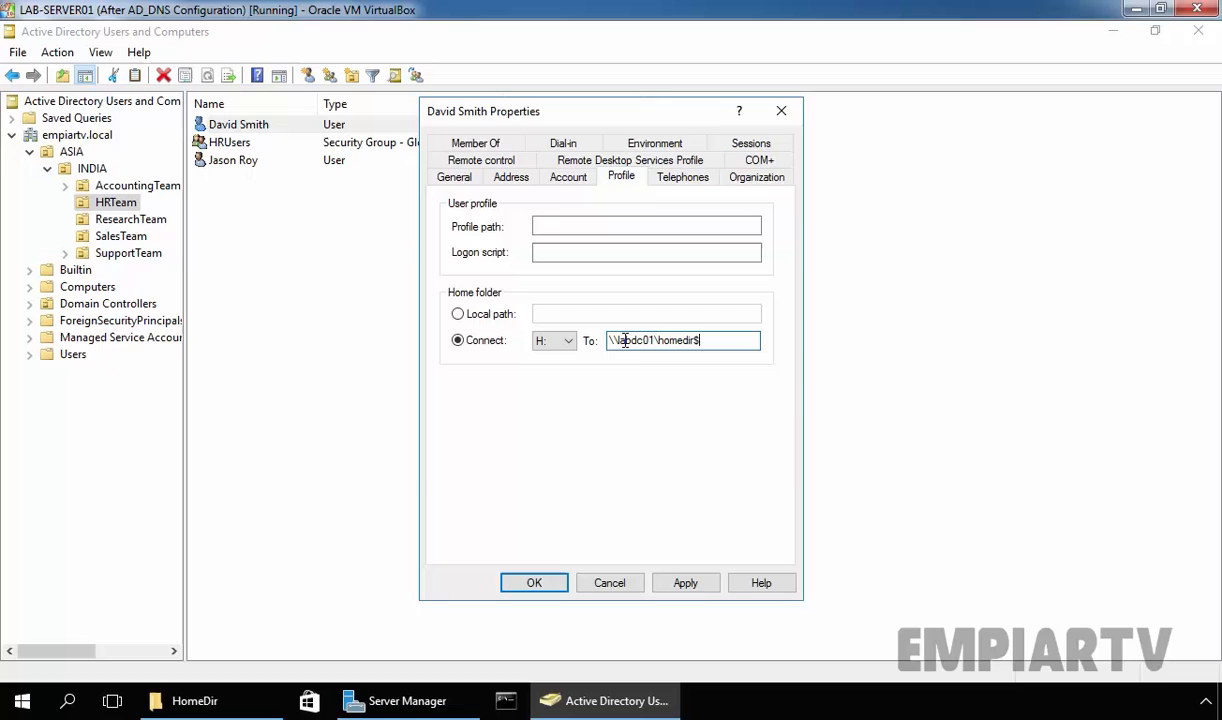
text(\%)
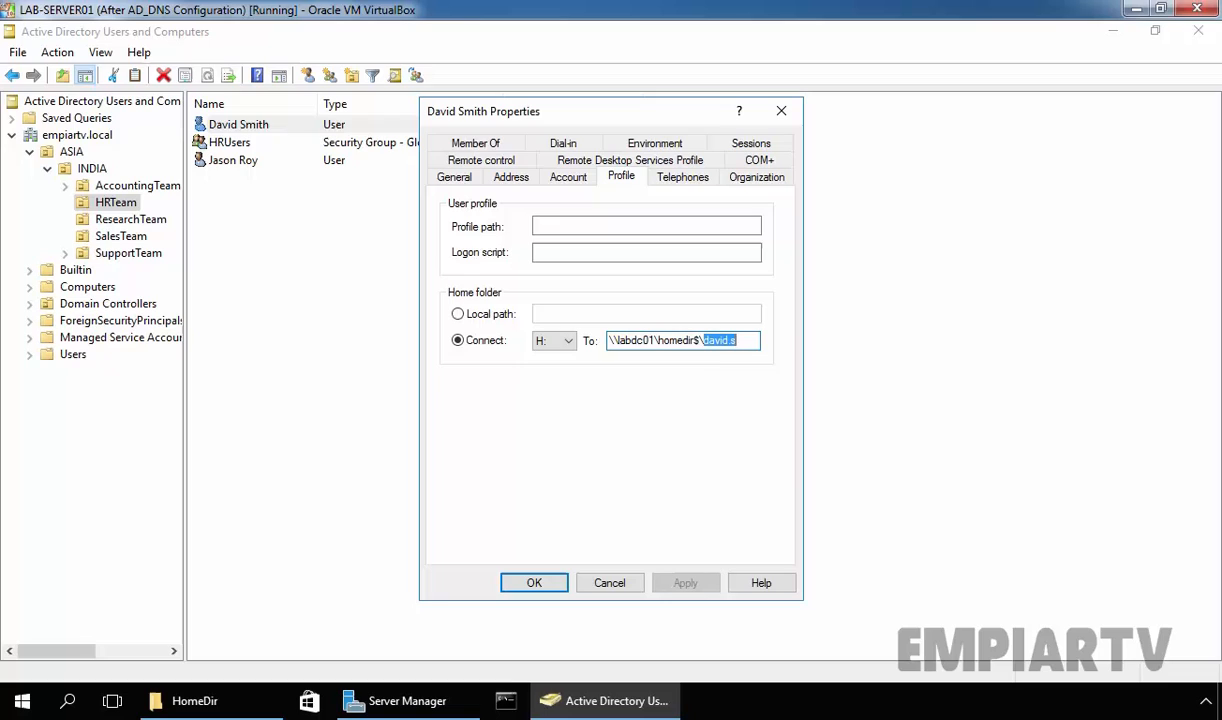
click(732, 340)
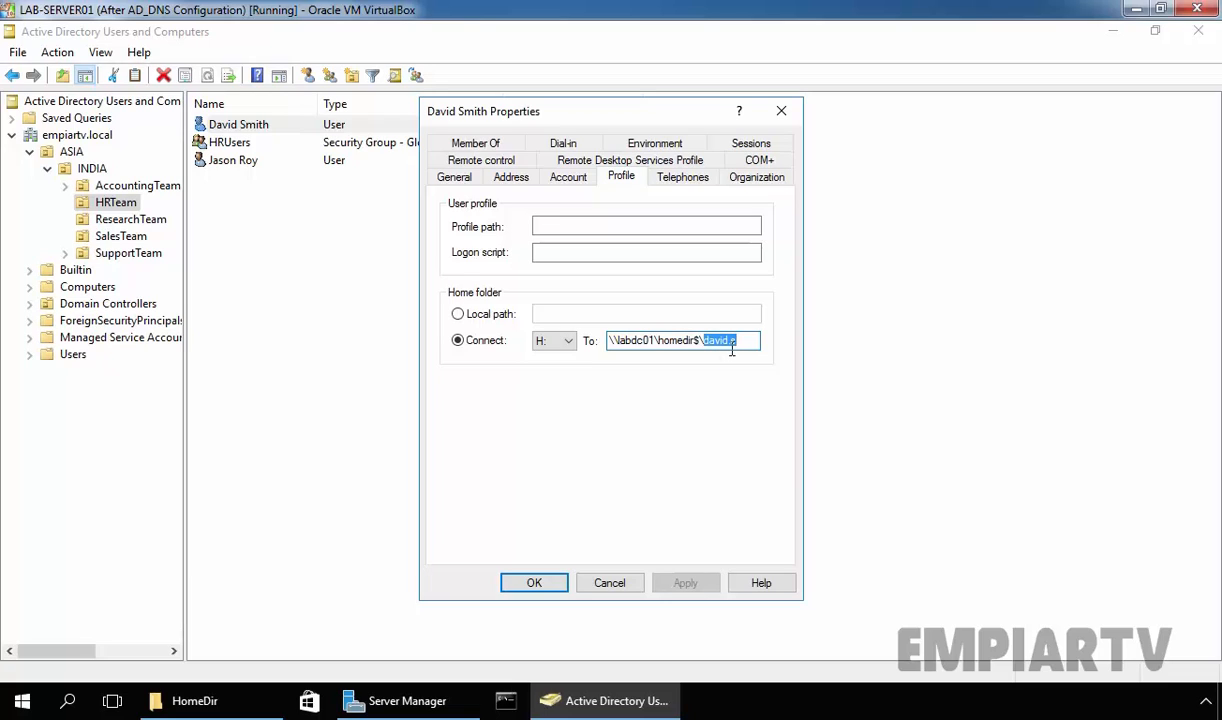
click(532, 584)
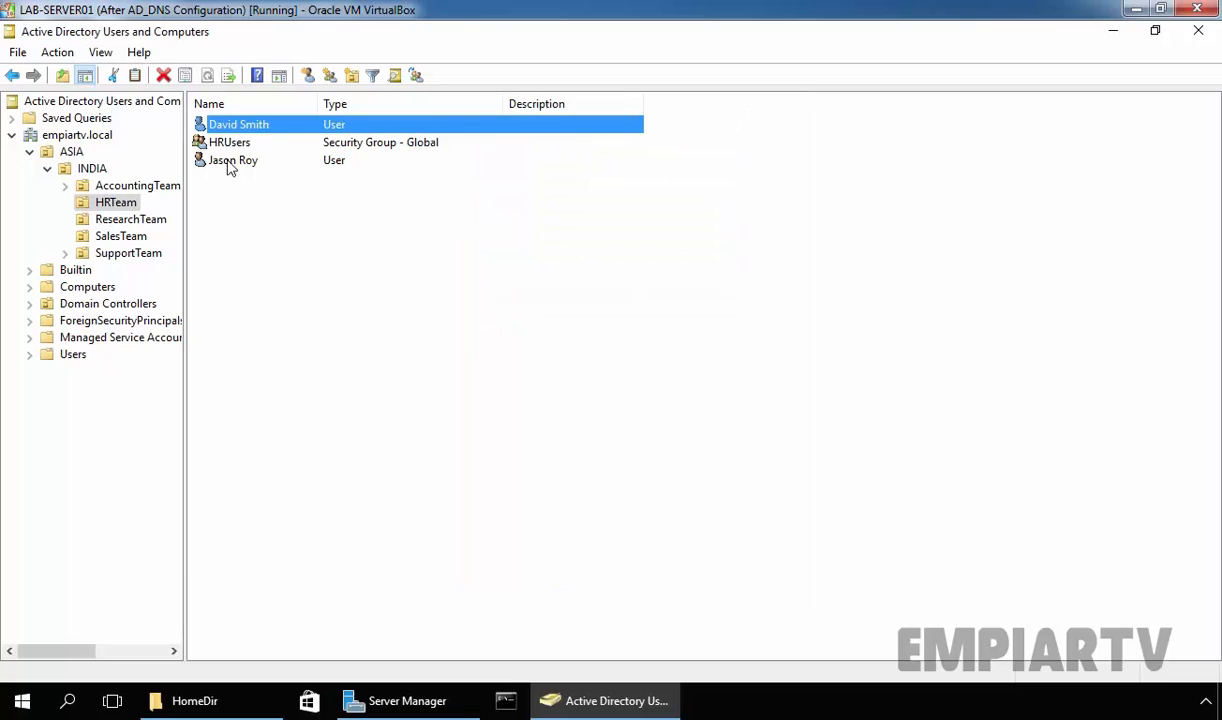
click(232, 160)
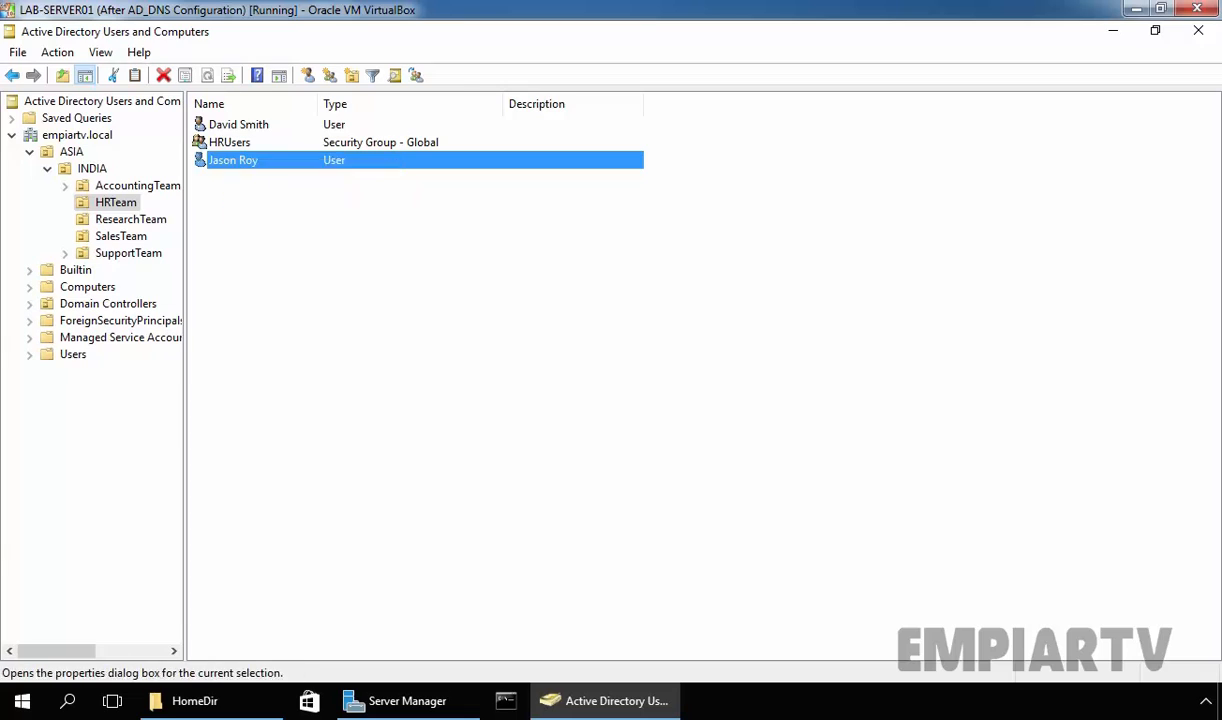
double_click(232, 160)
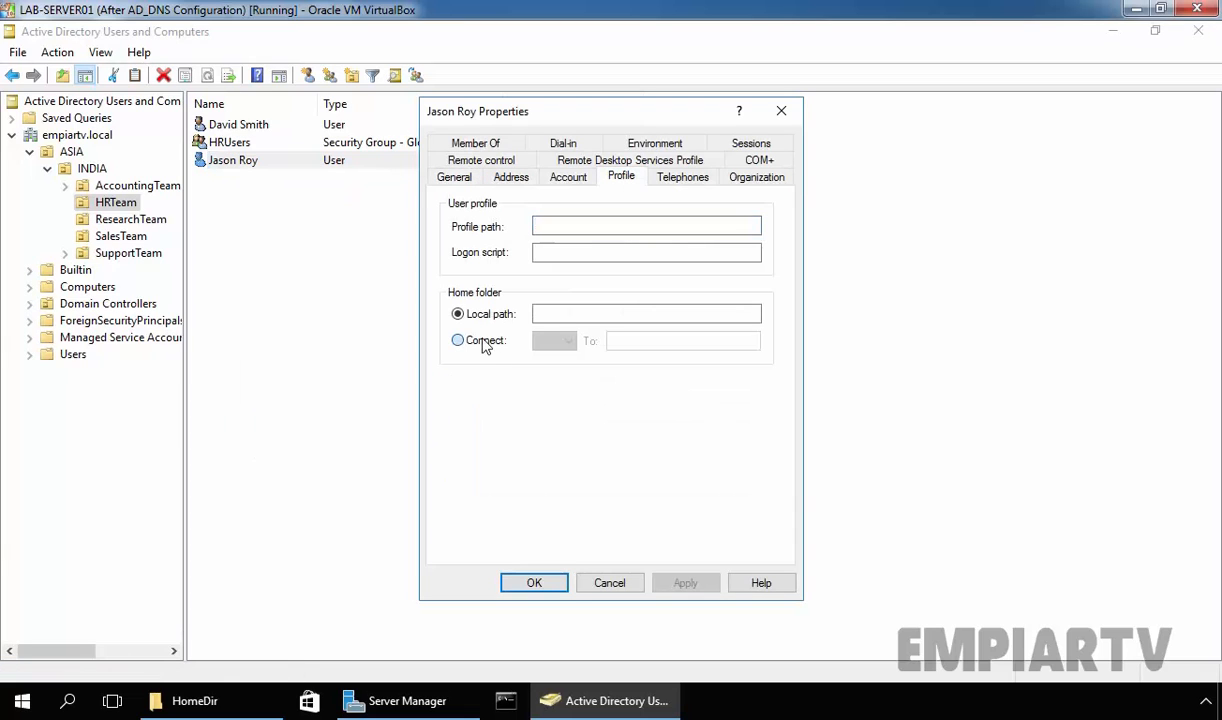
click(458, 340)
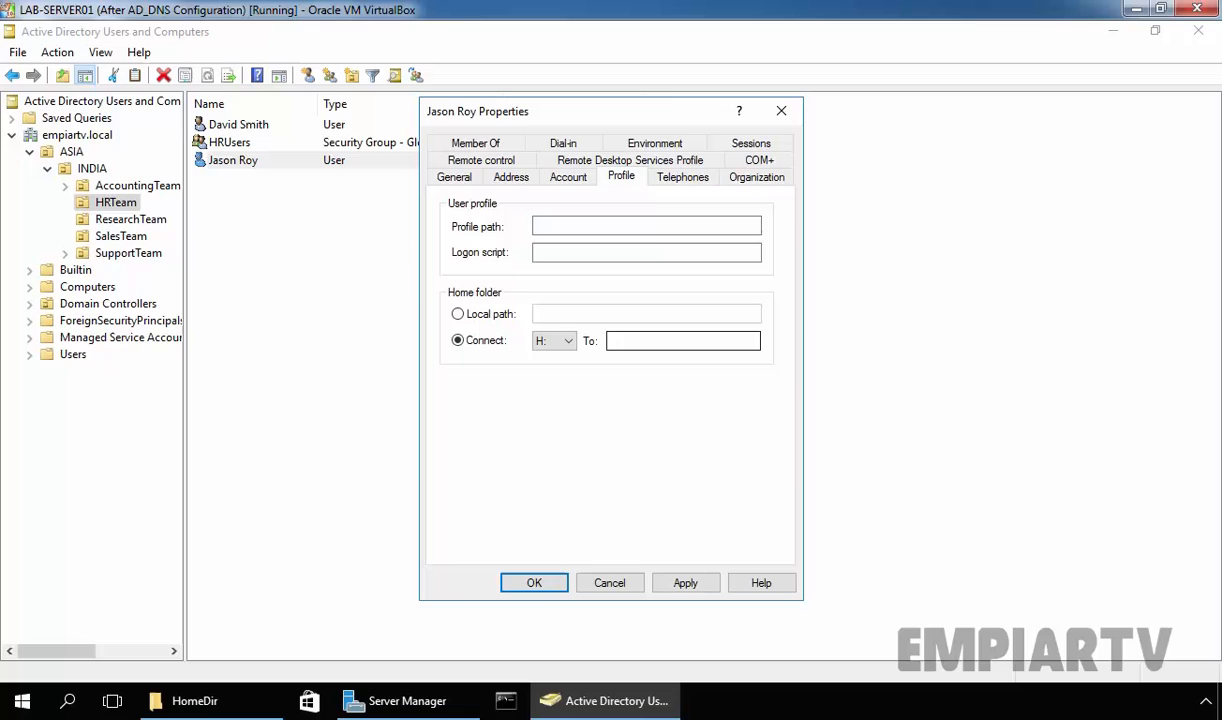
text(\\labdc01\homedir$\%username%)
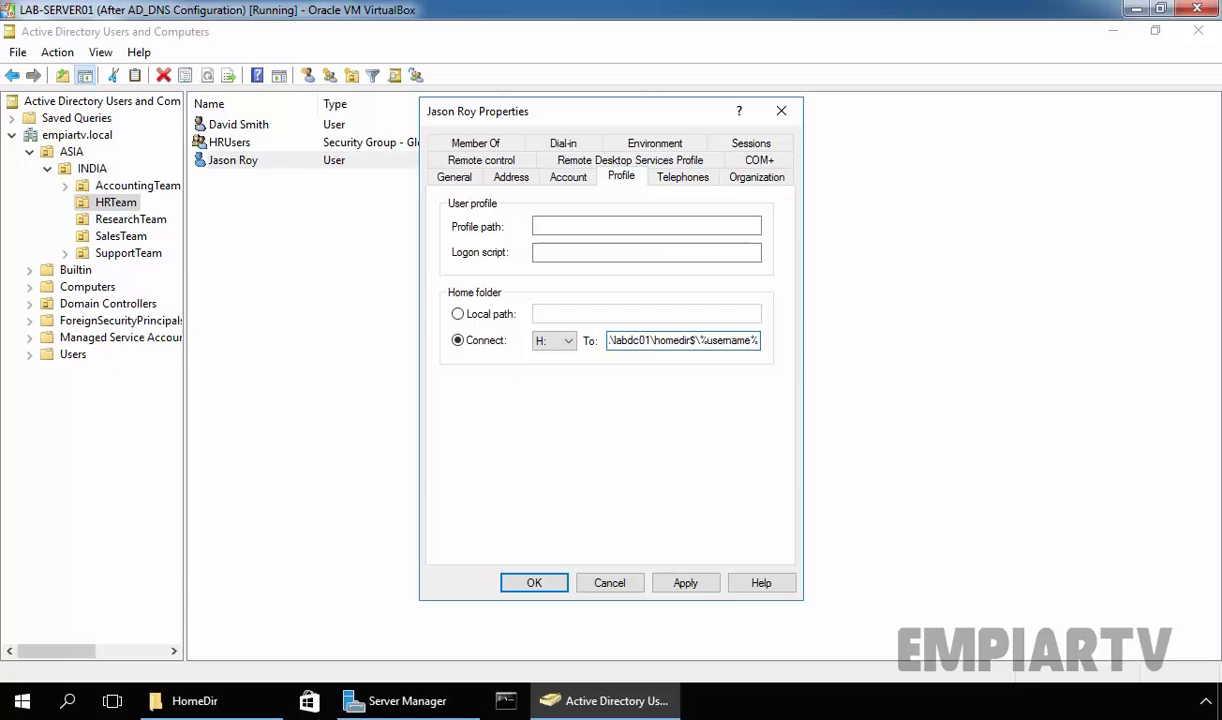
click(532, 582)
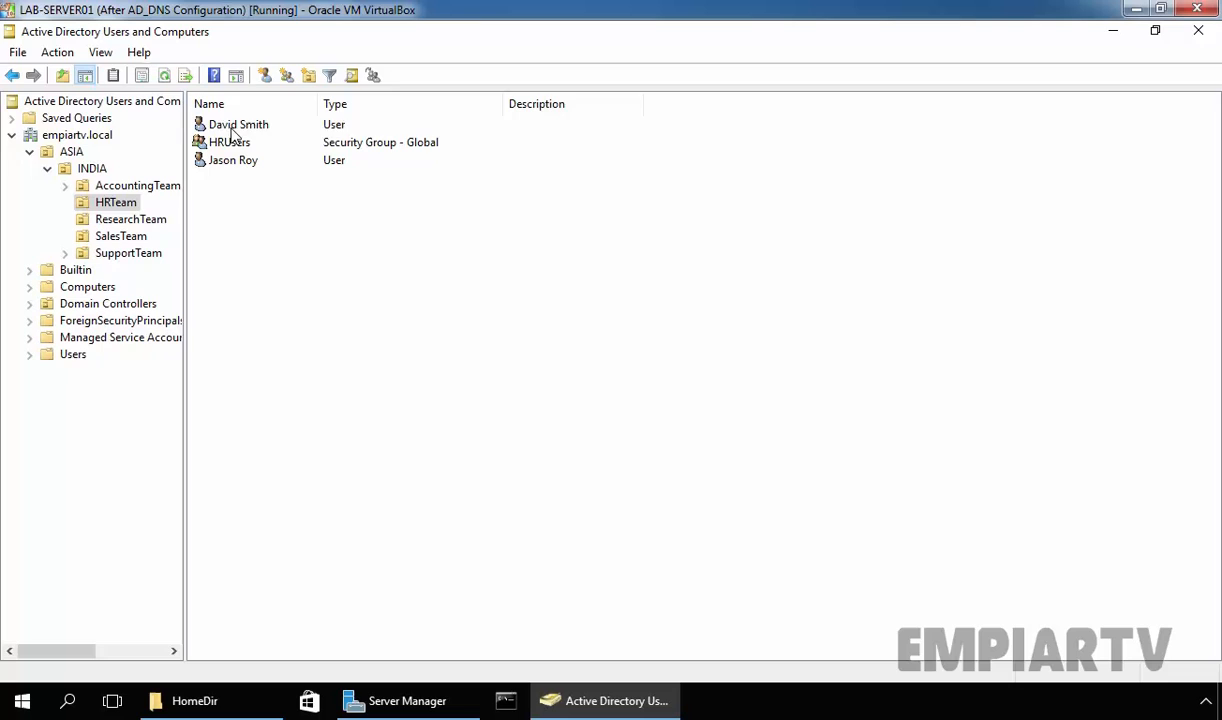
Fill the multi-user Profile with Home folder H: at \\labdc01\homedir$\%username%, then dismiss unsaved.
click(232, 160)
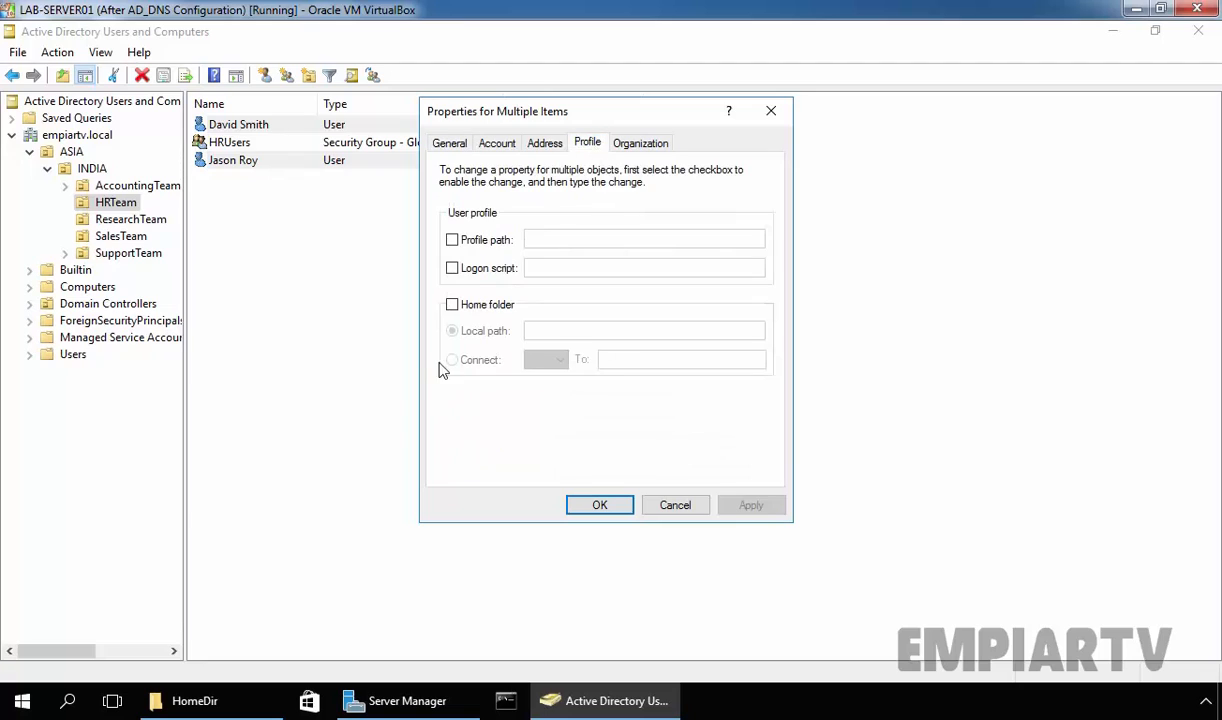
click(452, 304)
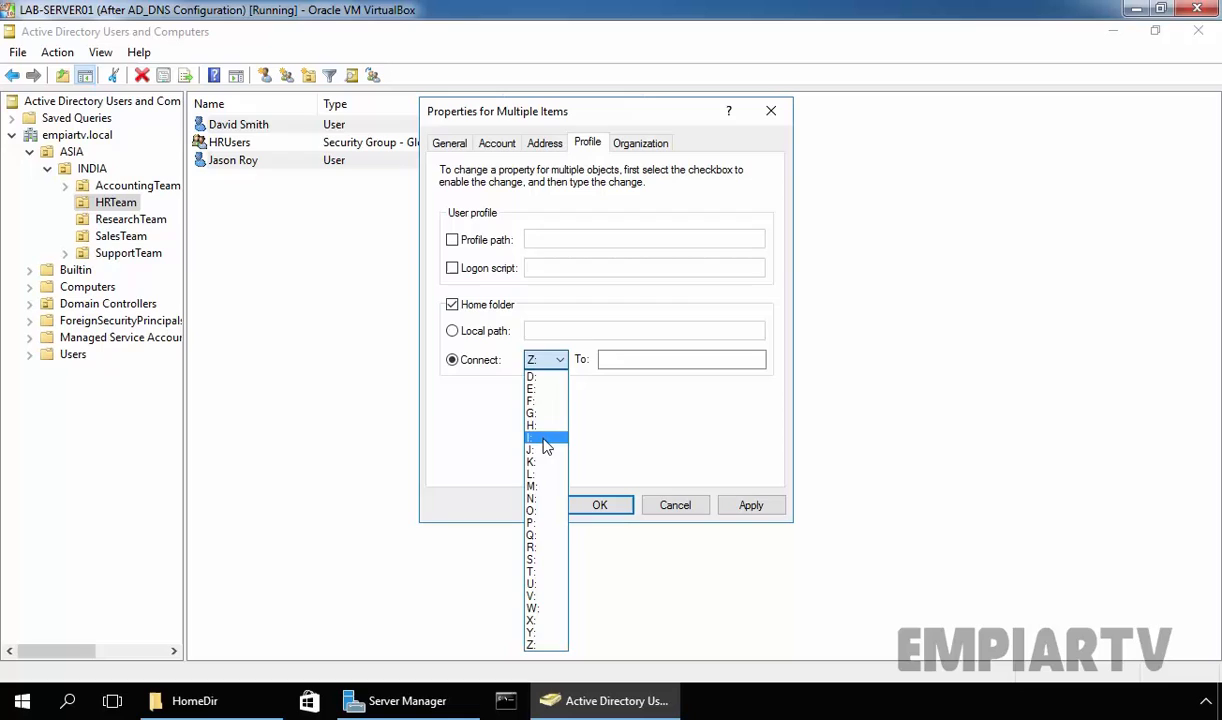
click(532, 424)
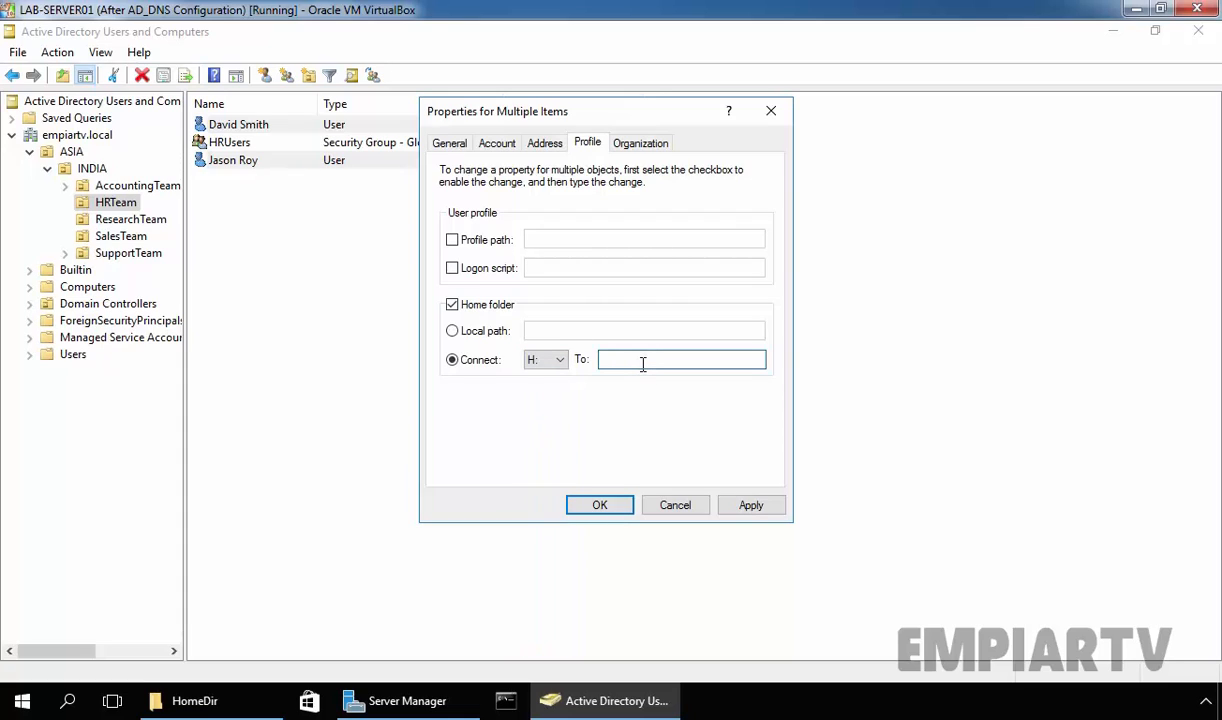
text(\\labdc01\homedir$\%username%)
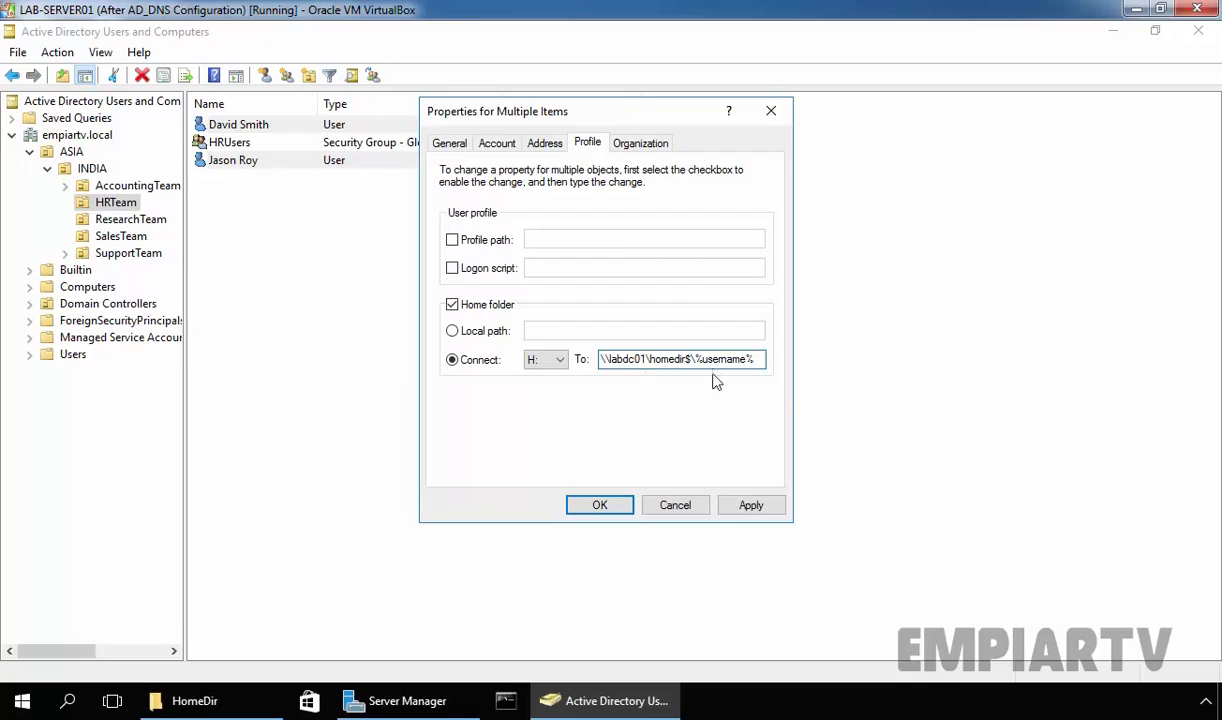
mouse_move(688, 468)
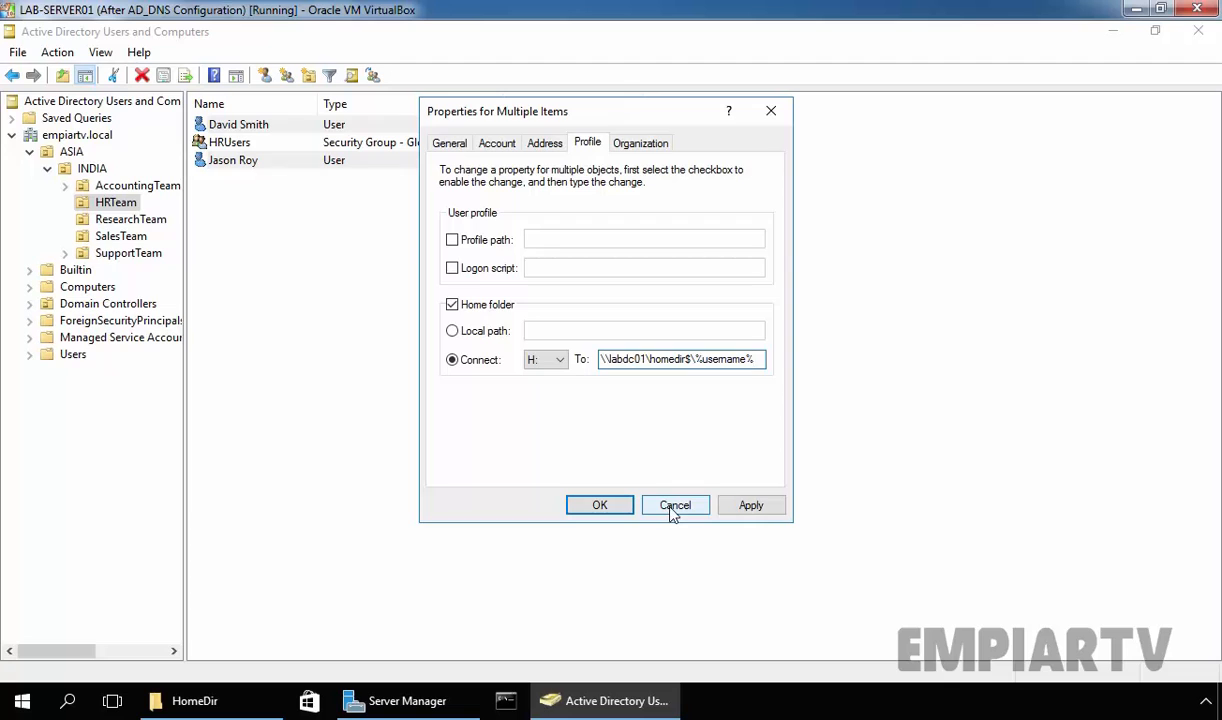
click(676, 504)
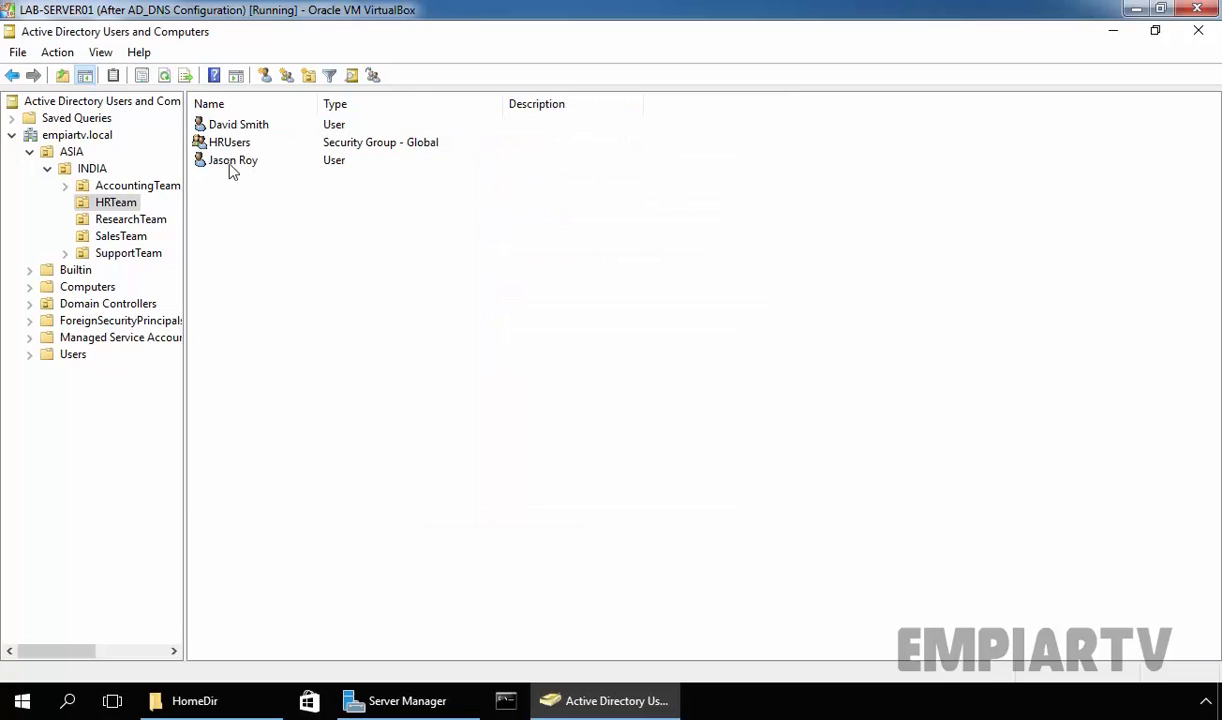
Check the second user's Profile shows the home folder resolved to homedir$\jason.r, then close.
double_click(232, 160)
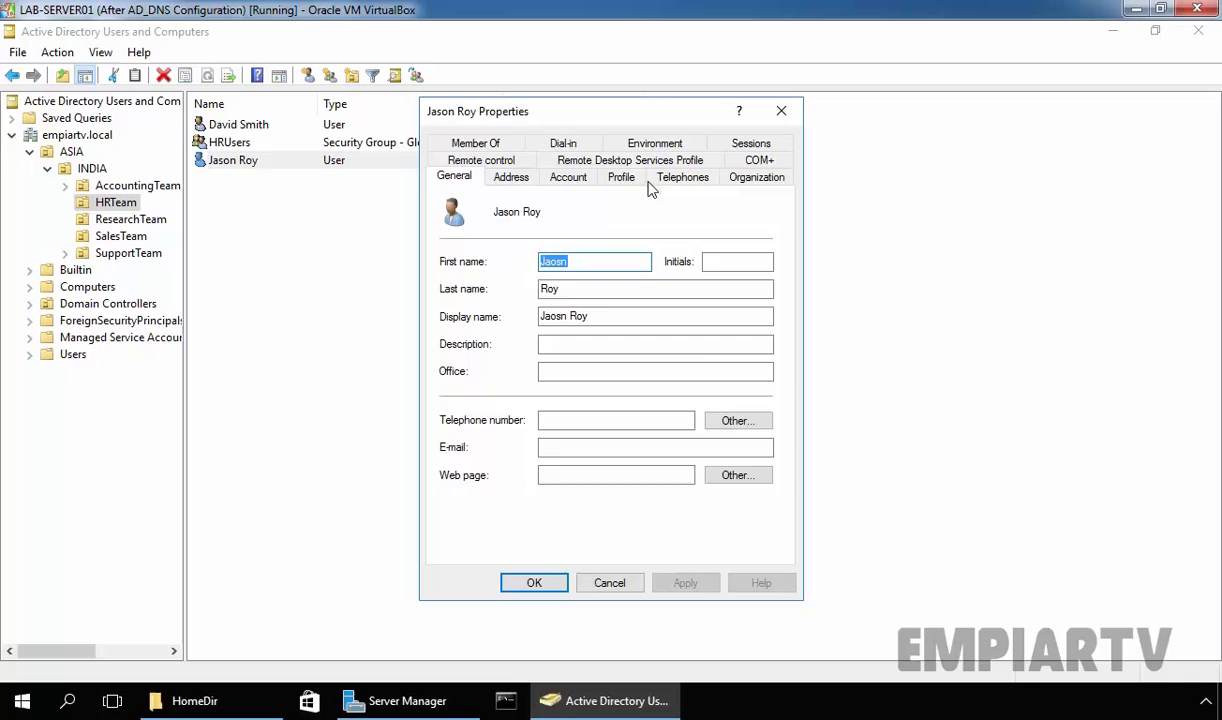
click(620, 176)
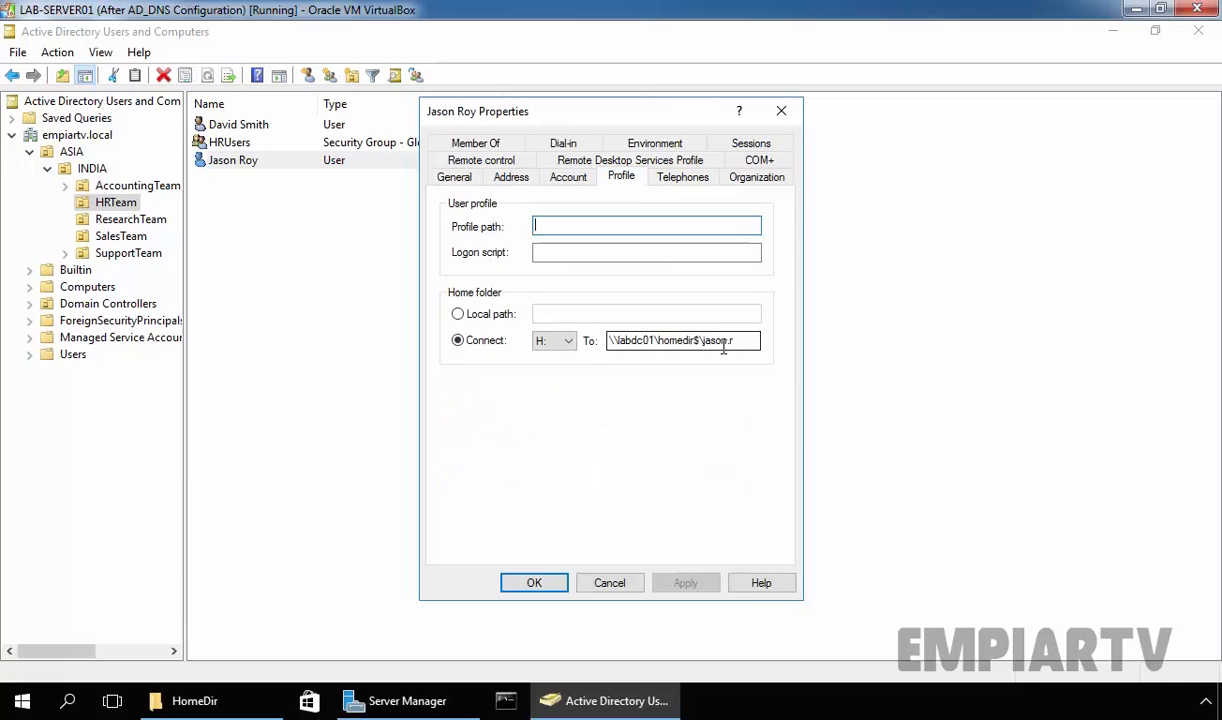
click(534, 582)
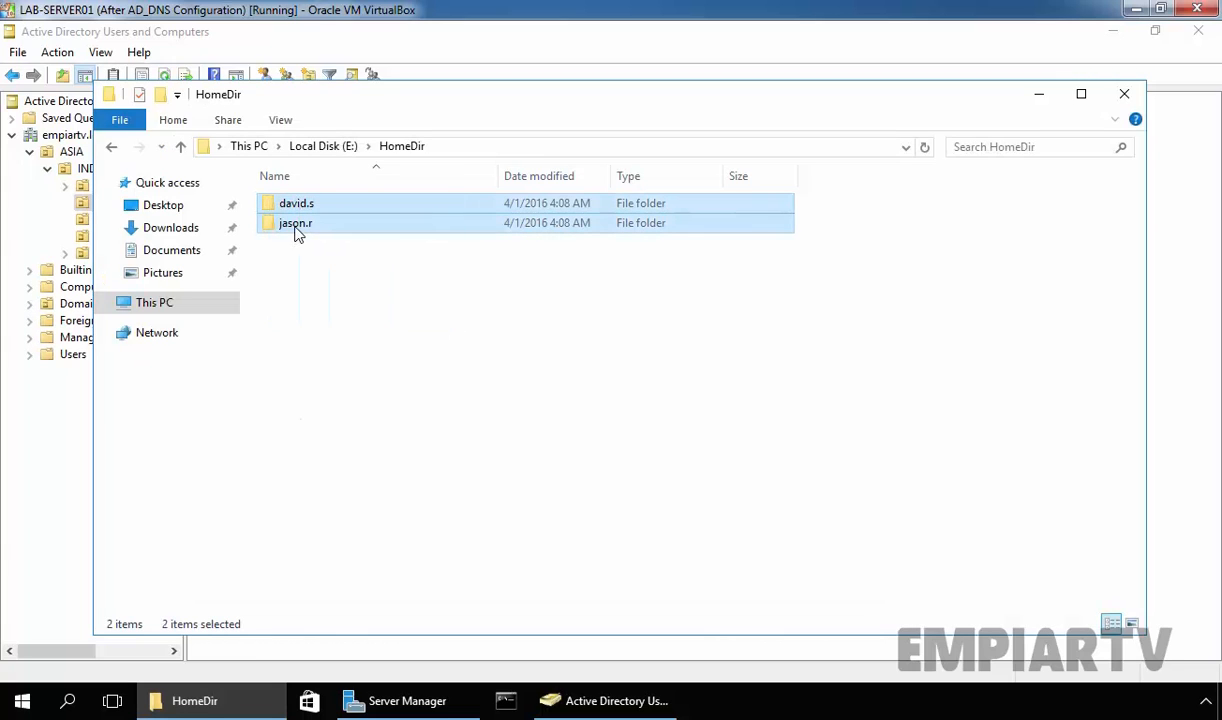
click(296, 204)
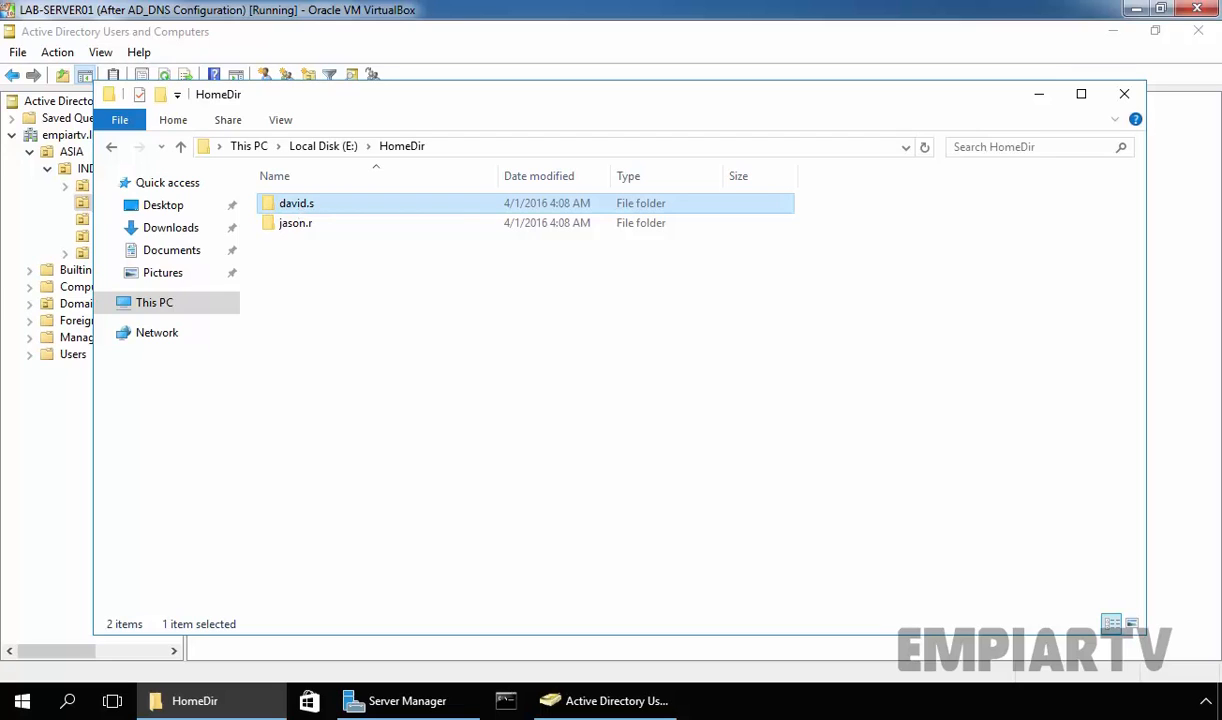
right_click(296, 204)
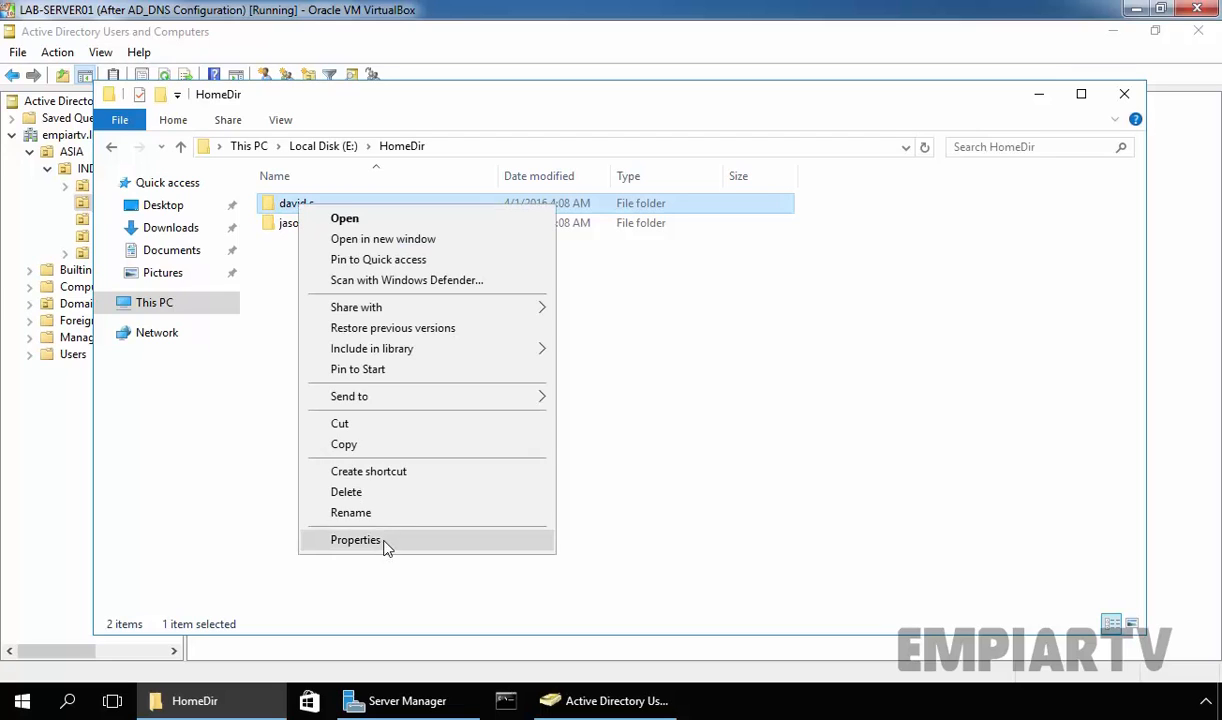
click(356, 540)
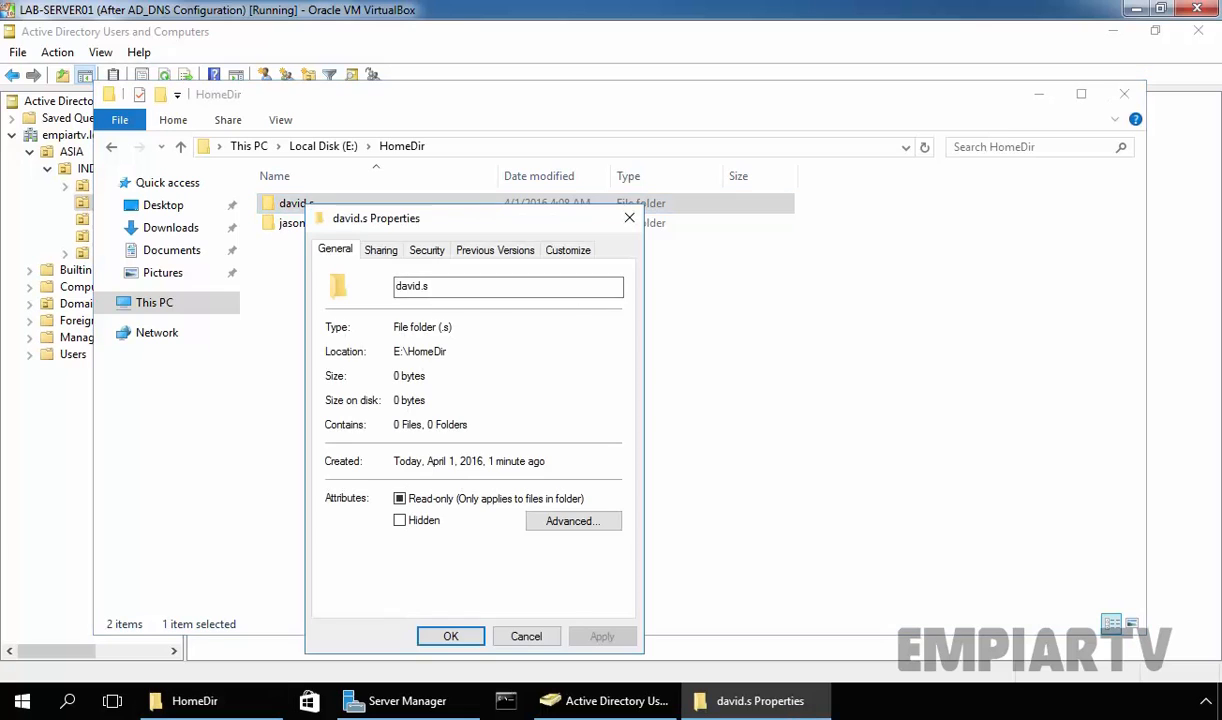
click(426, 248)
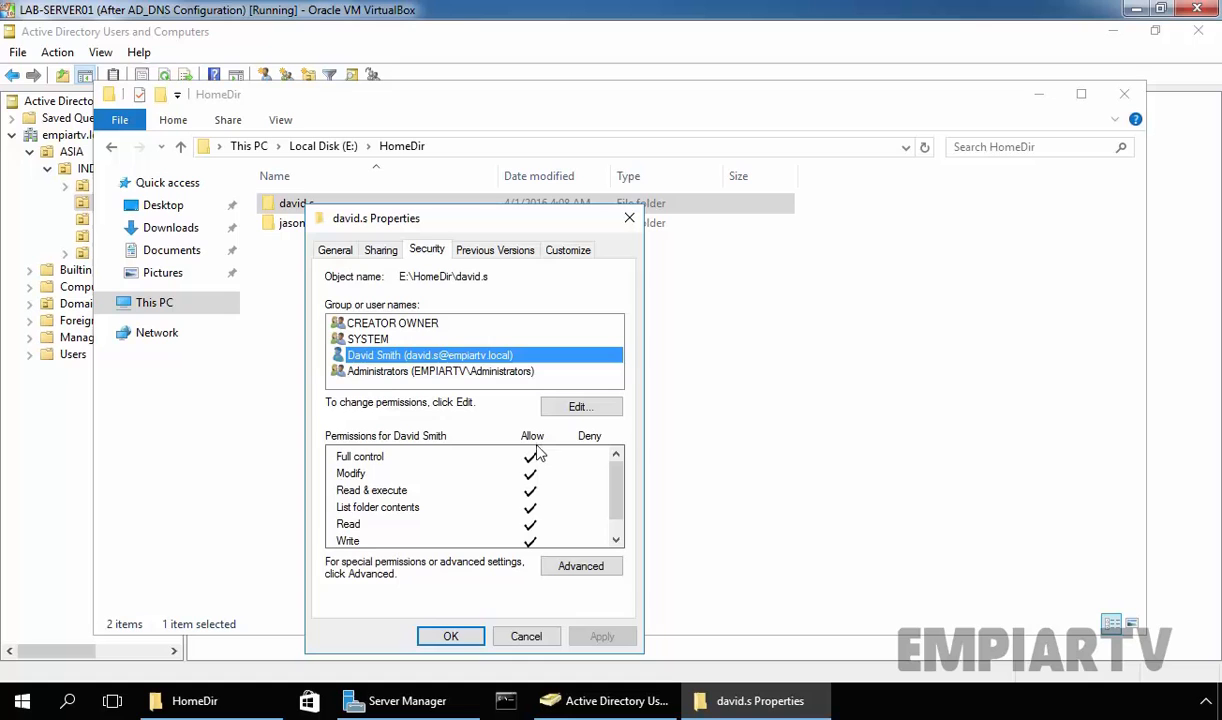
click(450, 636)
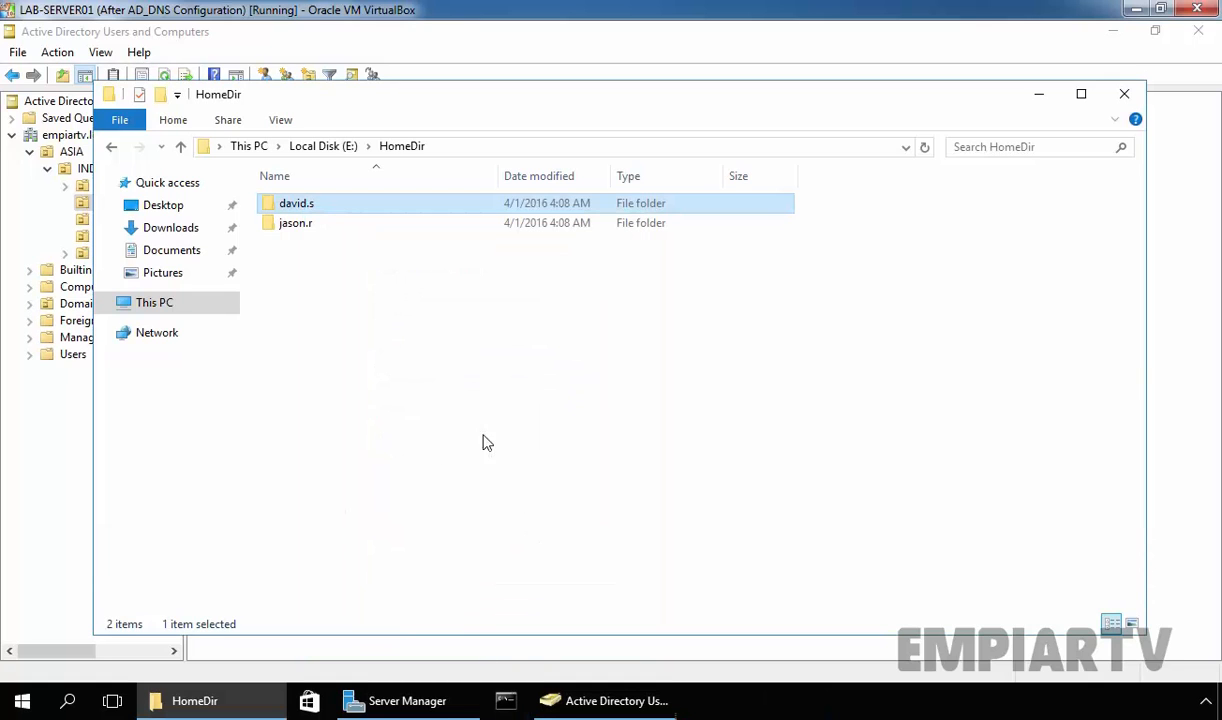
click(486, 442)
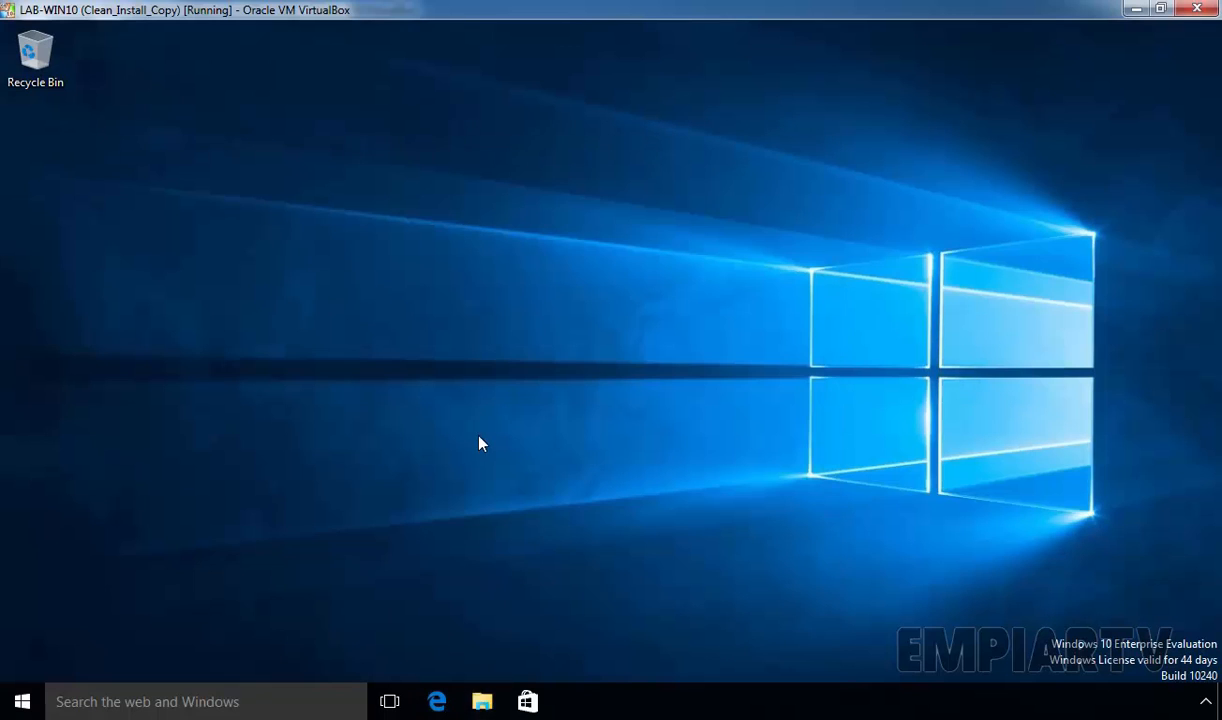
click(480, 700)
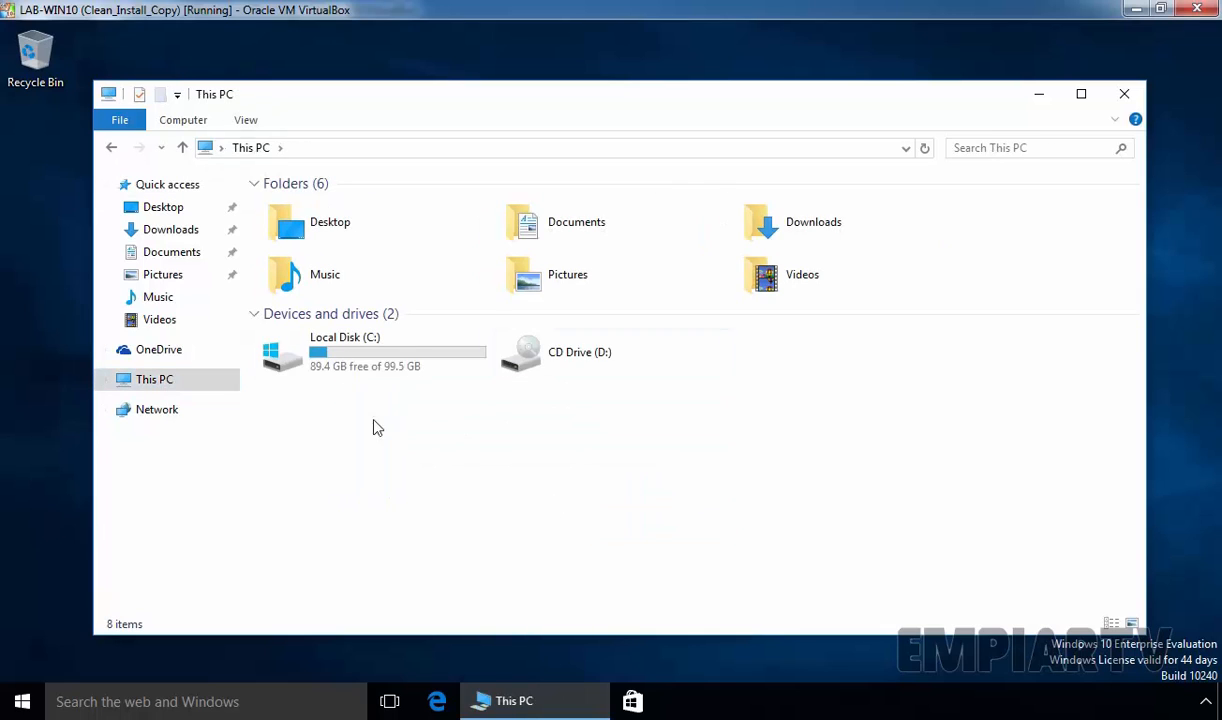
mouse_move(1124, 94)
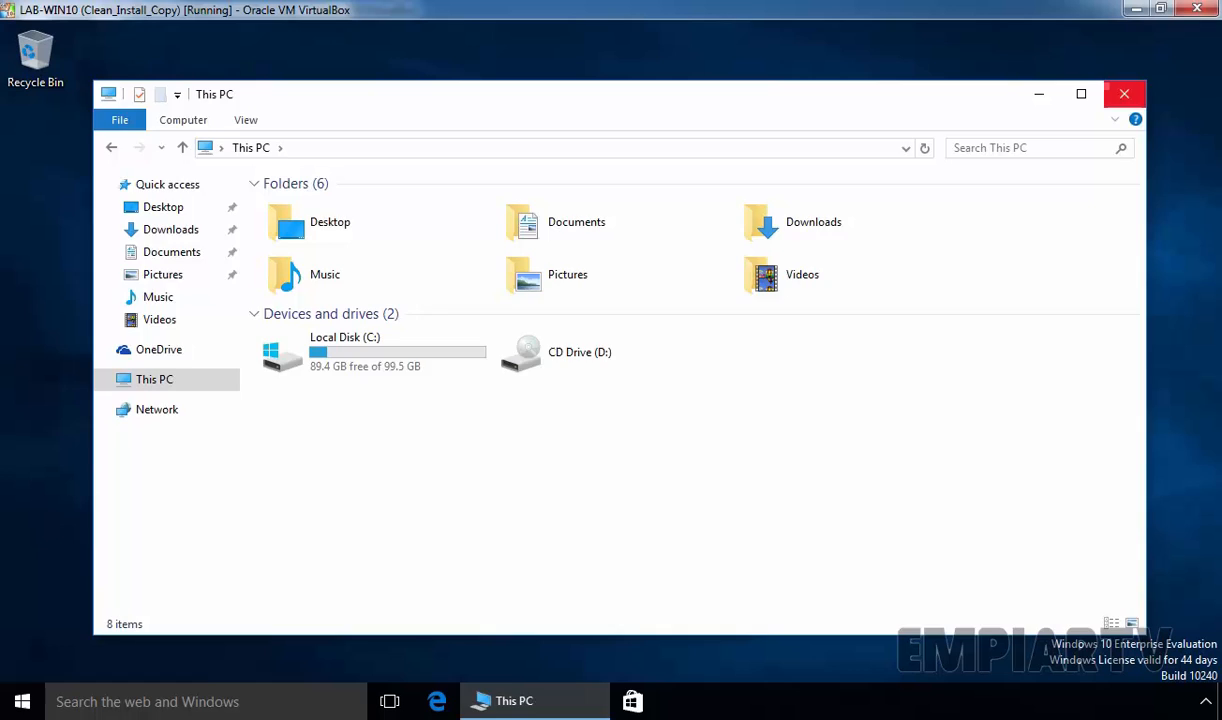
click(22, 700)
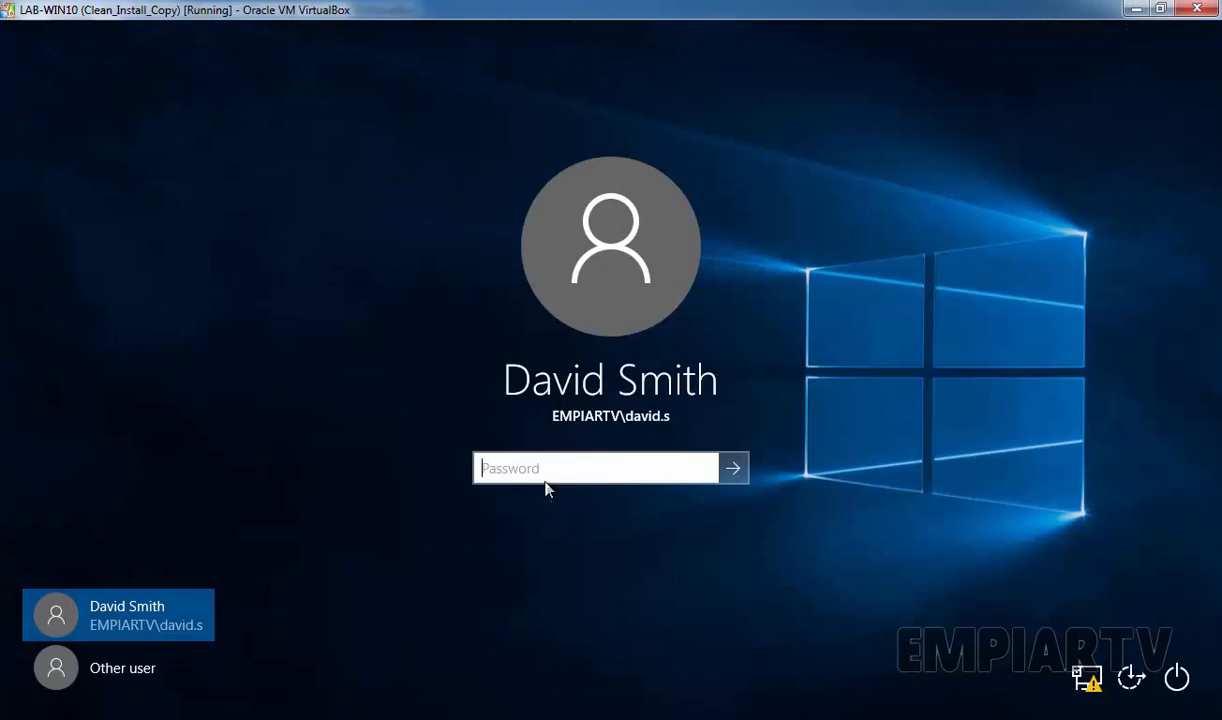
text(password)
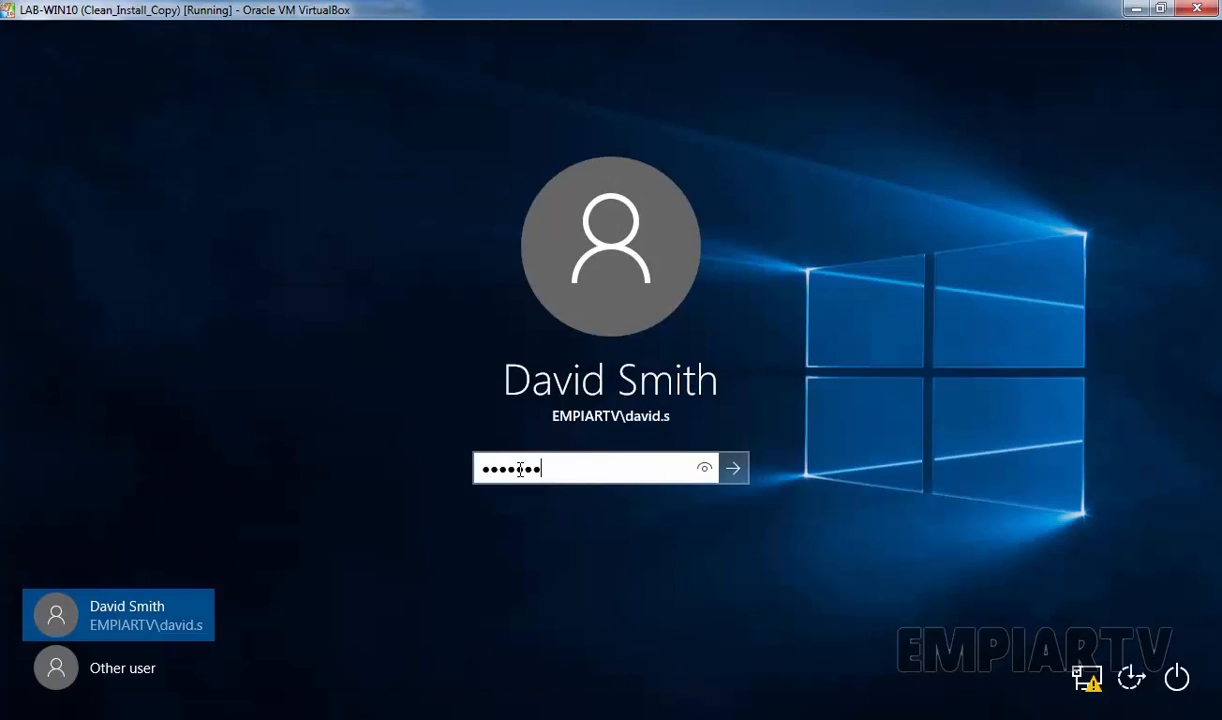
click(732, 468)
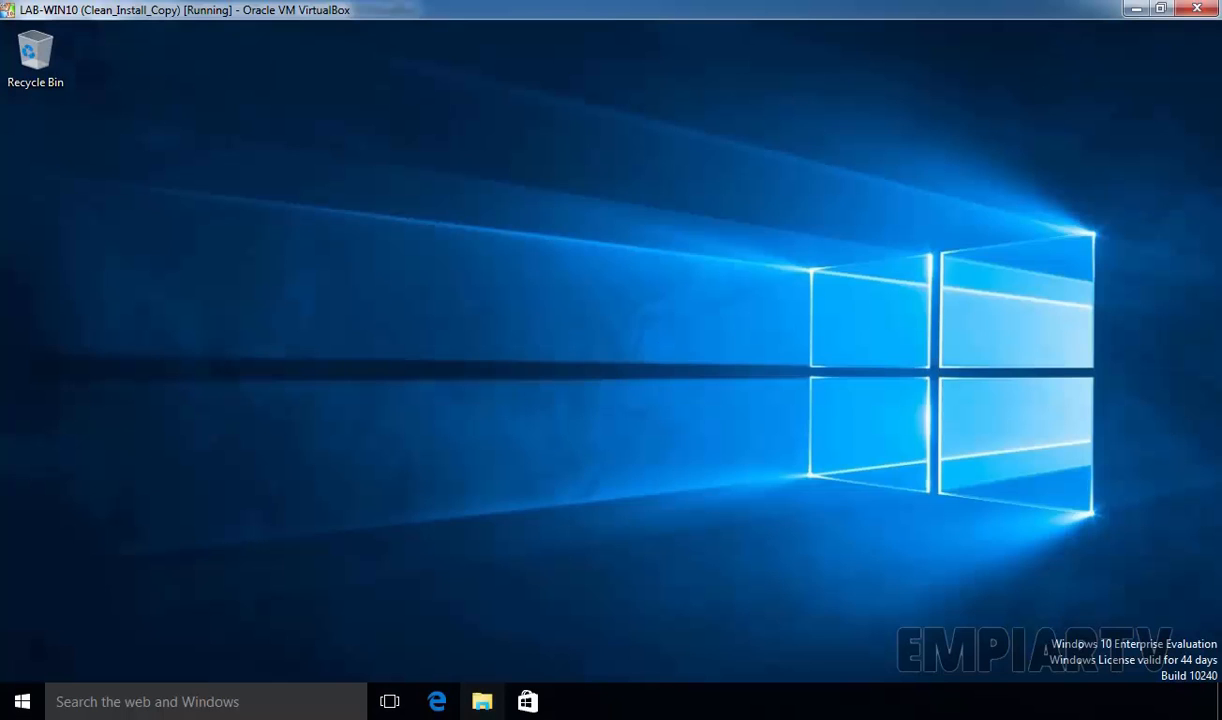
Find the H: drive mapped to \\labdc01\homedir$ under This PC and browse into it.
click(480, 700)
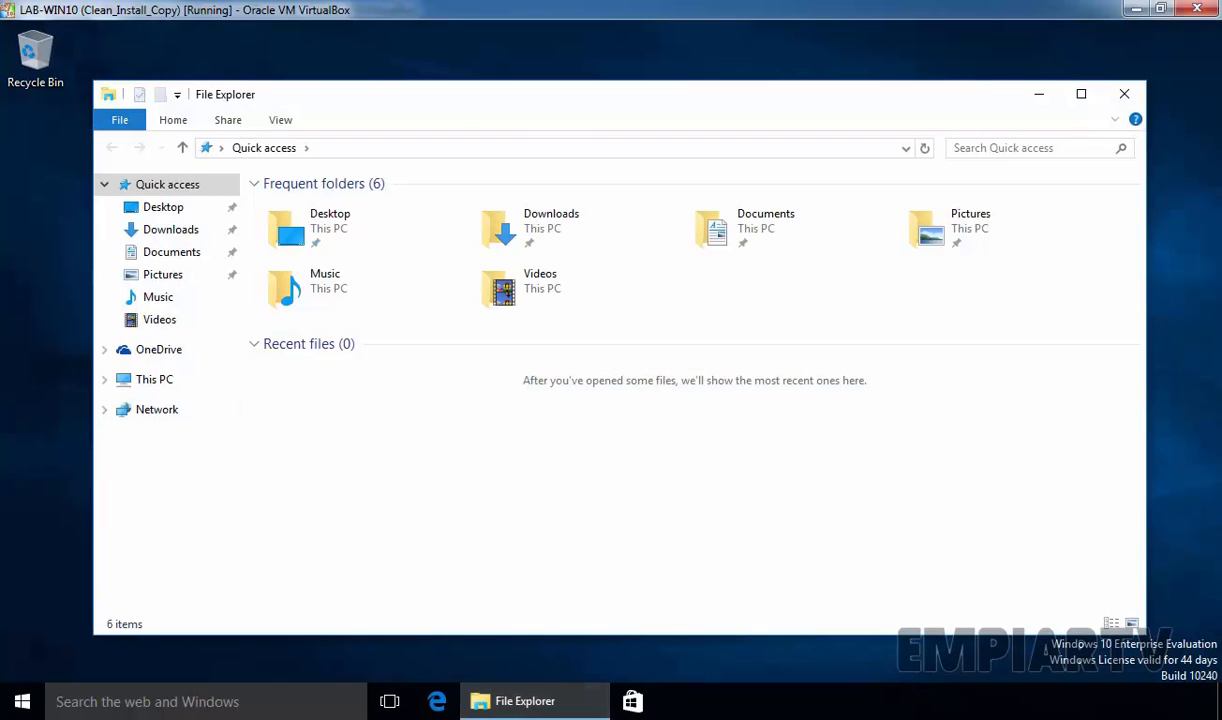
click(154, 380)
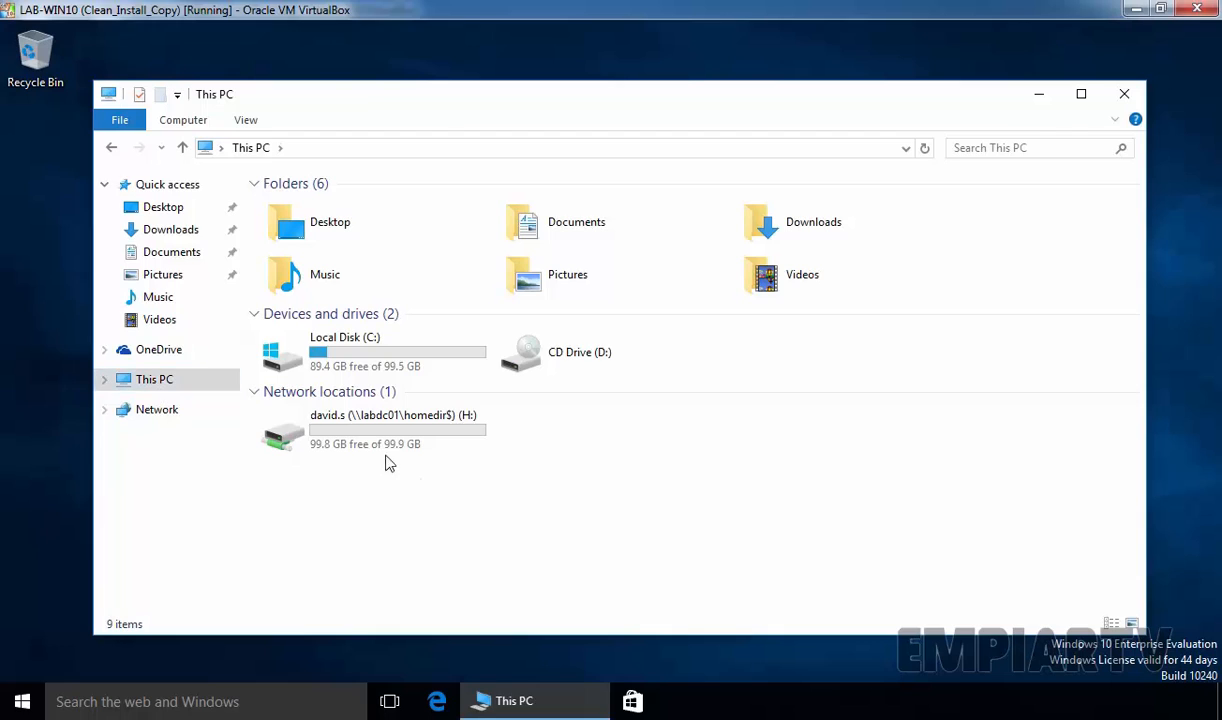
click(372, 430)
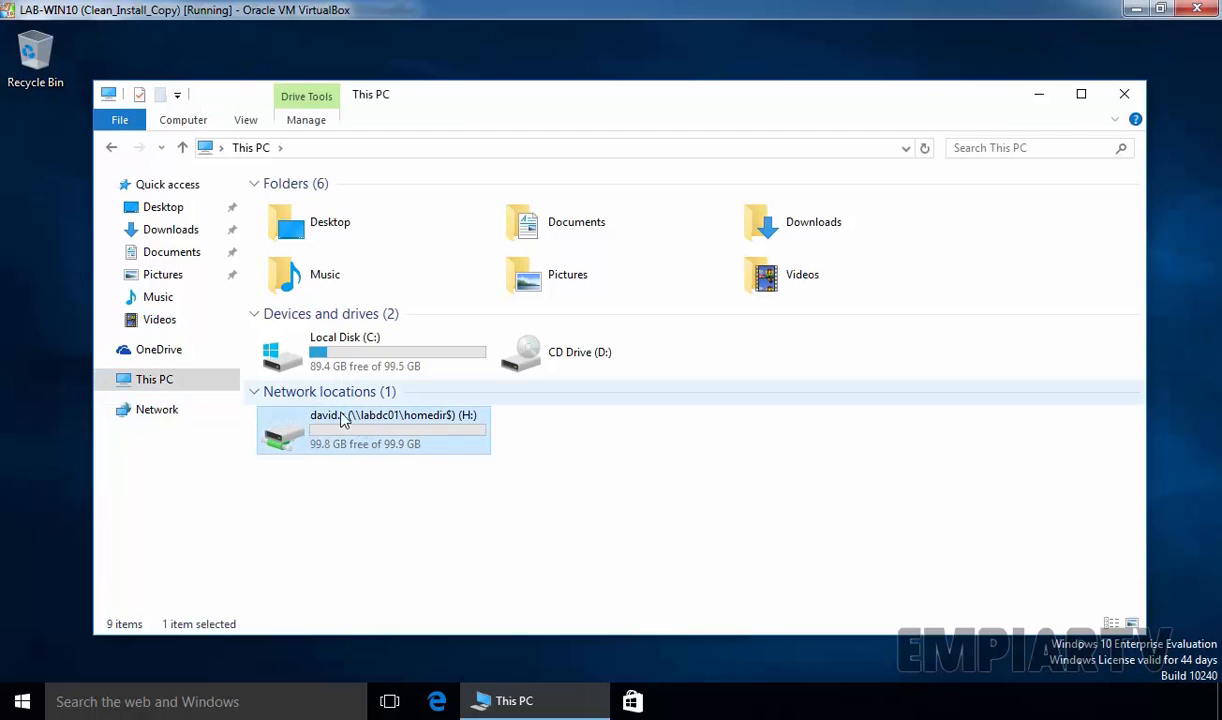
mouse_move(372, 428)
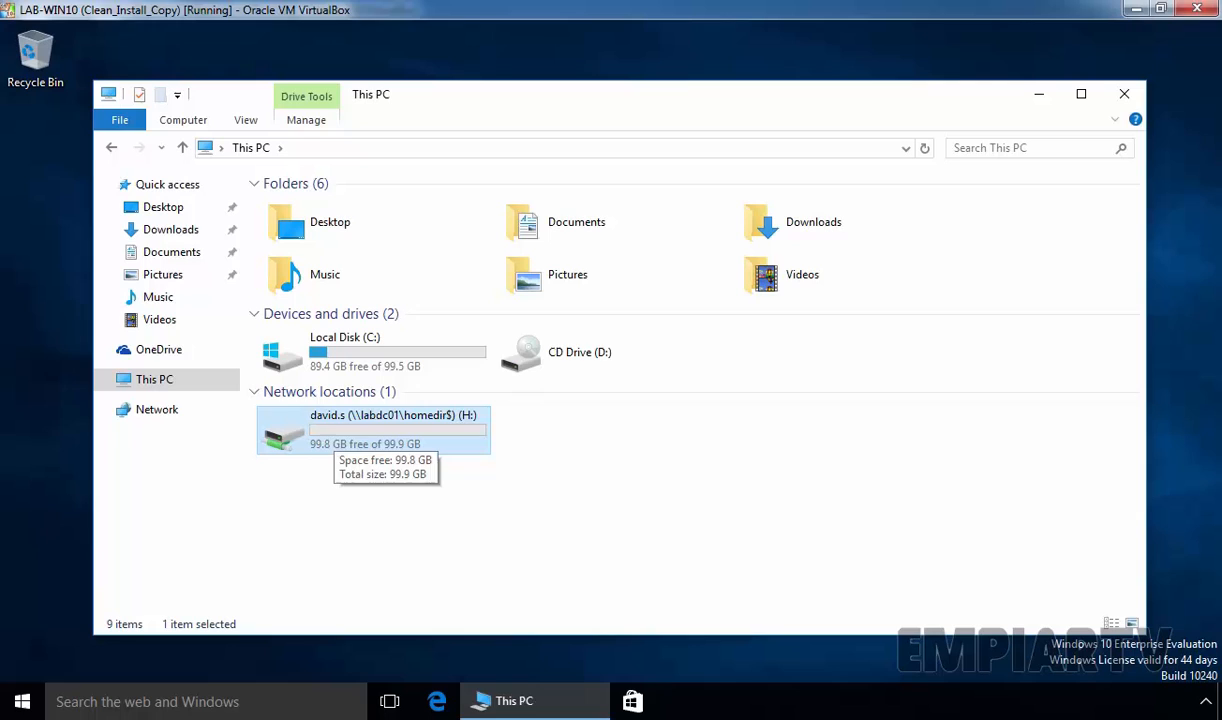
mouse_move(396, 432)
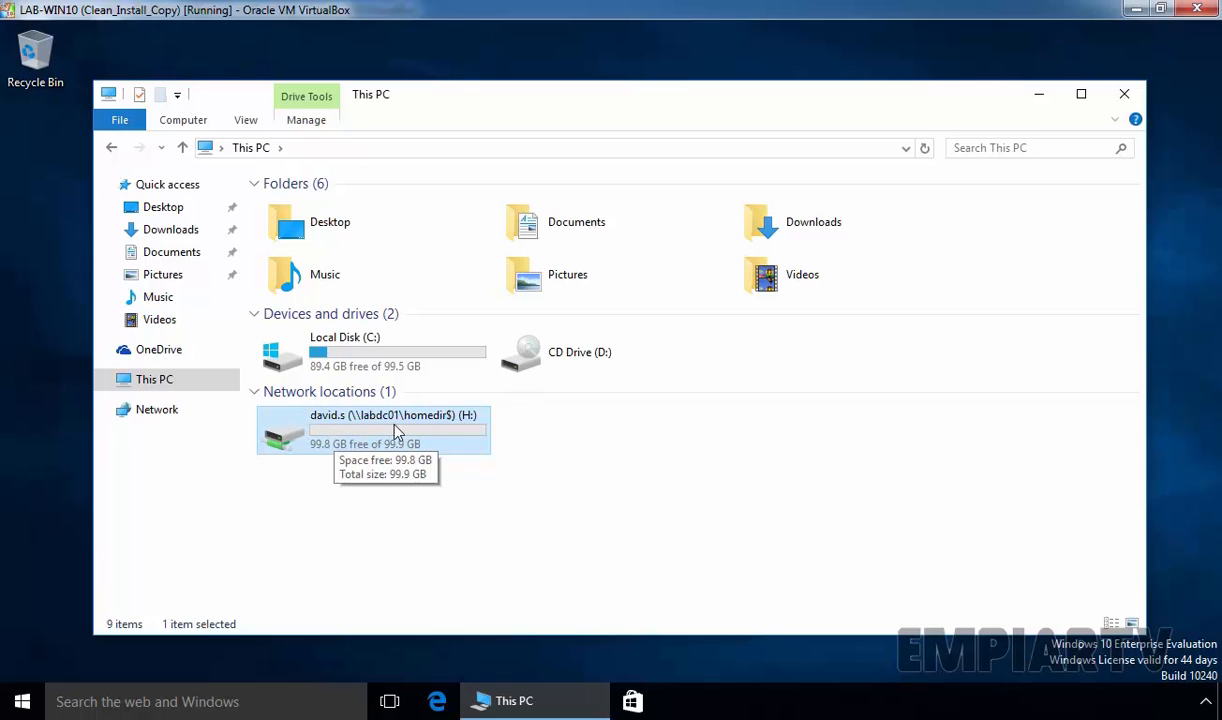
double_click(374, 428)
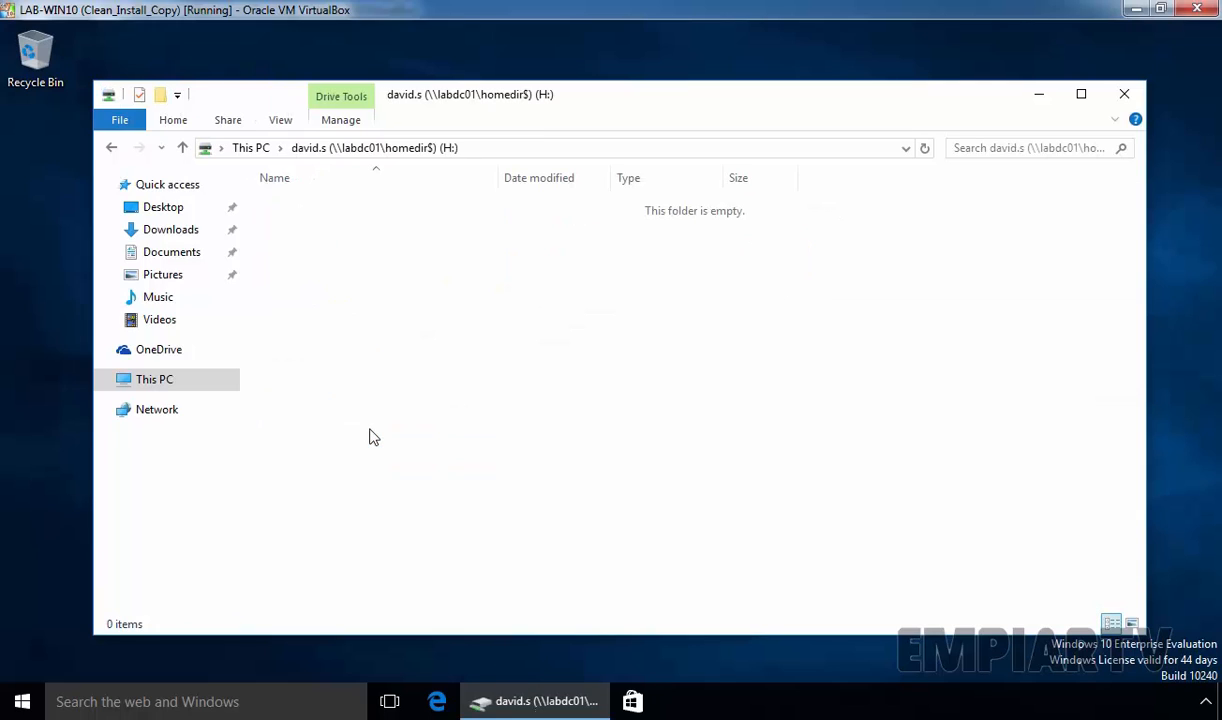
Test creating a new folder inside the empty H: home drive, then return to This PC.
right_click(374, 436)
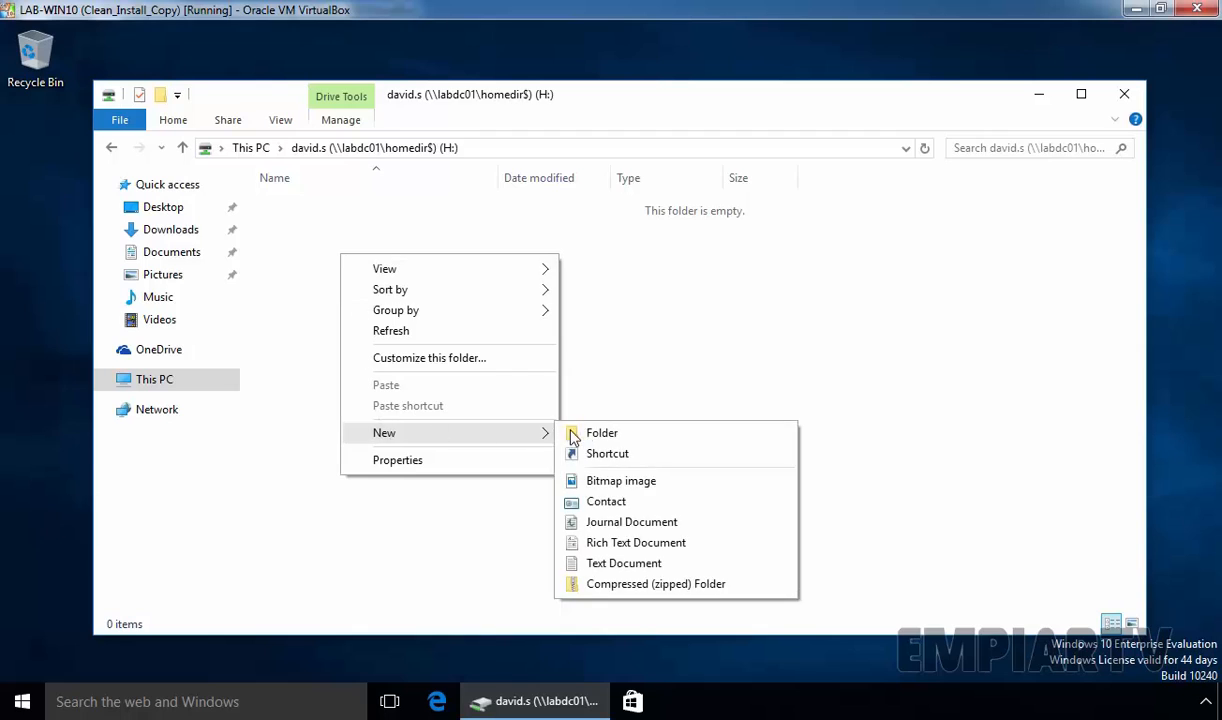
click(602, 432)
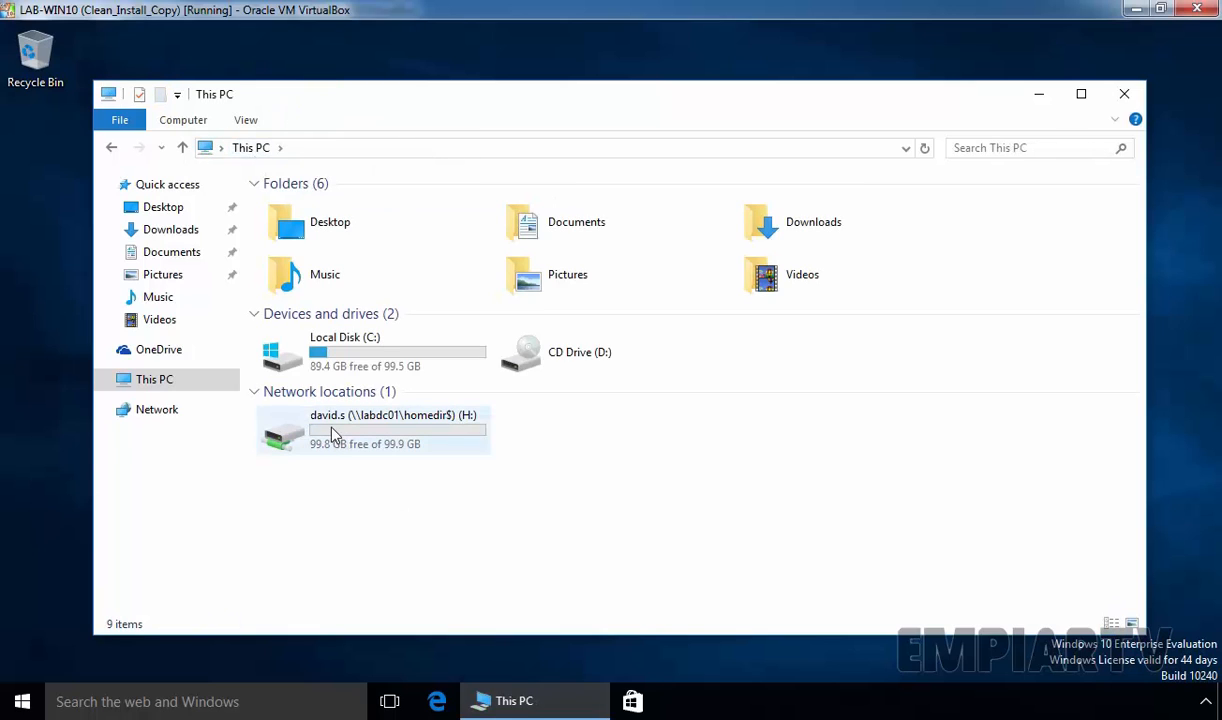
click(372, 430)
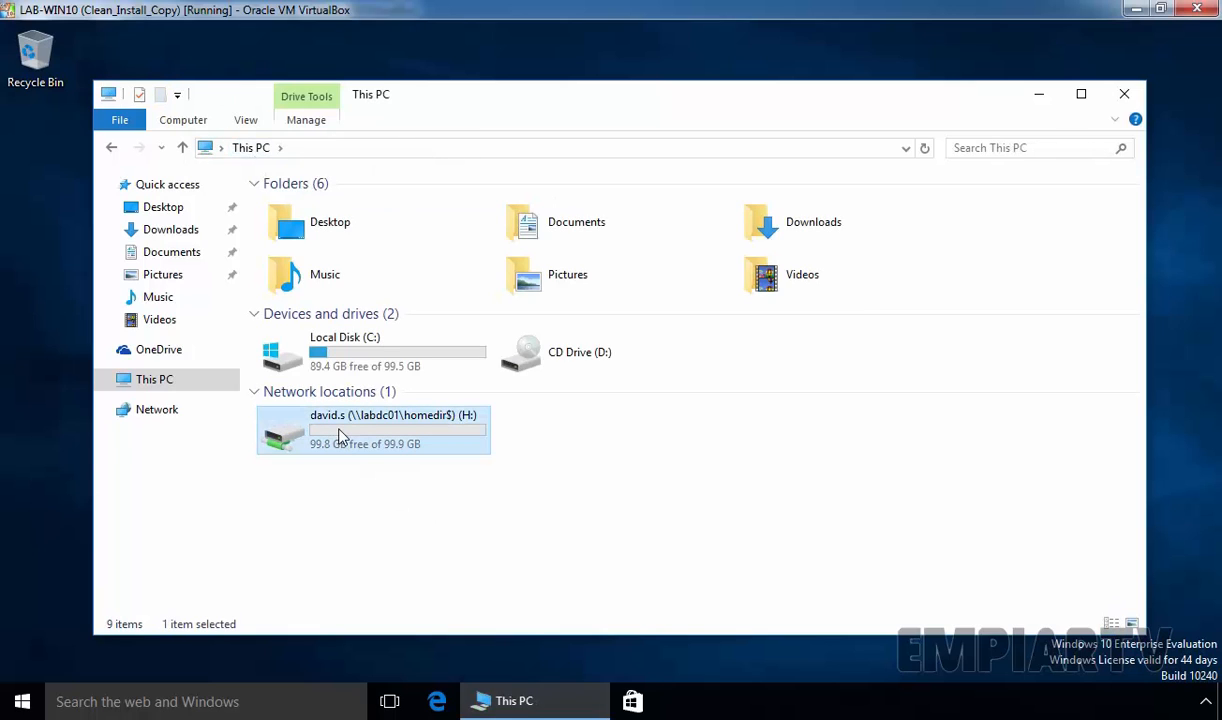